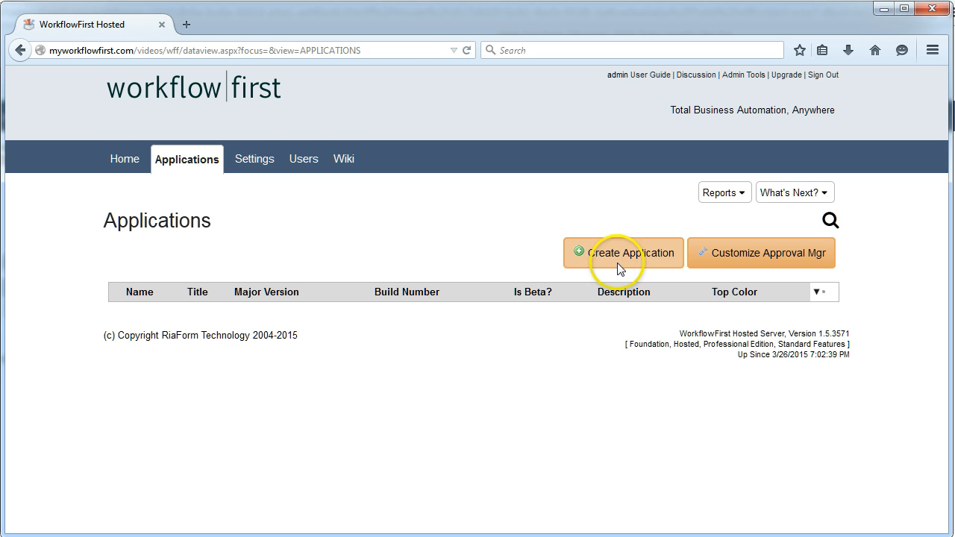
Step: Create the Help Desk application with a Tickets tab, and add a Tickets workflow creating new items
click(622, 253)
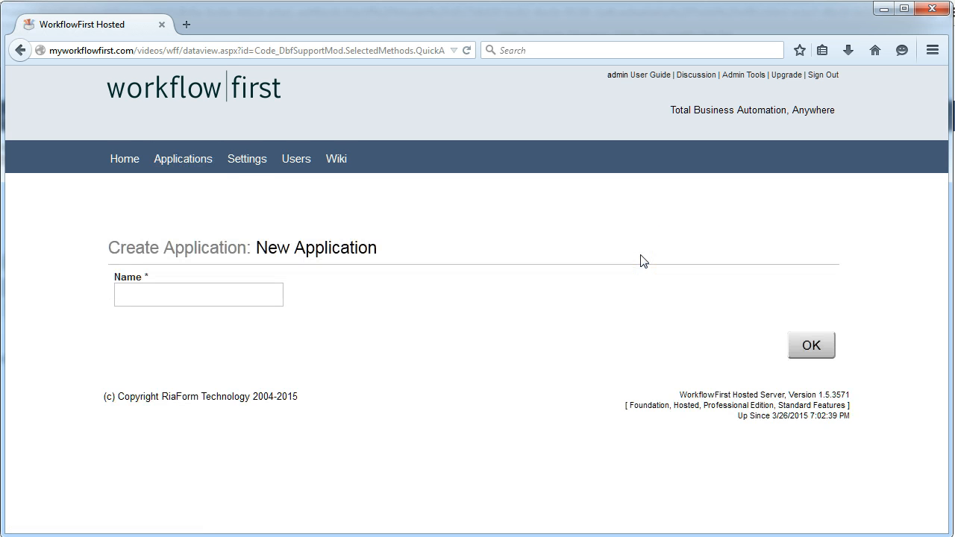
click(810, 345)
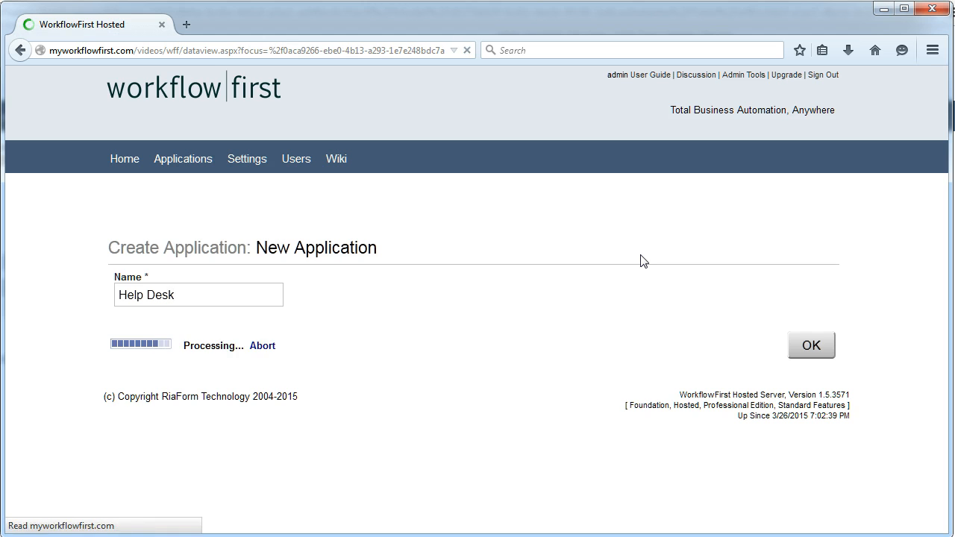
click(811, 345)
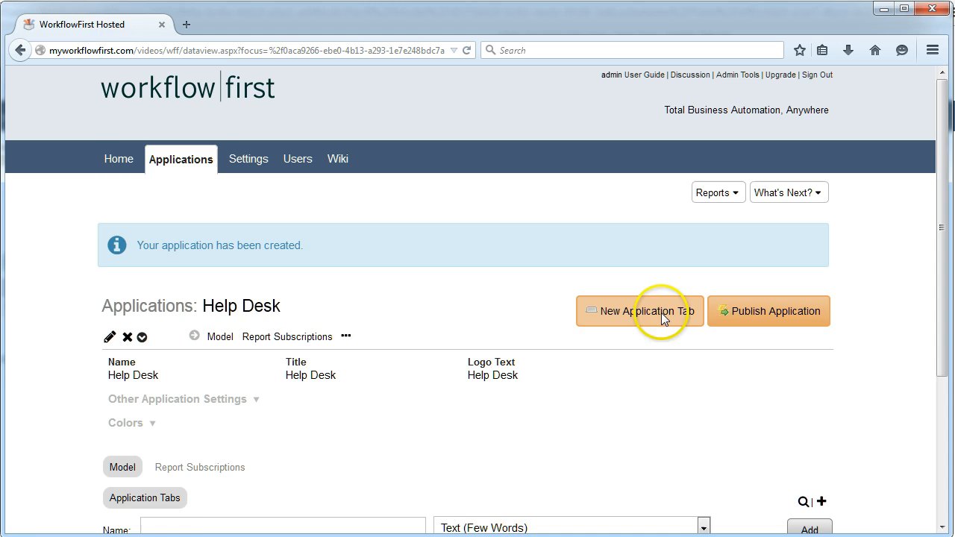
click(638, 311)
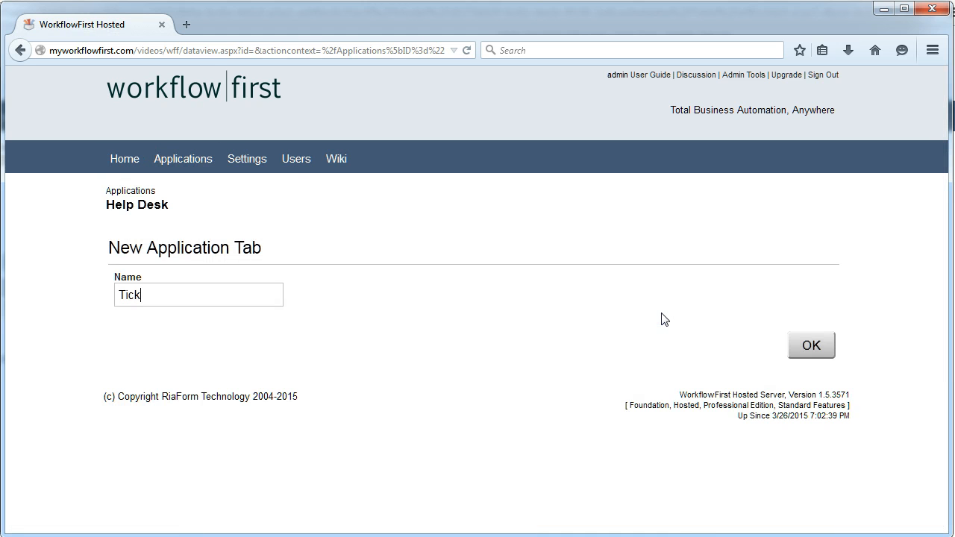
click(811, 345)
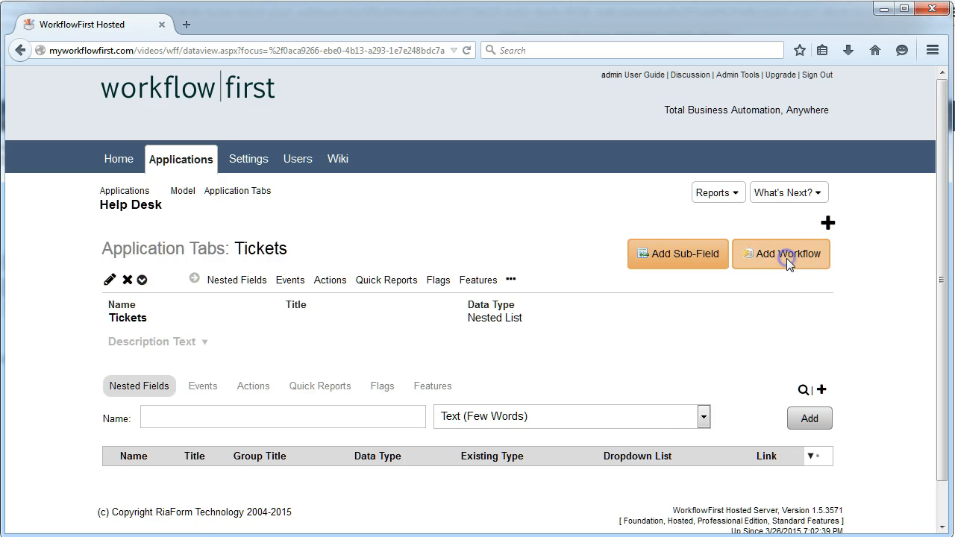
click(782, 253)
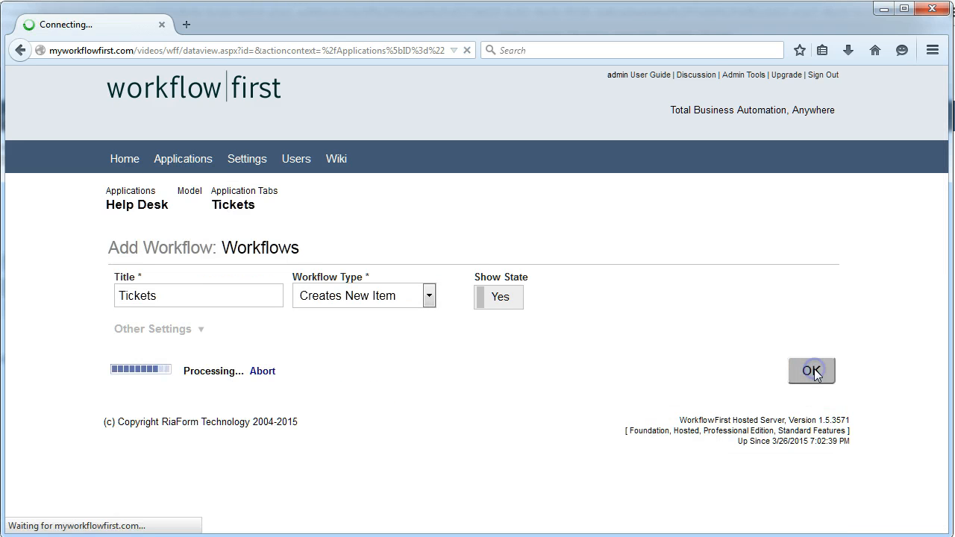
Step: Add an Enter Ticket stage for Customer with Title and paragraph Description fields
click(812, 371)
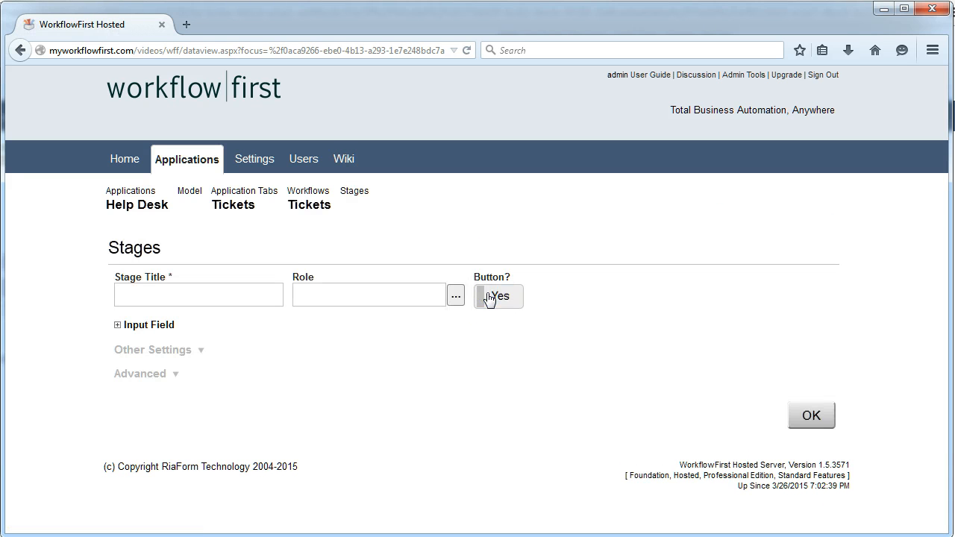
text(Enter Ticket)
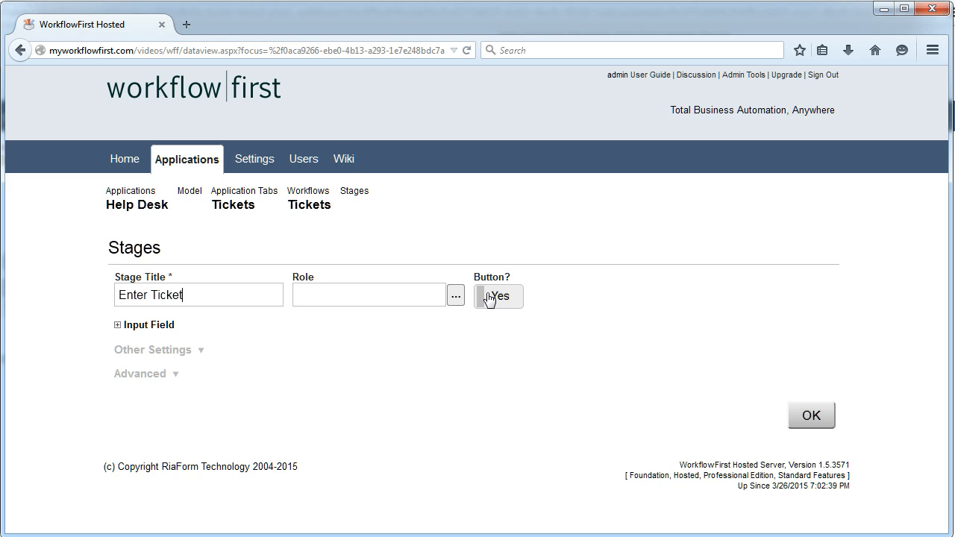
text(Cust)
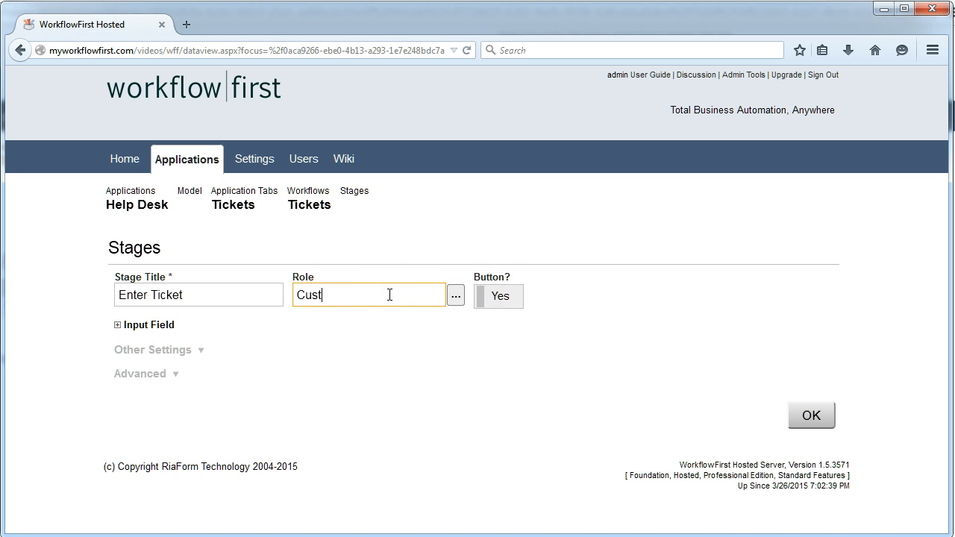
click(117, 325)
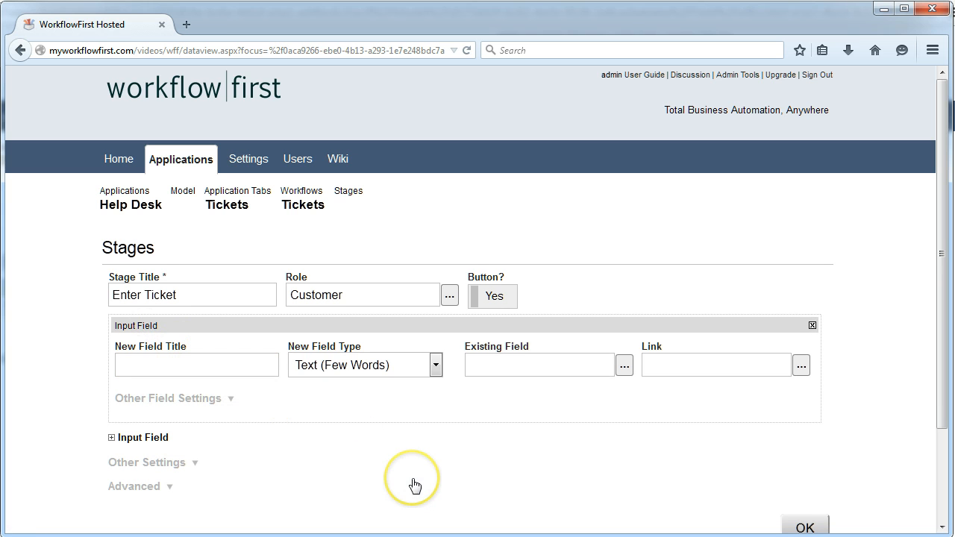
text(Title)
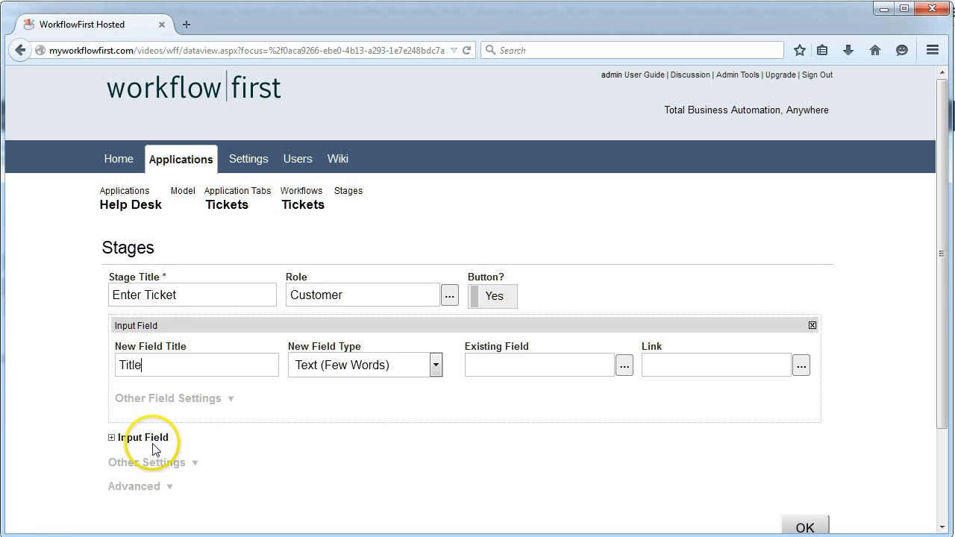
click(113, 437)
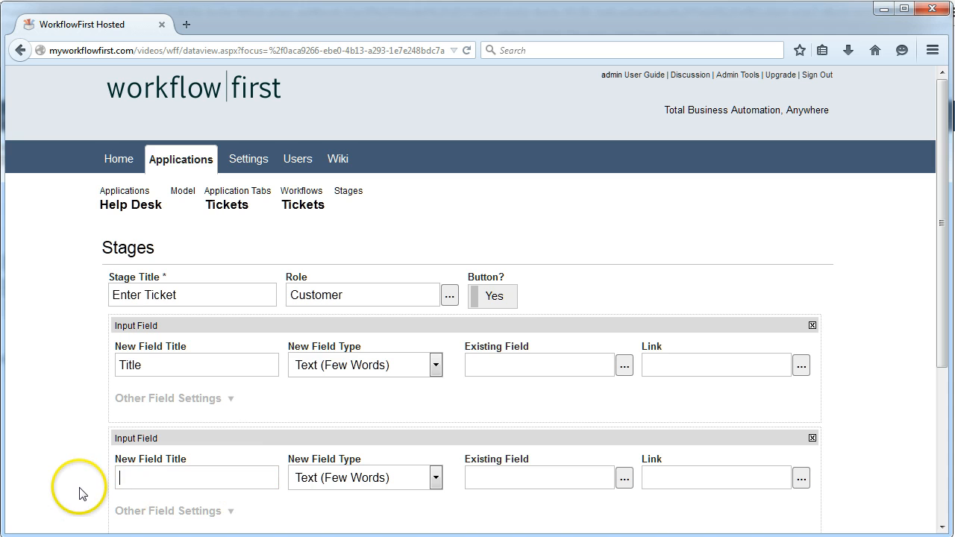
text(Description)
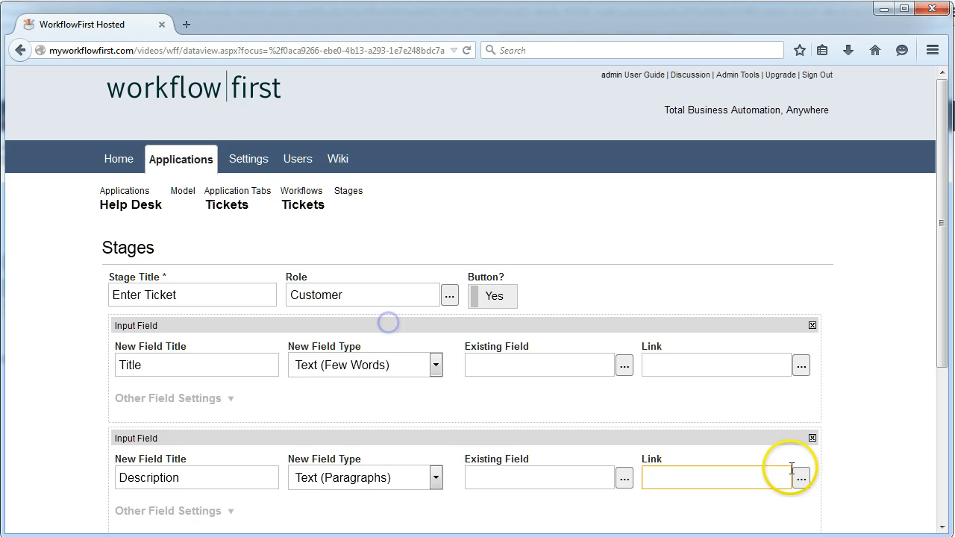
click(805, 471)
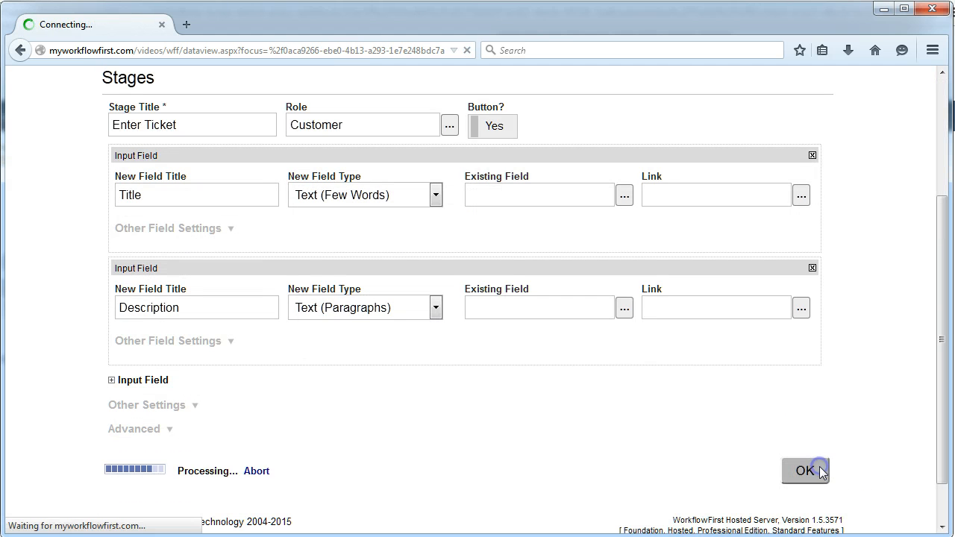
click(804, 470)
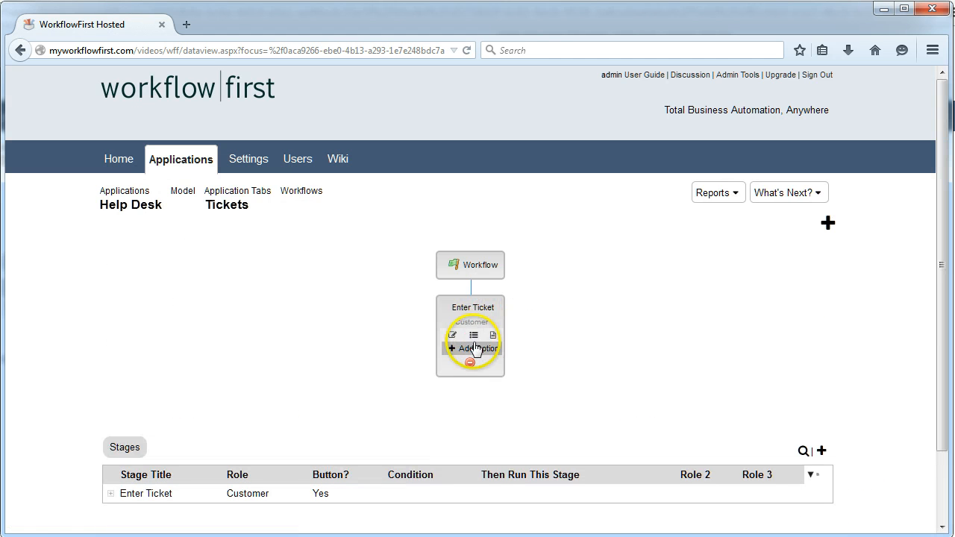
Step: Add a Close Ticket option for CSO with a paragraph Explanation field after Enter Ticket
click(453, 349)
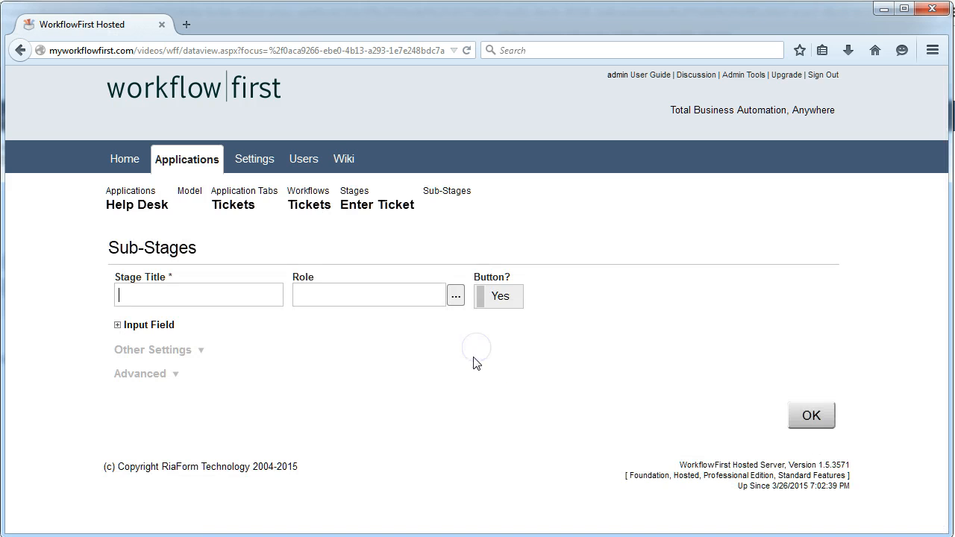
mouse_move(418, 363)
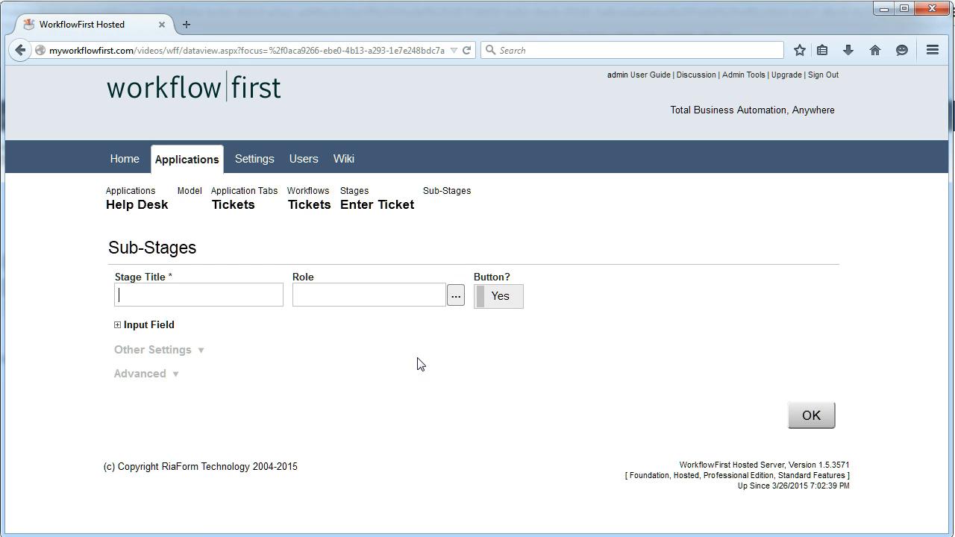
text(Close Ticket)
click(370, 295)
text(CSO)
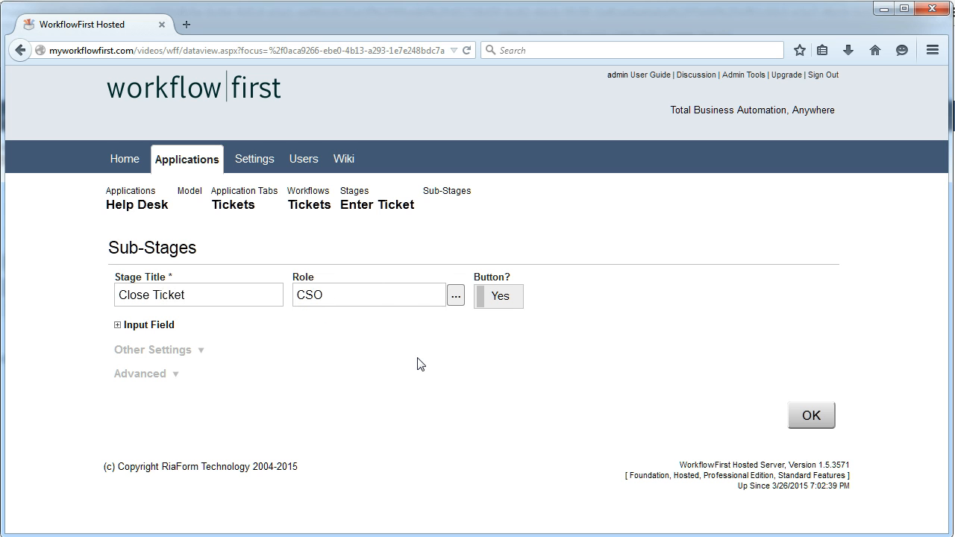
mouse_move(412, 263)
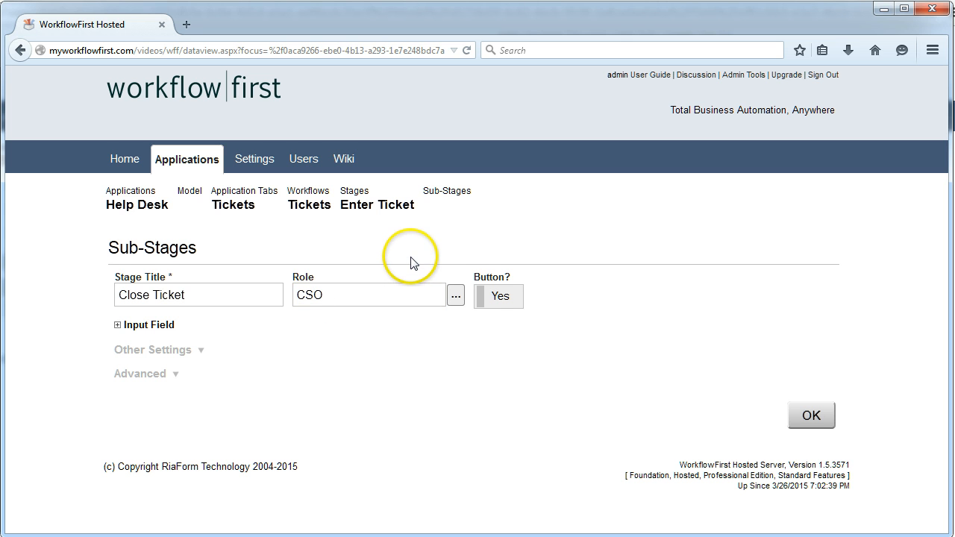
click(117, 325)
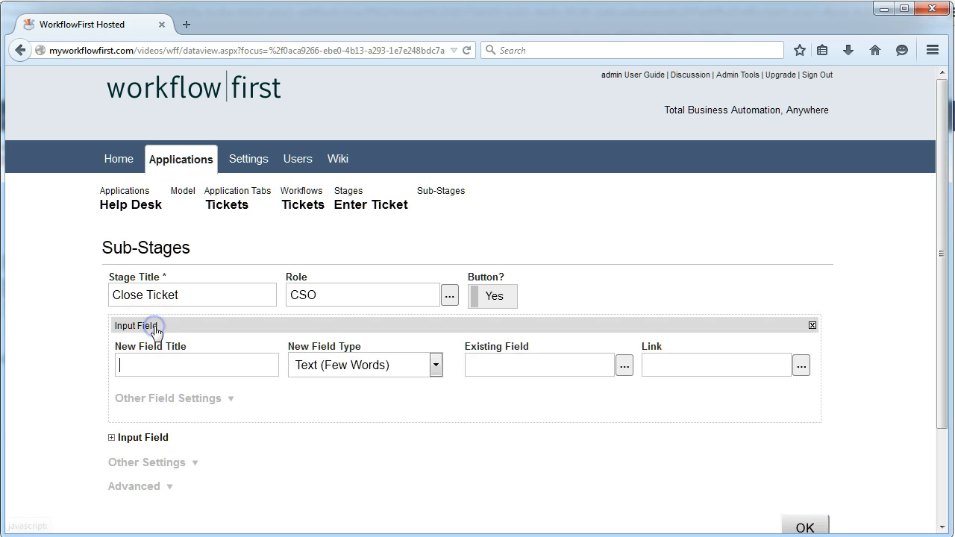
mouse_move(34, 371)
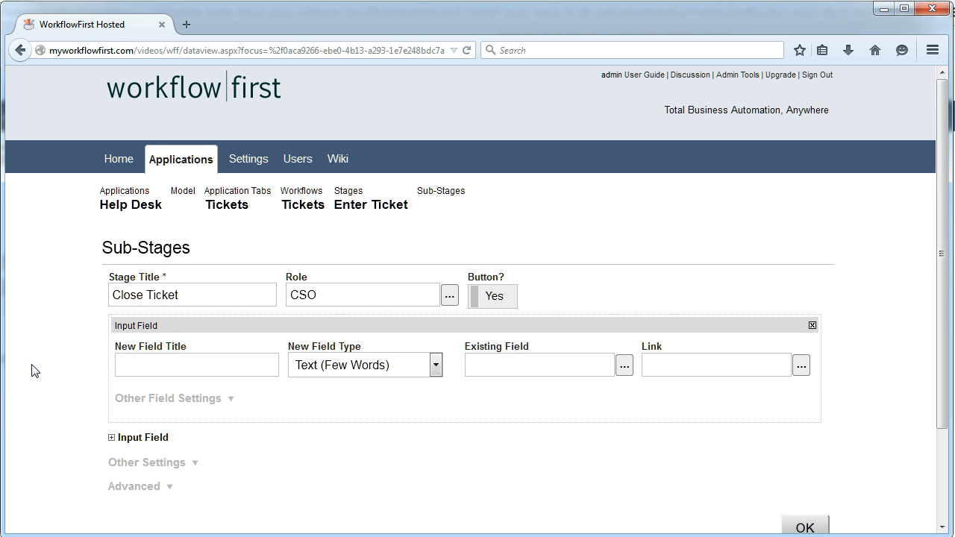
text(Explanation)
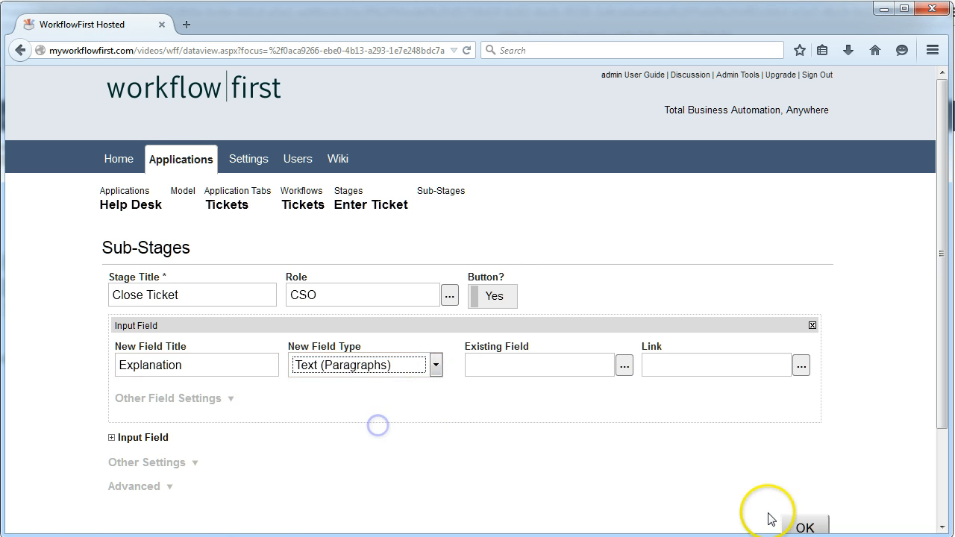
click(805, 526)
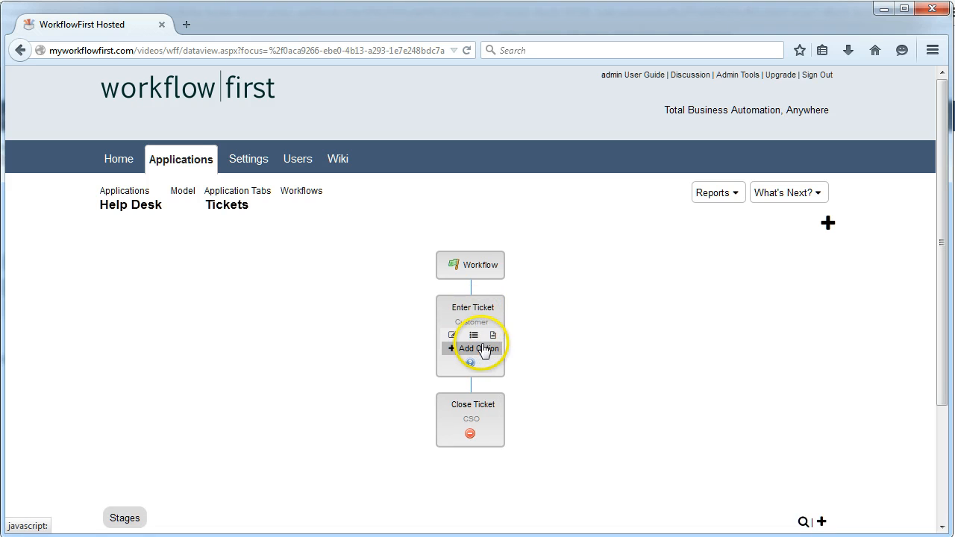
Step: Add a Refer to Documentation option for CSO with URL and Explanation fields
click(470, 349)
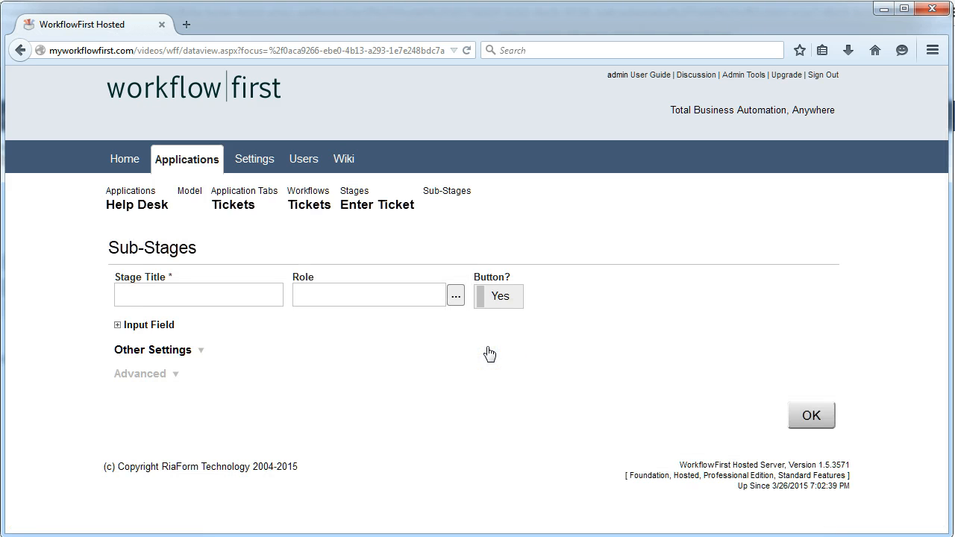
text(Refer to Documentation)
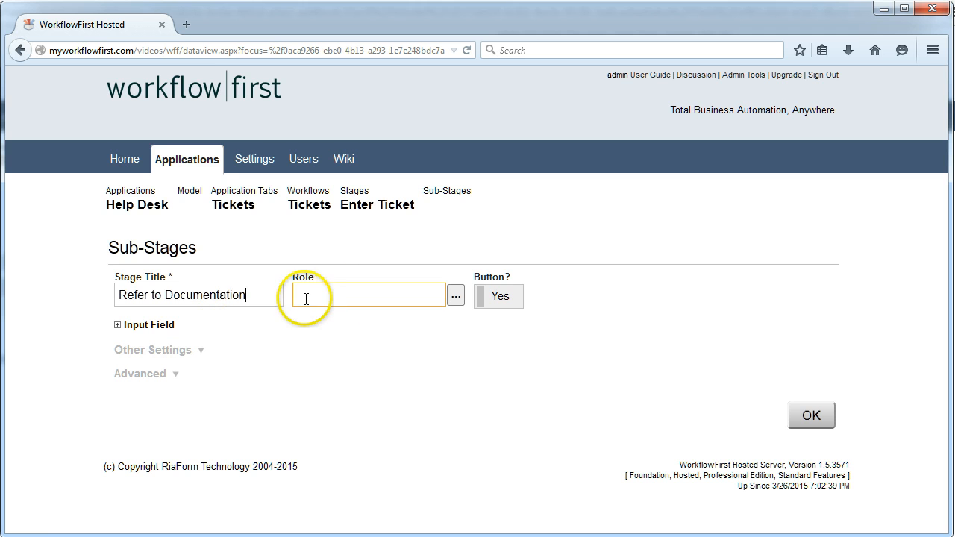
text(CSO)
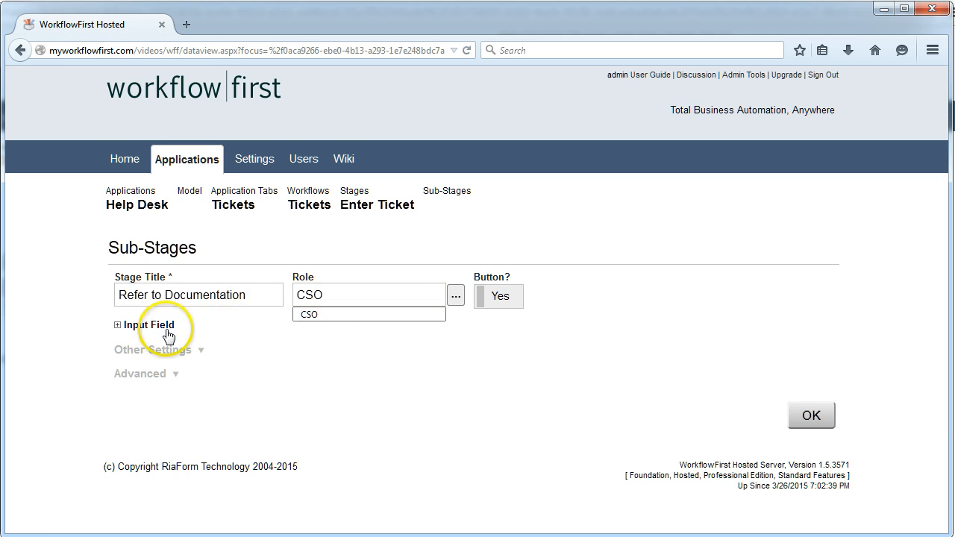
click(116, 325)
text(URL)
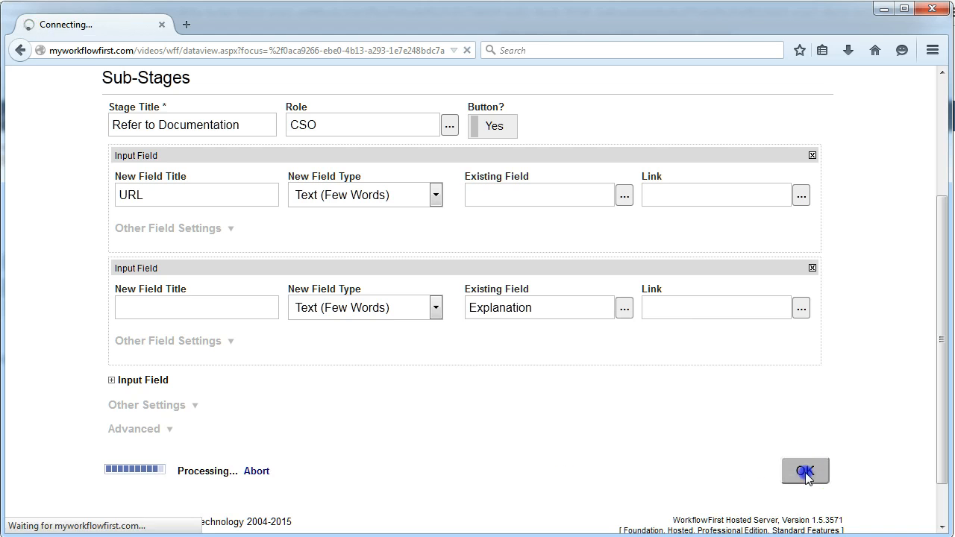
click(806, 471)
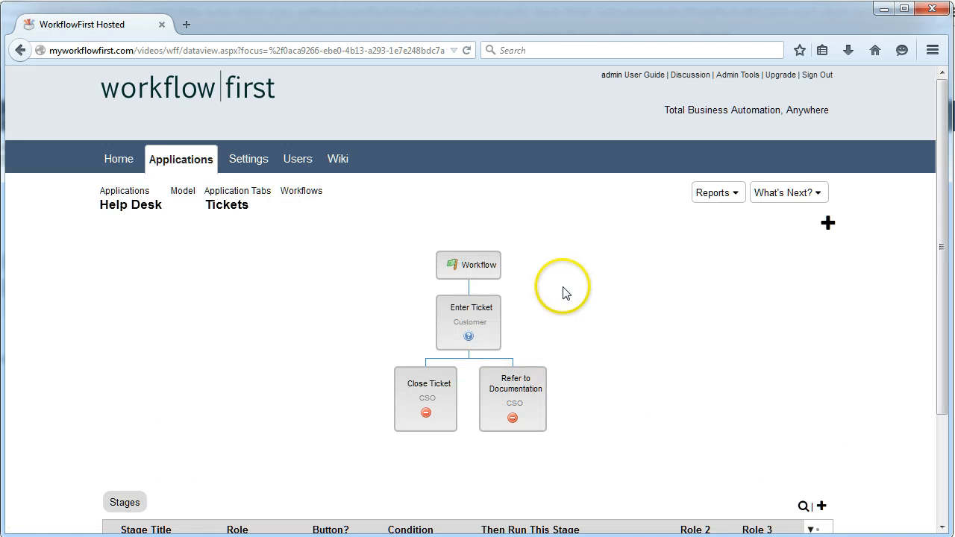
Step: Add an Escalate option for the Tech role with a Notes field of type Text (Paragraphs)
click(469, 308)
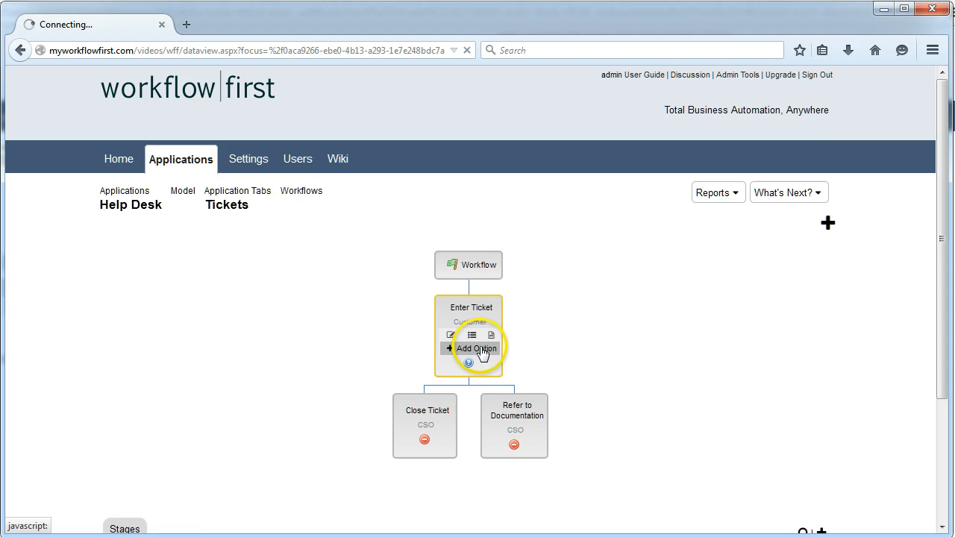
click(476, 348)
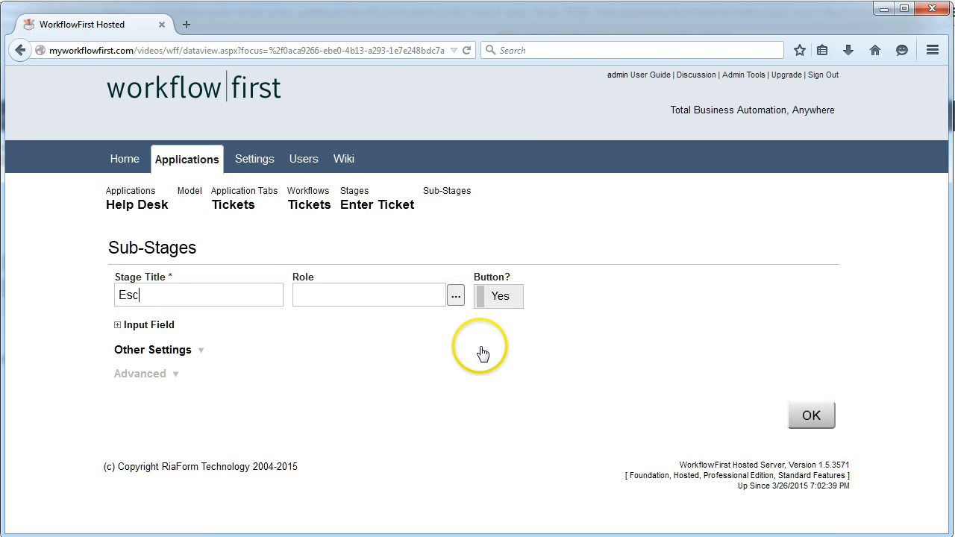
click(369, 294)
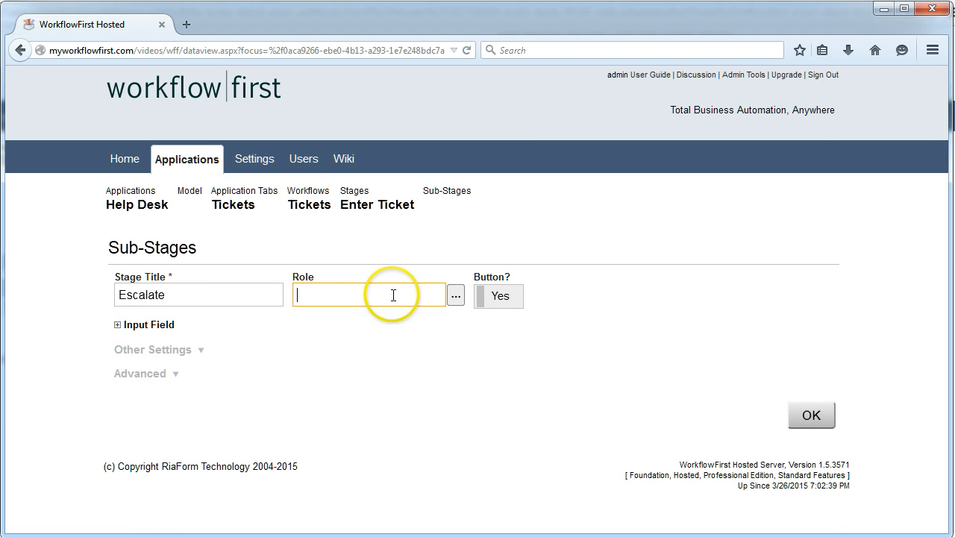
text(Tech)
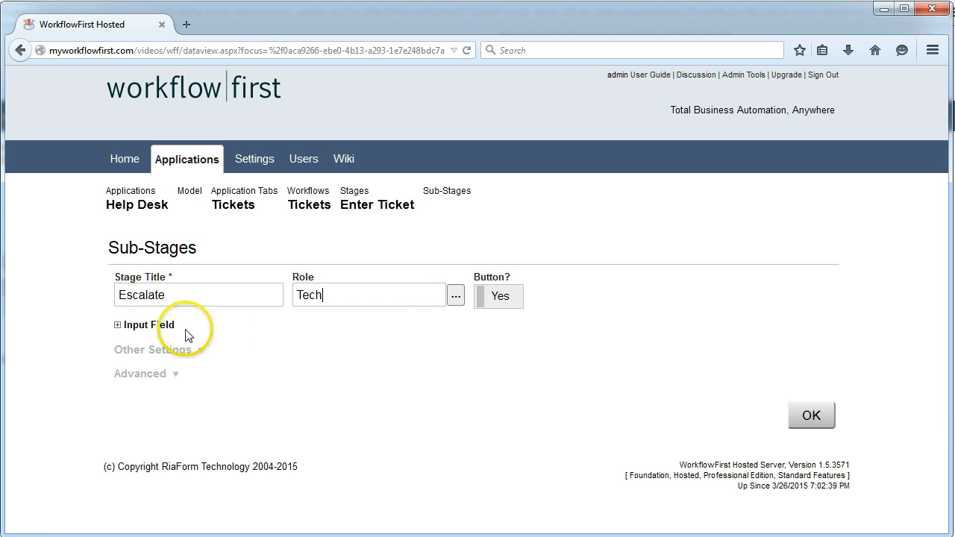
click(117, 325)
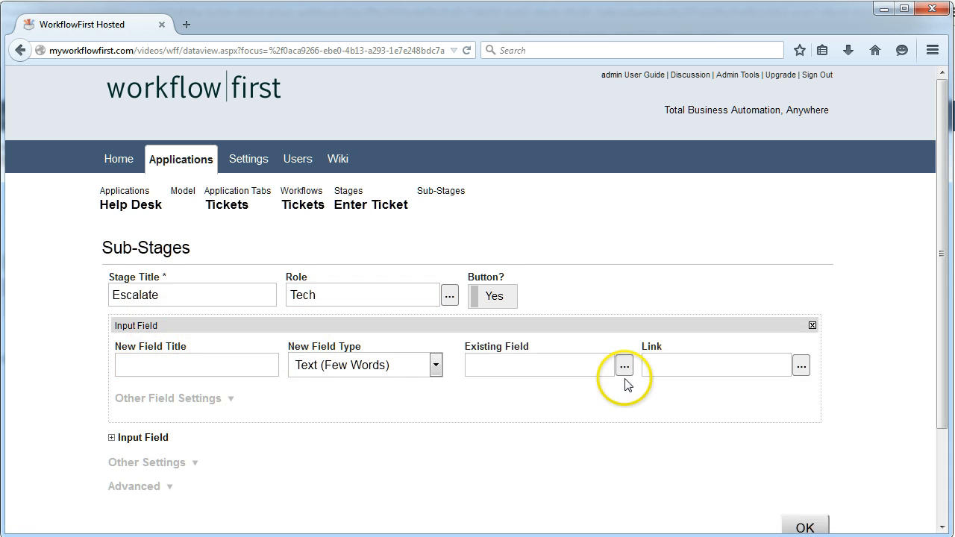
text(No)
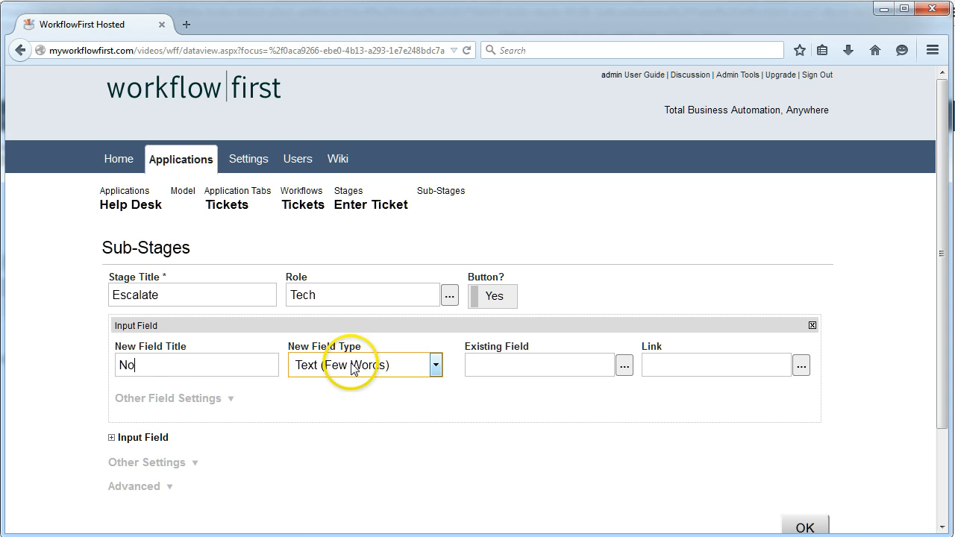
click(436, 365)
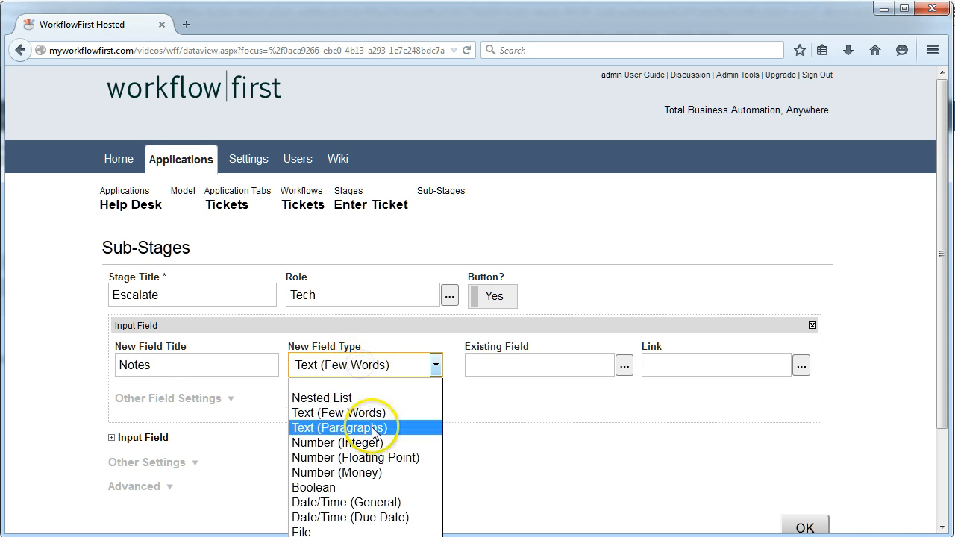
click(340, 428)
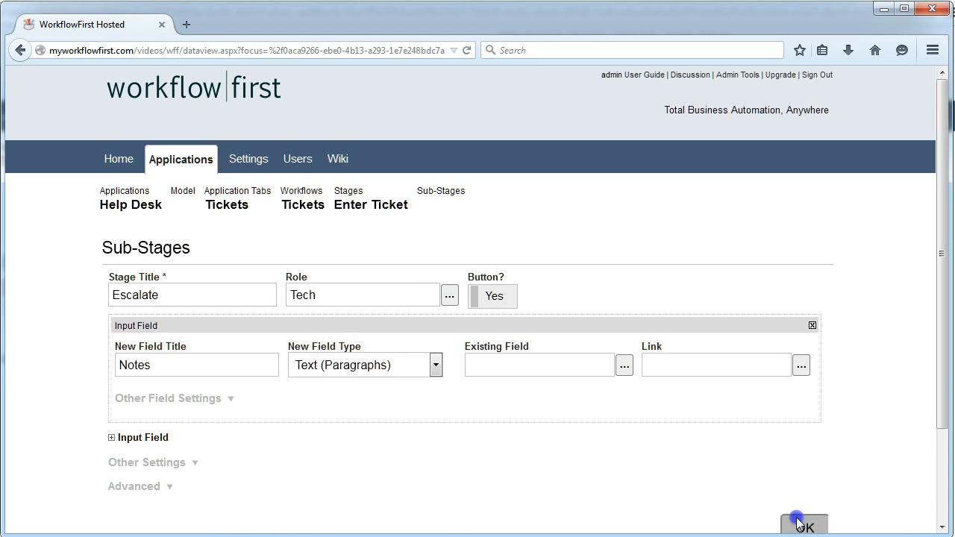
click(803, 521)
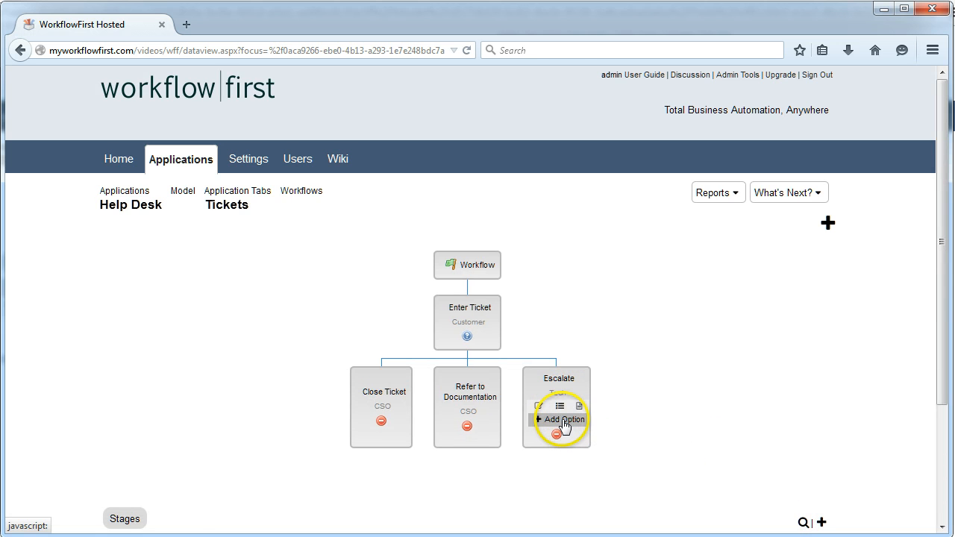
Step: Add an Updating Status option under Escalate with a Status field, running Escalate afterwards
click(560, 419)
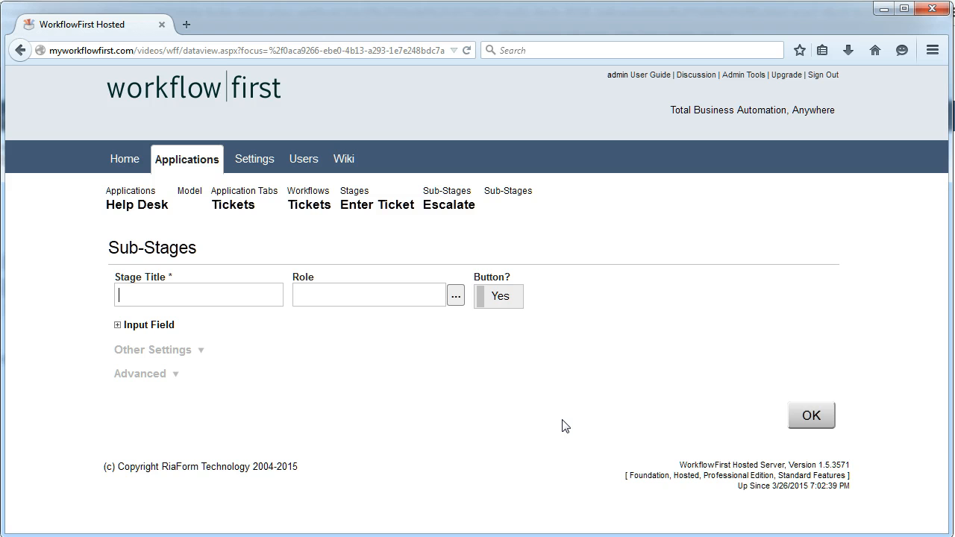
text(Updating Stat)
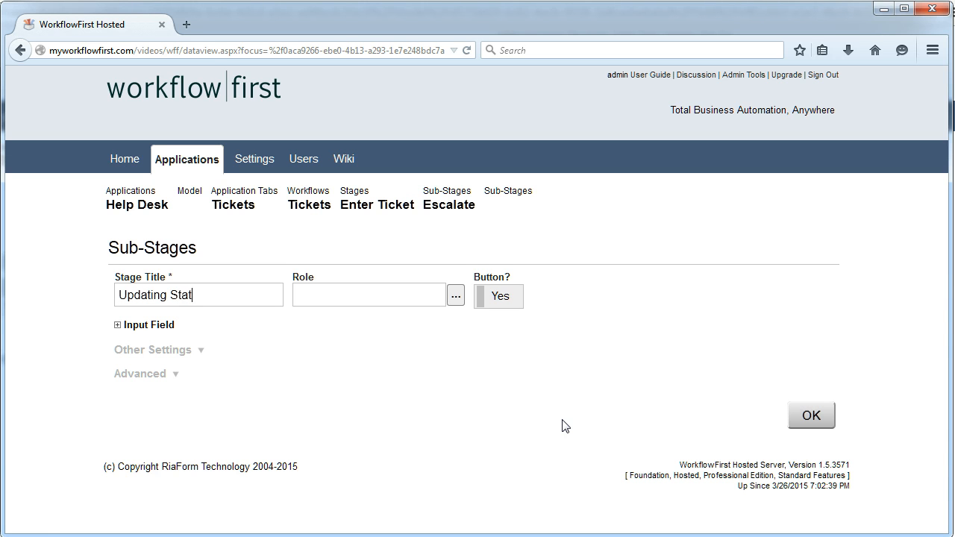
text(us)
text(Sta)
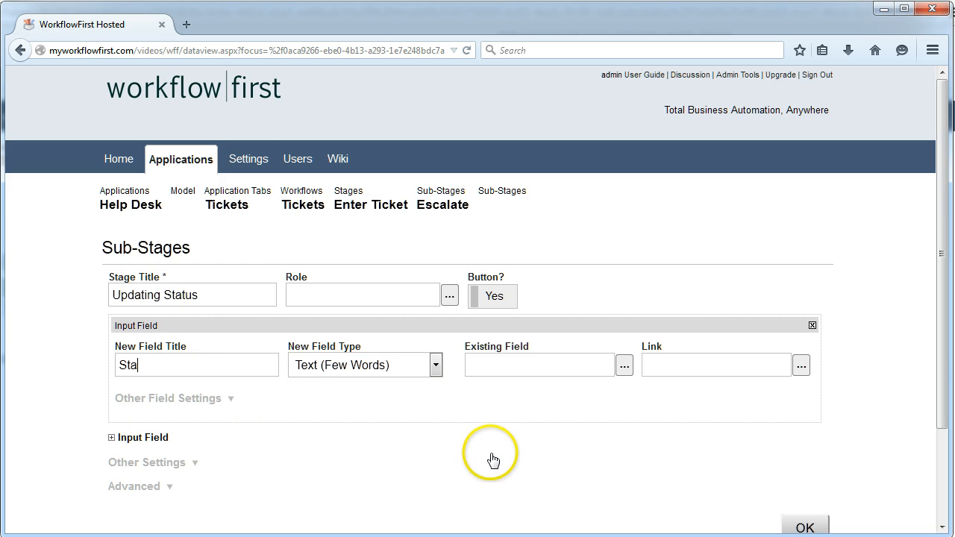
text(tus)
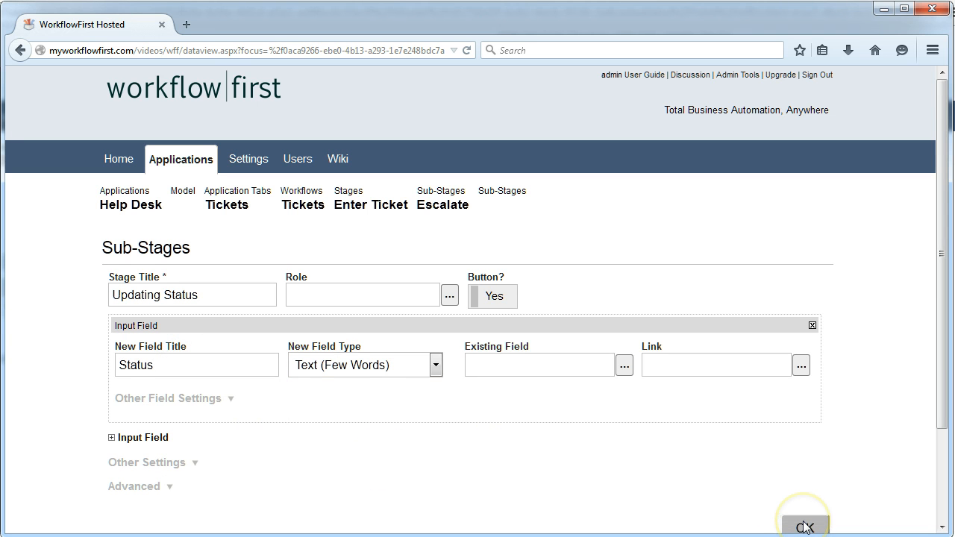
click(147, 463)
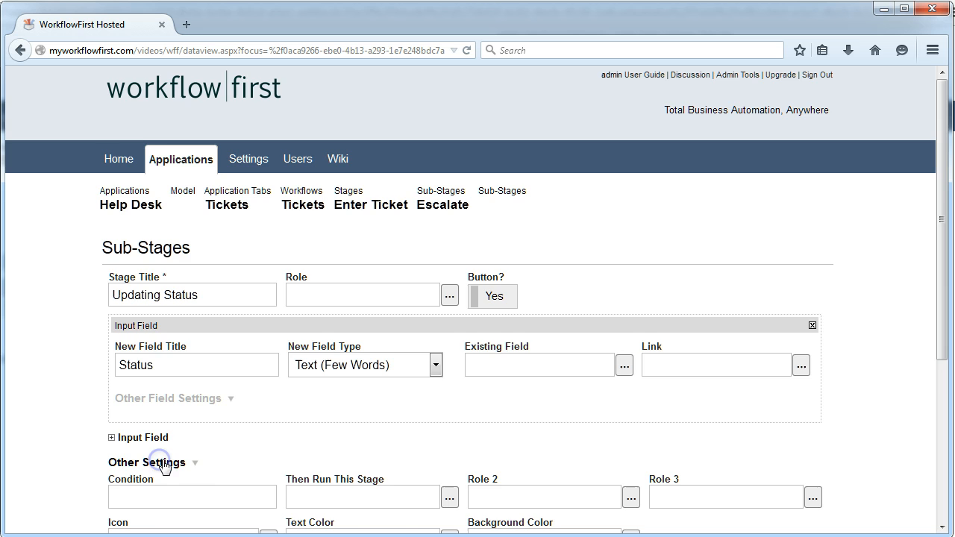
scroll(down, 3)
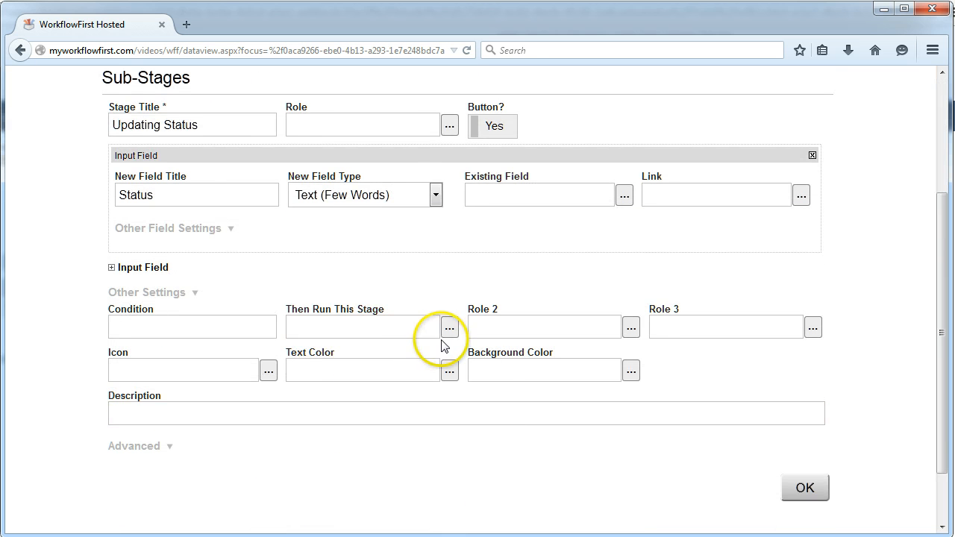
click(448, 327)
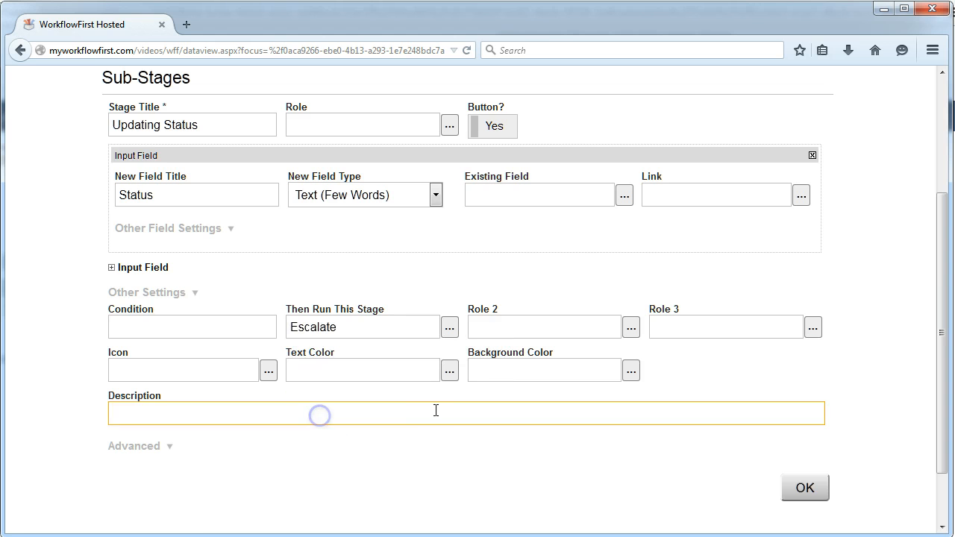
click(805, 488)
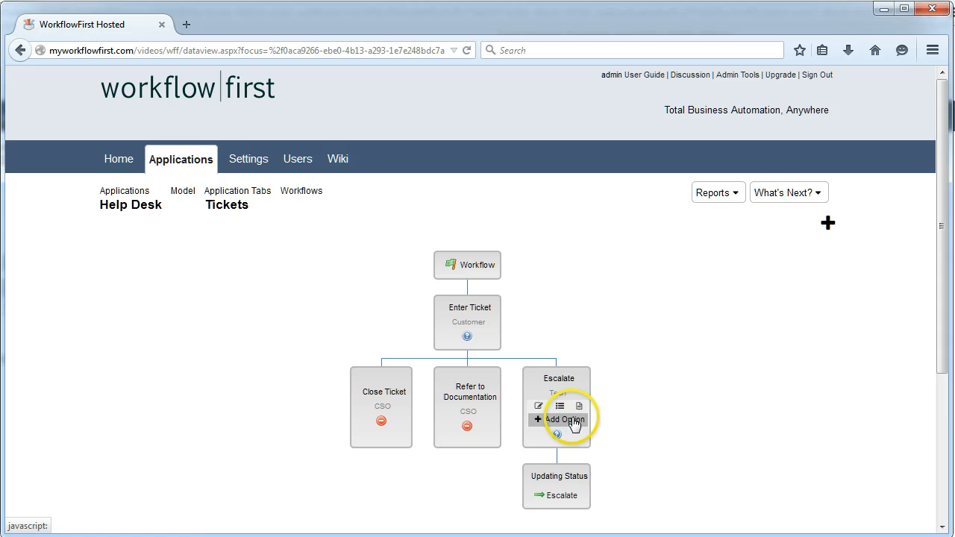
Step: Add a Complete option for Tech under Escalate reusing the existing Explanation field
click(564, 419)
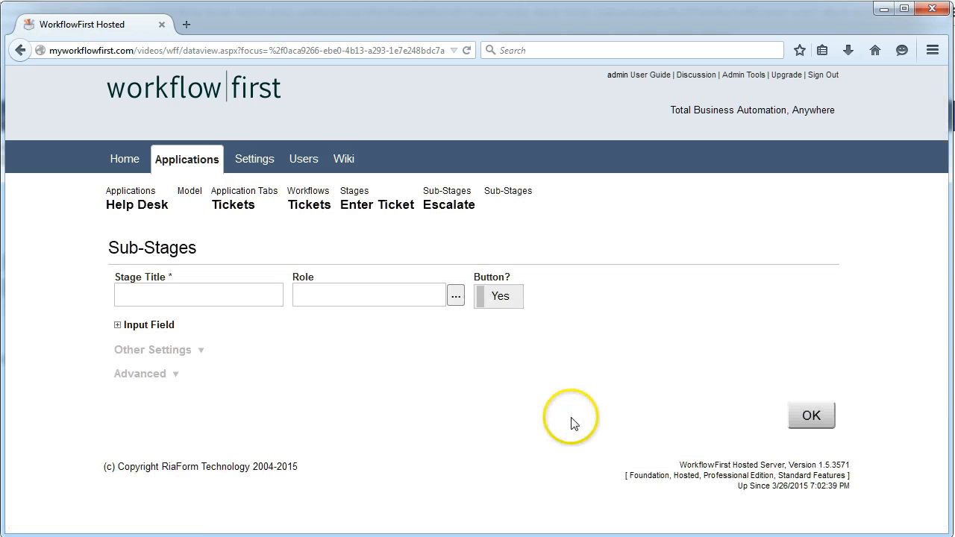
text(Close Tic)
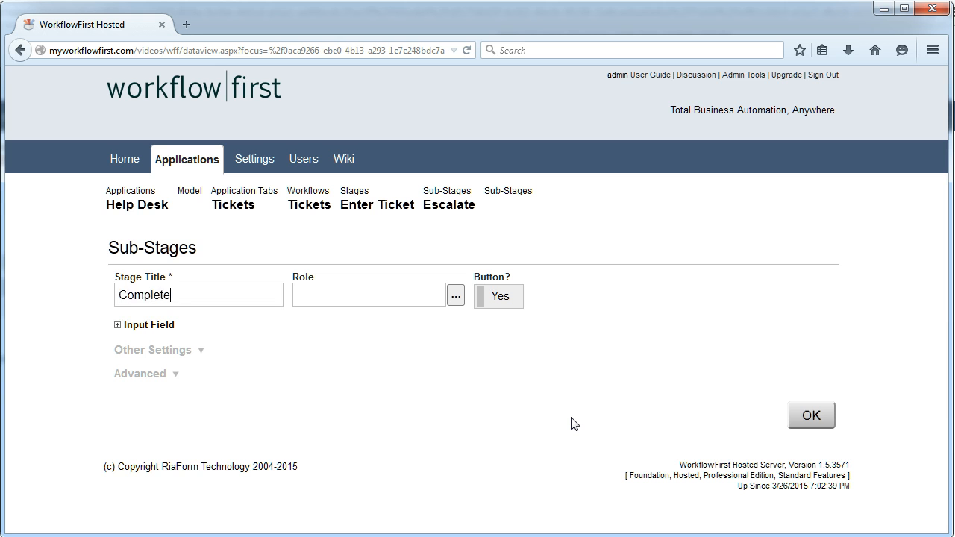
click(456, 294)
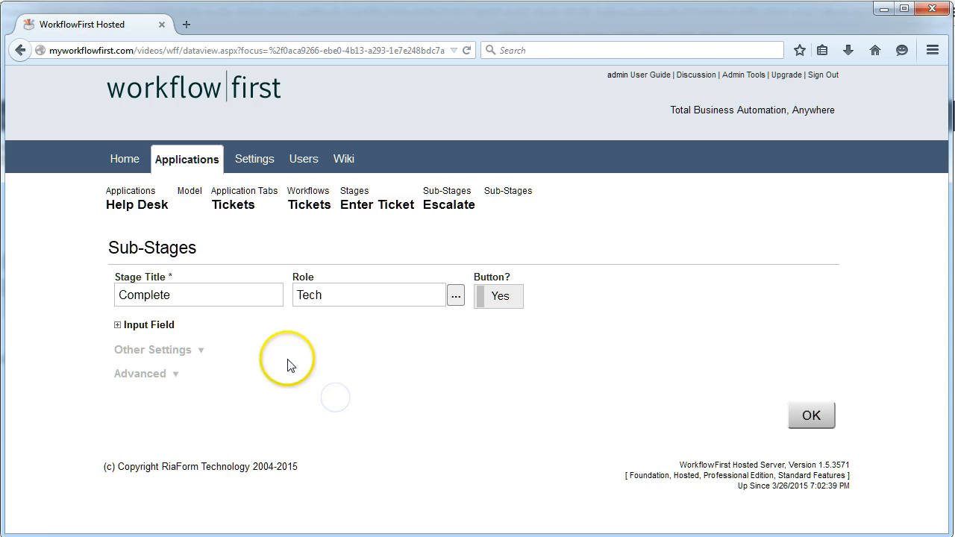
click(116, 324)
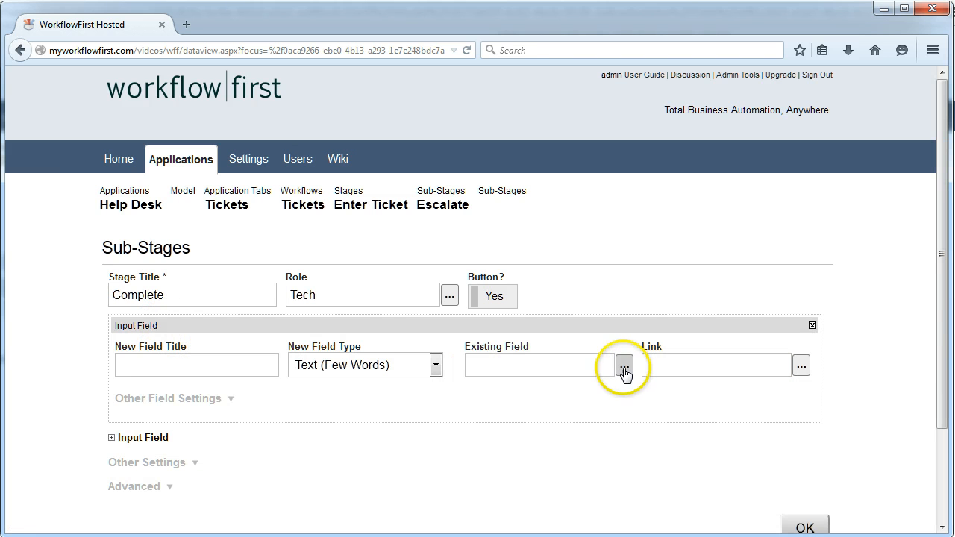
click(624, 366)
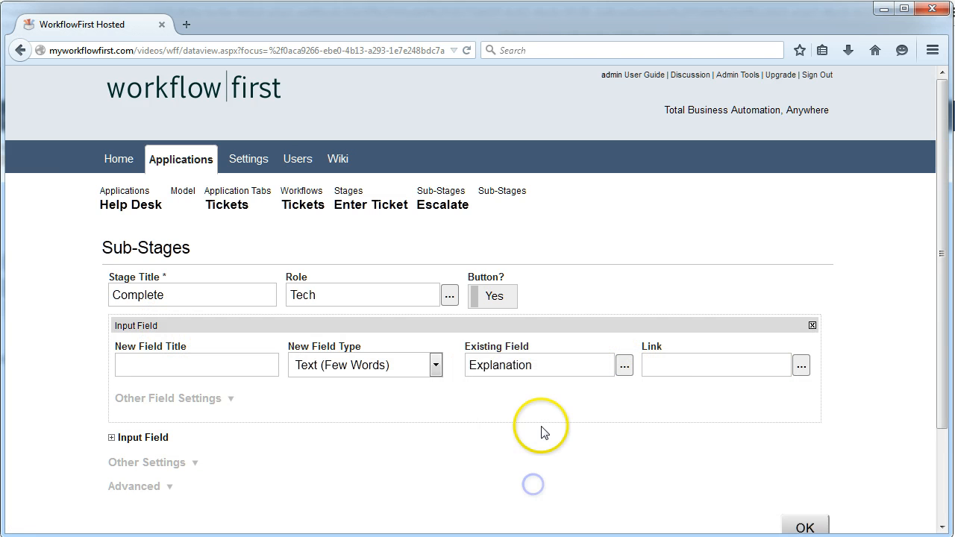
click(804, 525)
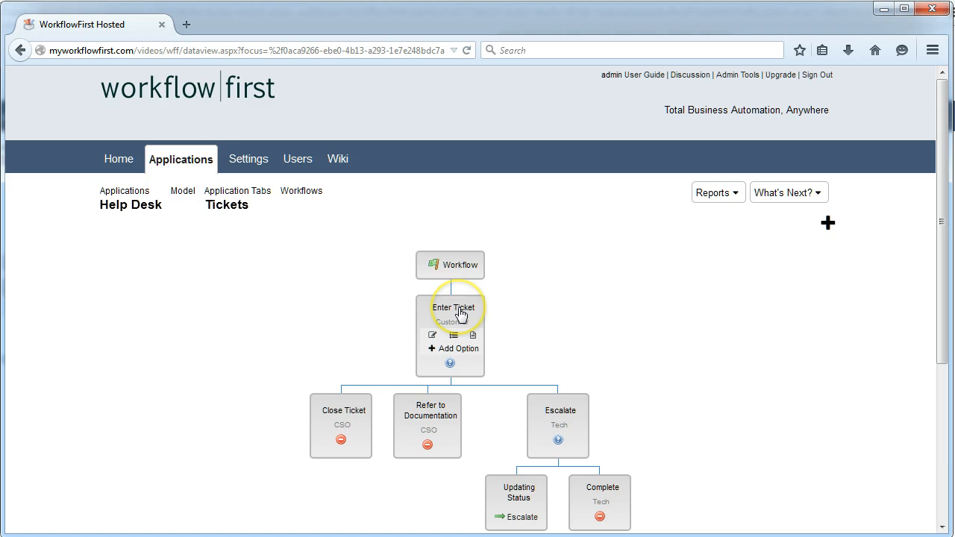
mouse_move(448, 337)
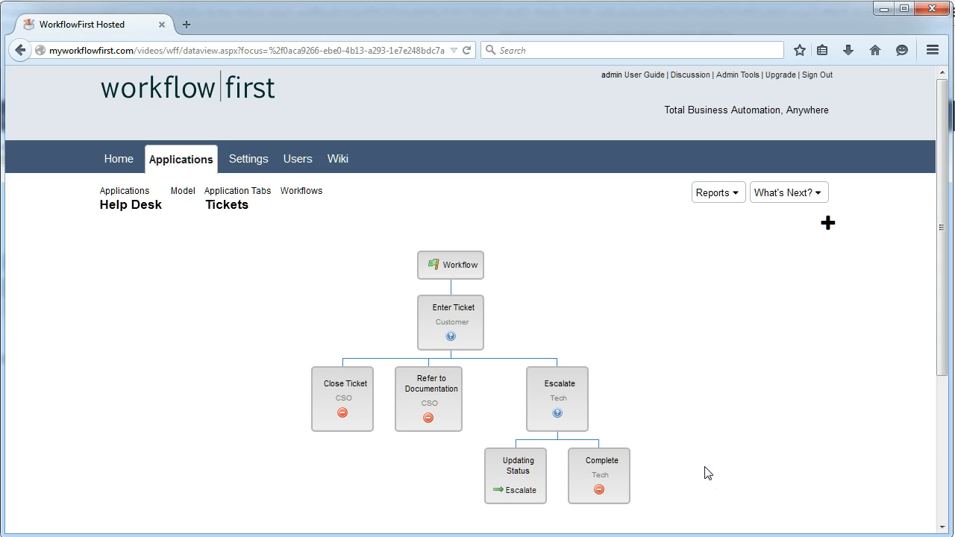
mouse_move(740, 464)
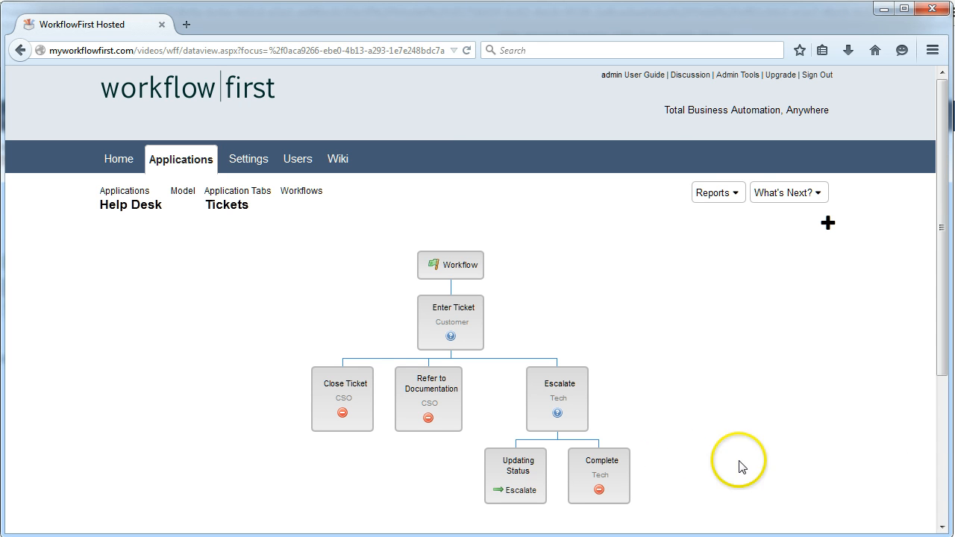
scroll(down, 3)
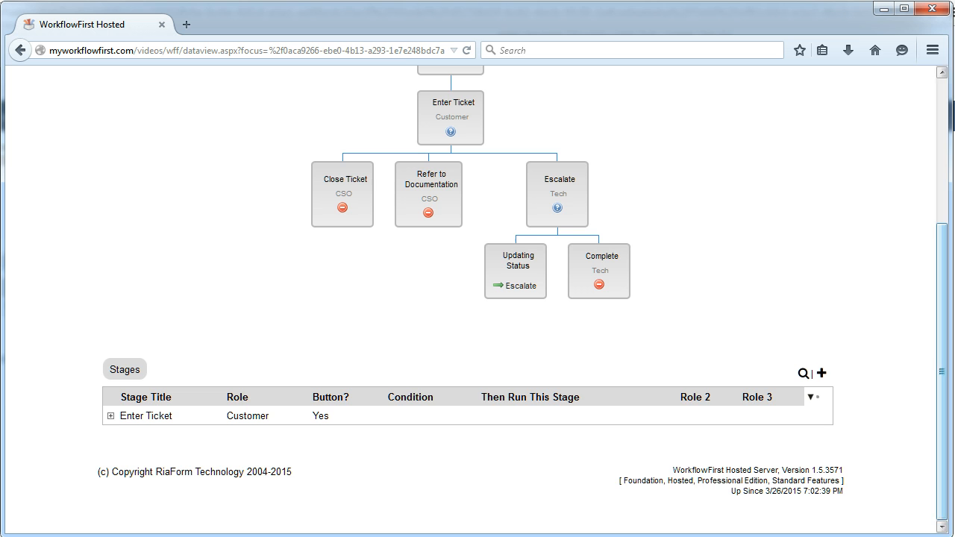
Step: Publish the Help Desk application from What's Next? with default publishing options
click(785, 192)
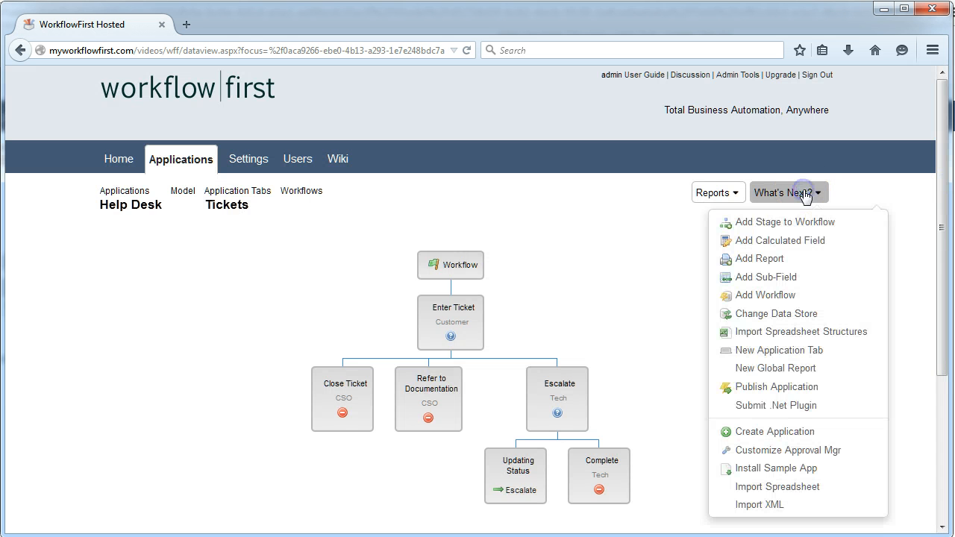
mouse_move(769, 386)
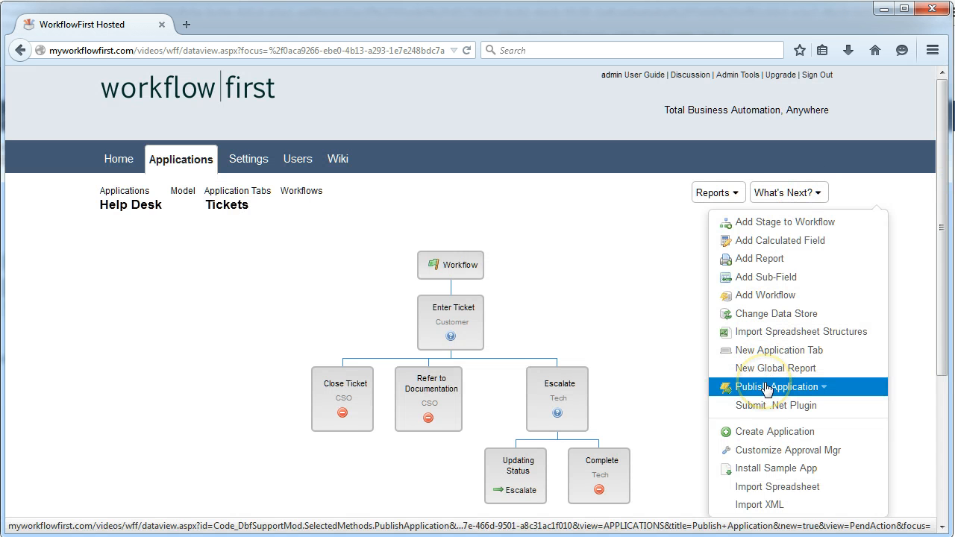
click(777, 386)
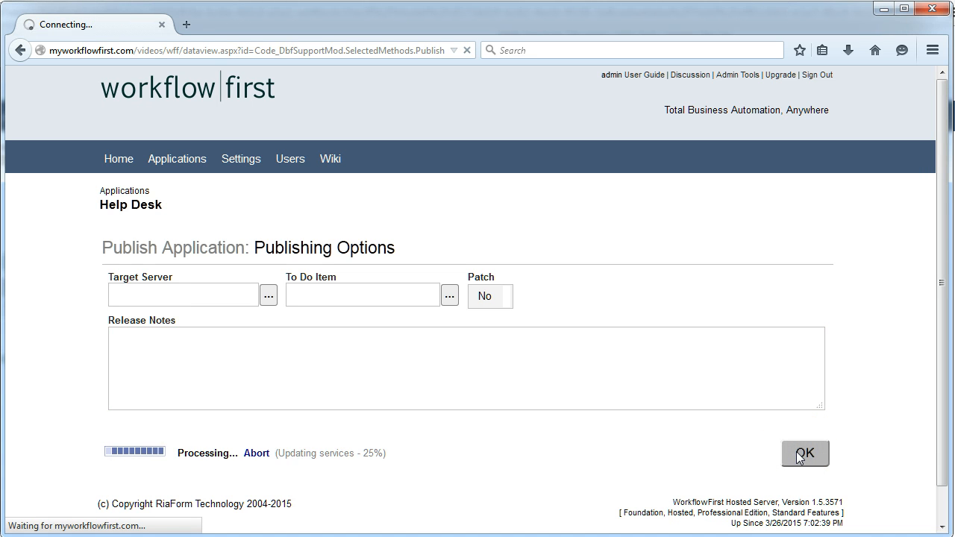
mouse_move(690, 242)
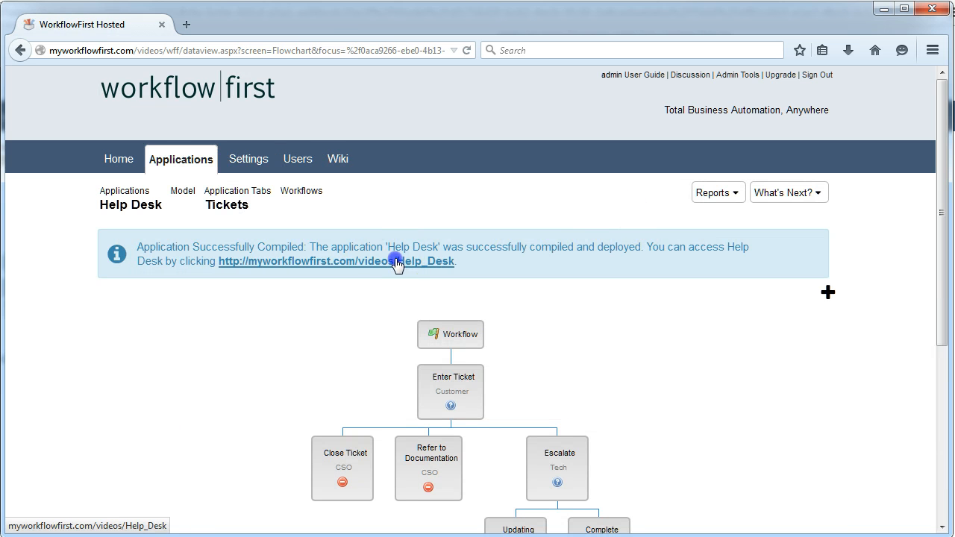
Step: Open the deployed Help Desk app and view its empty Tickets list
click(335, 261)
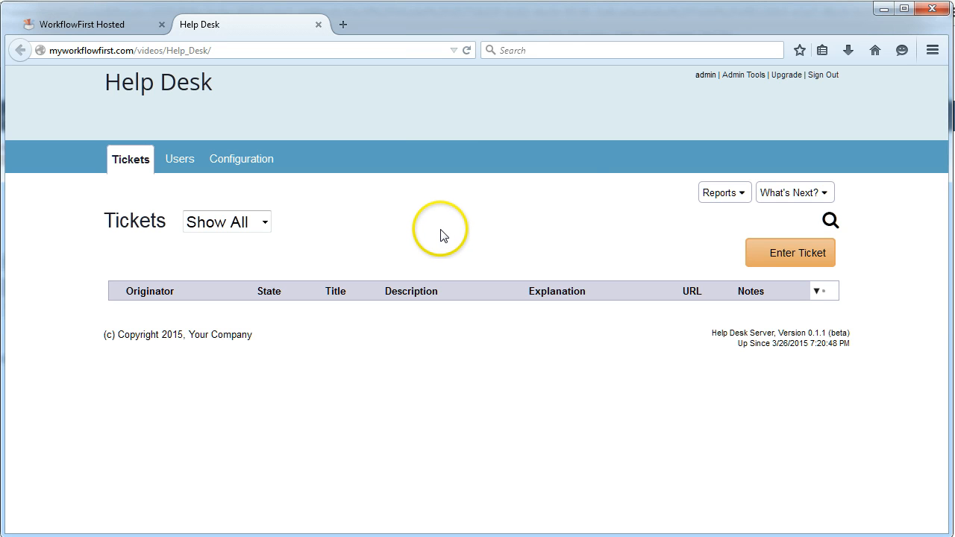
mouse_move(471, 239)
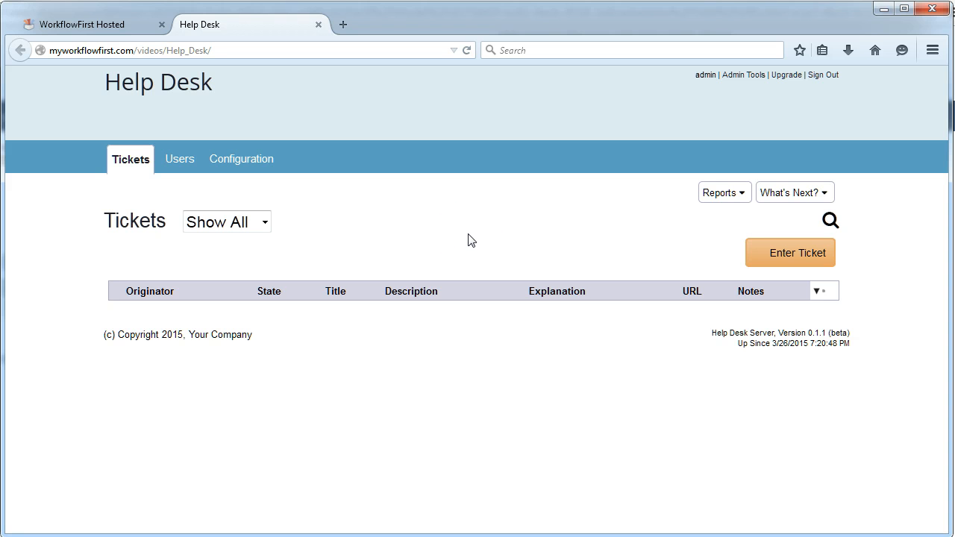
mouse_move(314, 214)
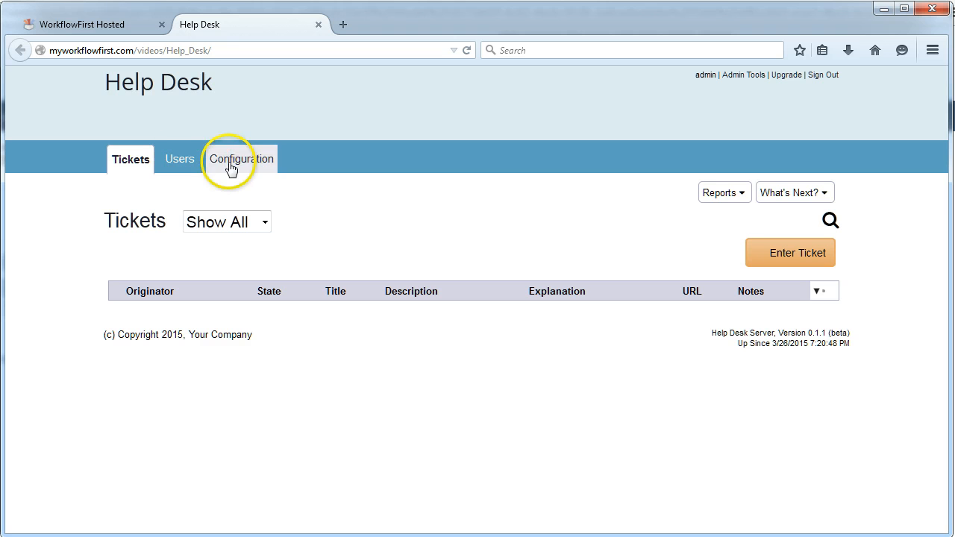
mouse_move(417, 207)
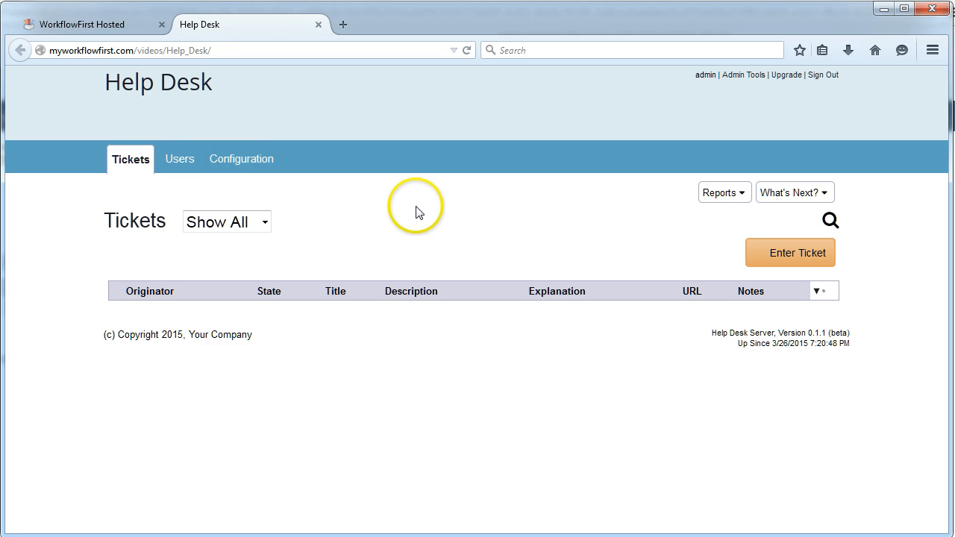
mouse_move(731, 246)
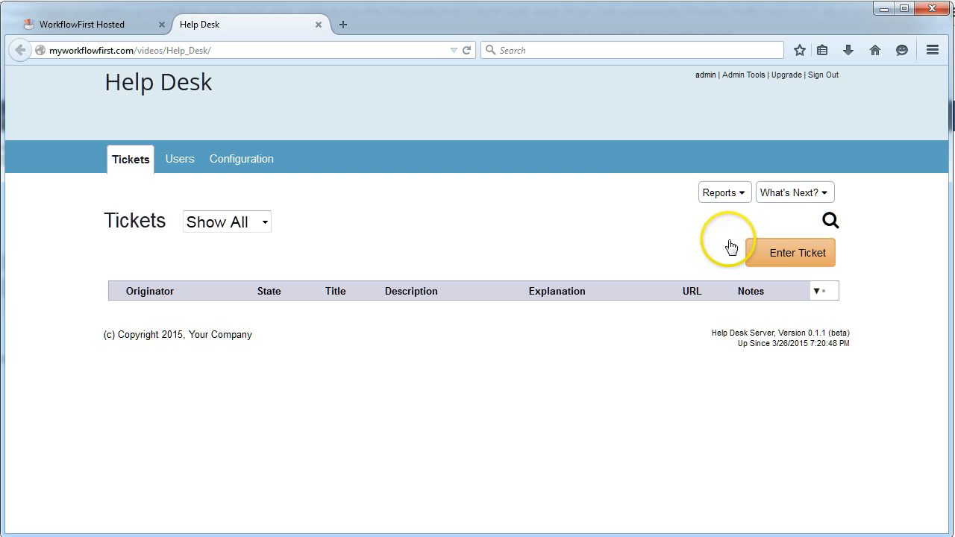
mouse_move(782, 252)
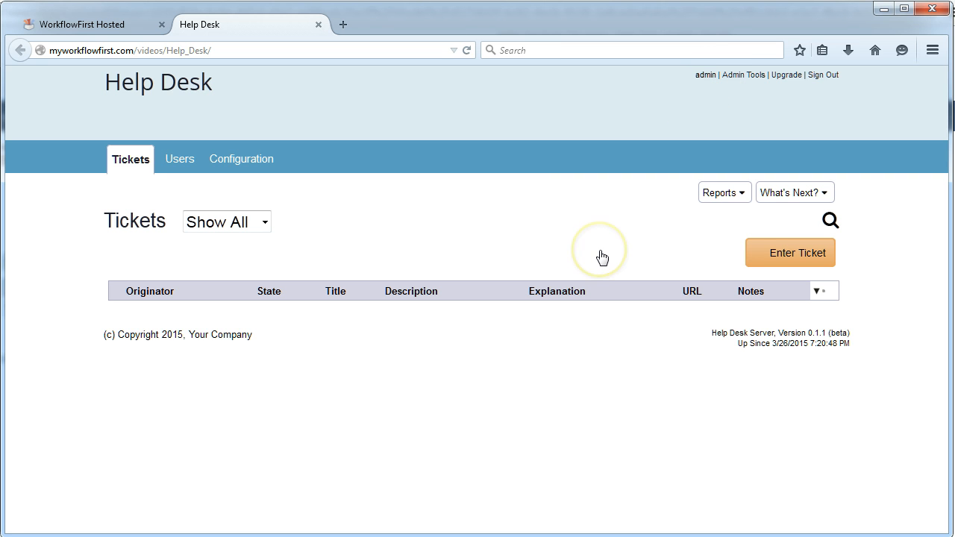
mouse_move(602, 256)
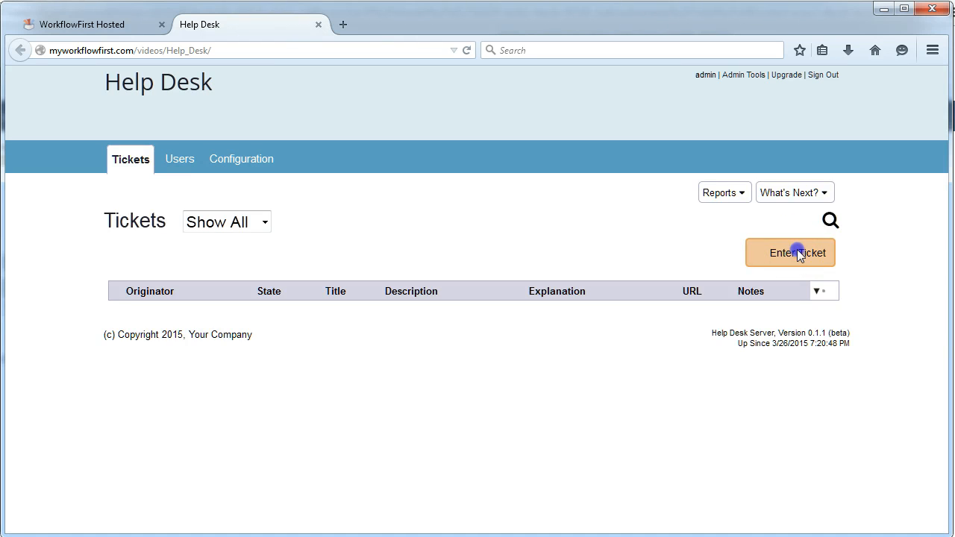
Step: Submit a ticket titled 'Laptop broken' with description 'I cannot turn on my laptop.'
click(790, 253)
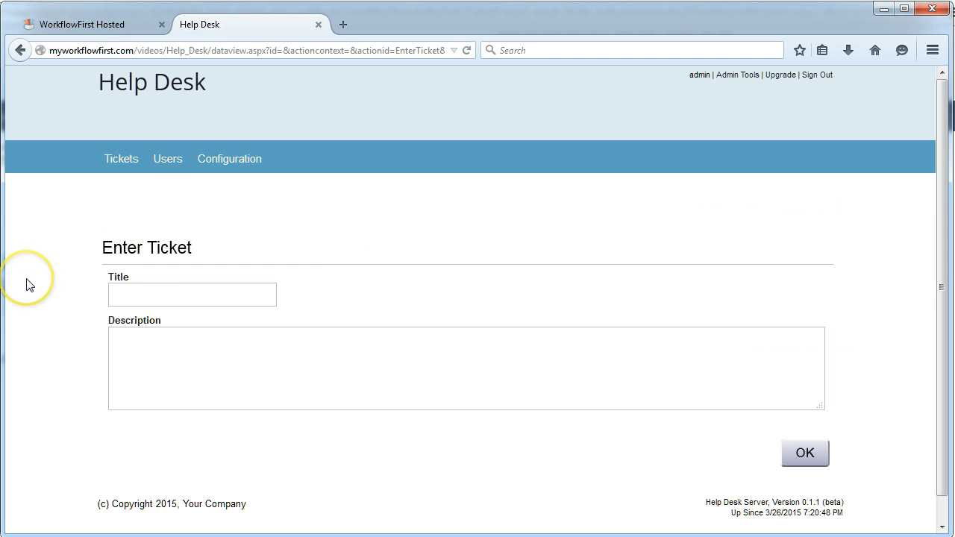
click(192, 294)
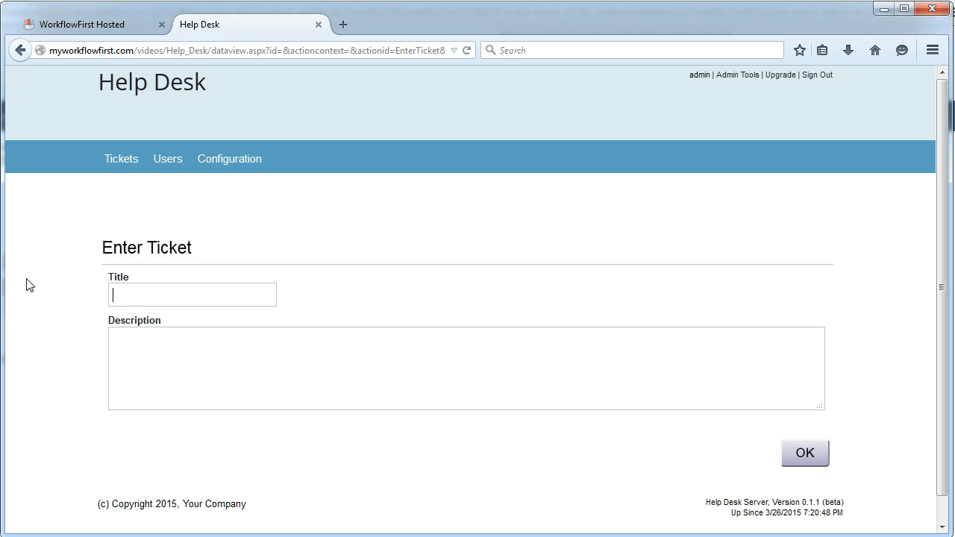
text(Laptop broken)
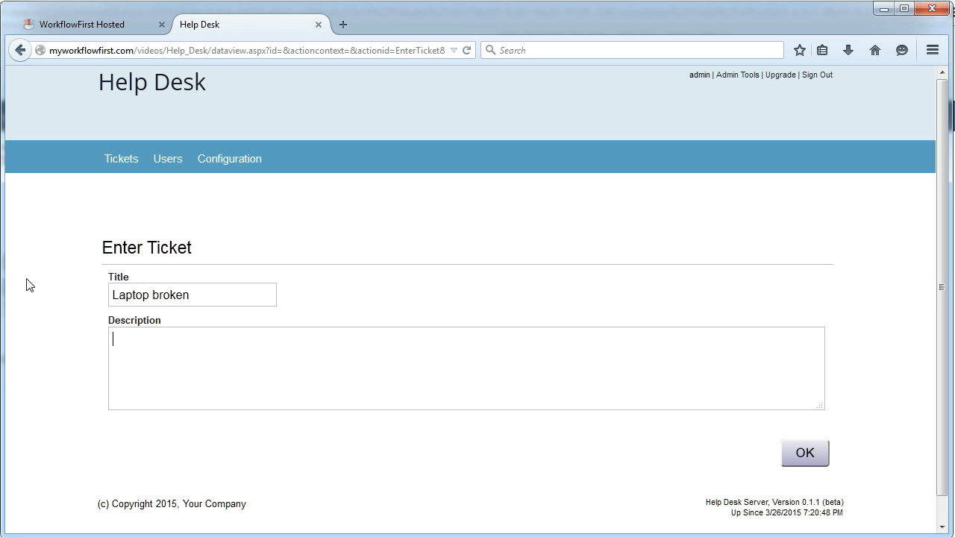
text(I cannot turn)
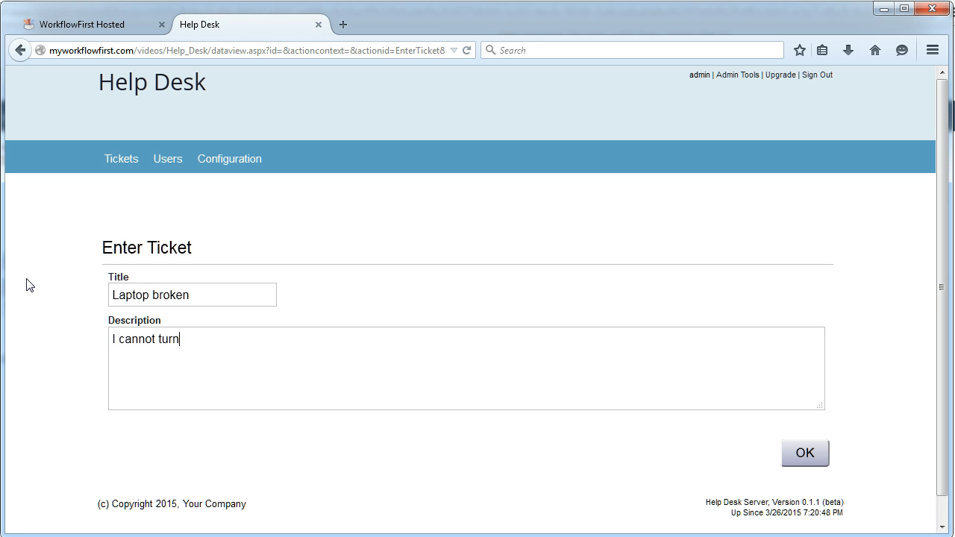
text(on my laptop.)
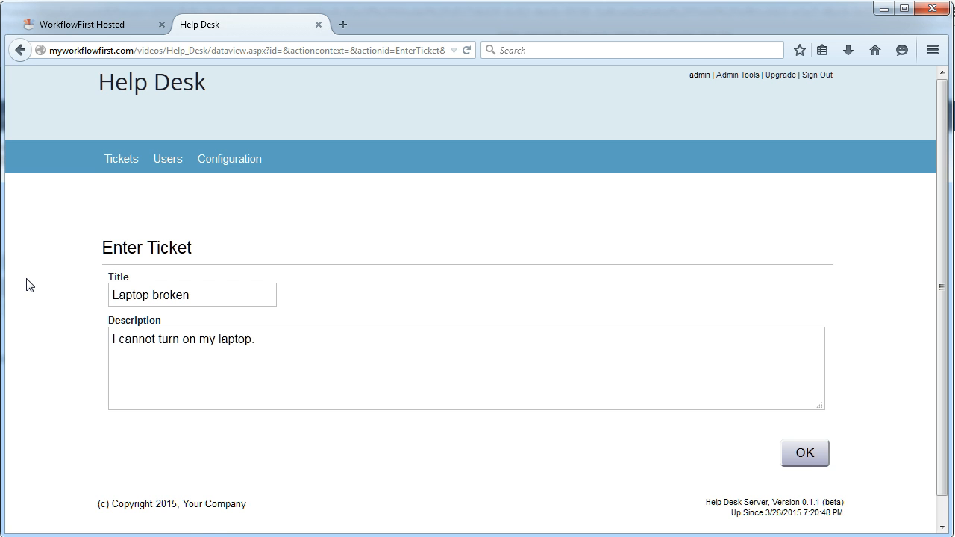
click(805, 453)
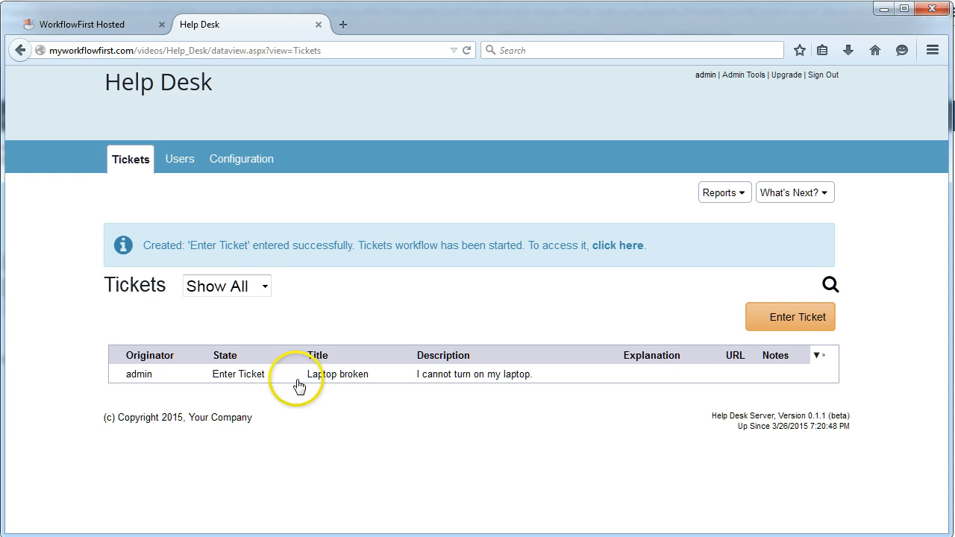
mouse_move(384, 313)
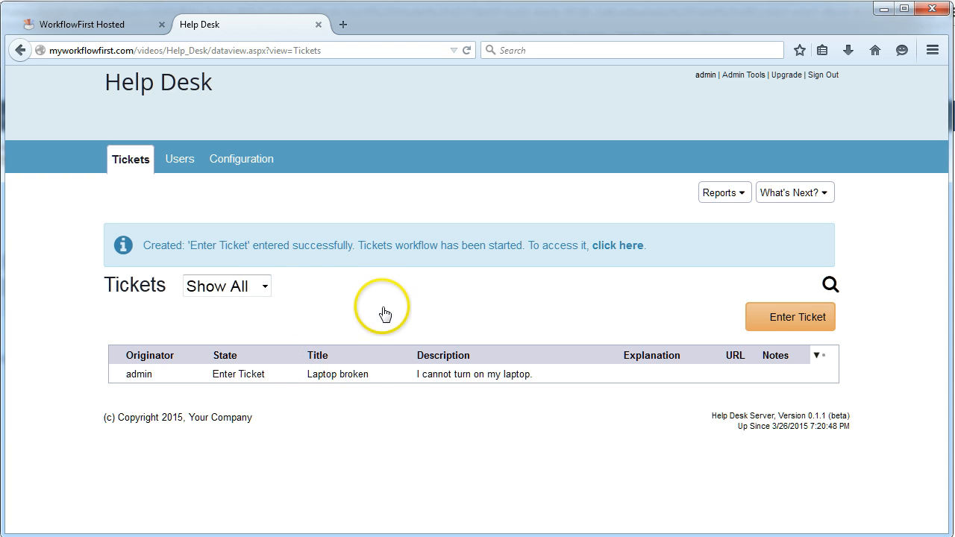
mouse_move(556, 365)
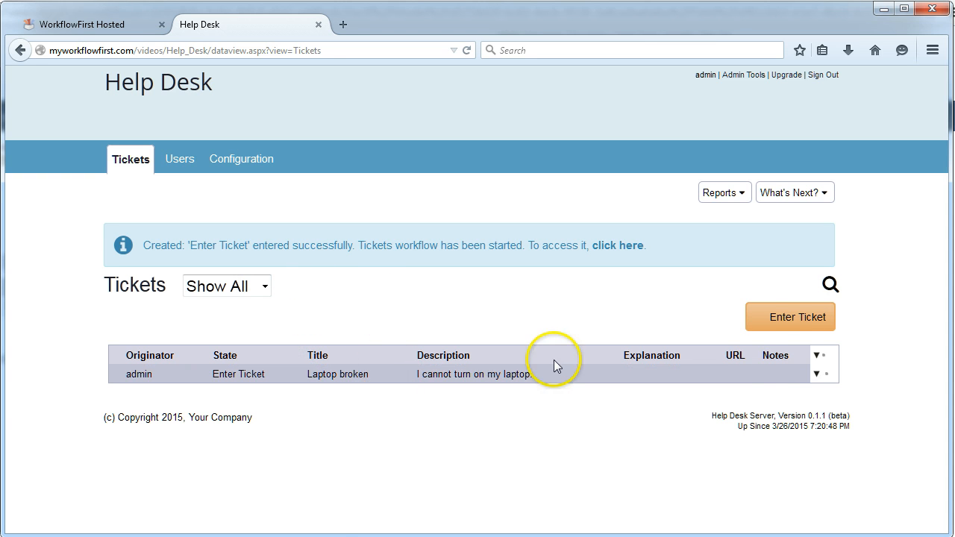
mouse_move(565, 387)
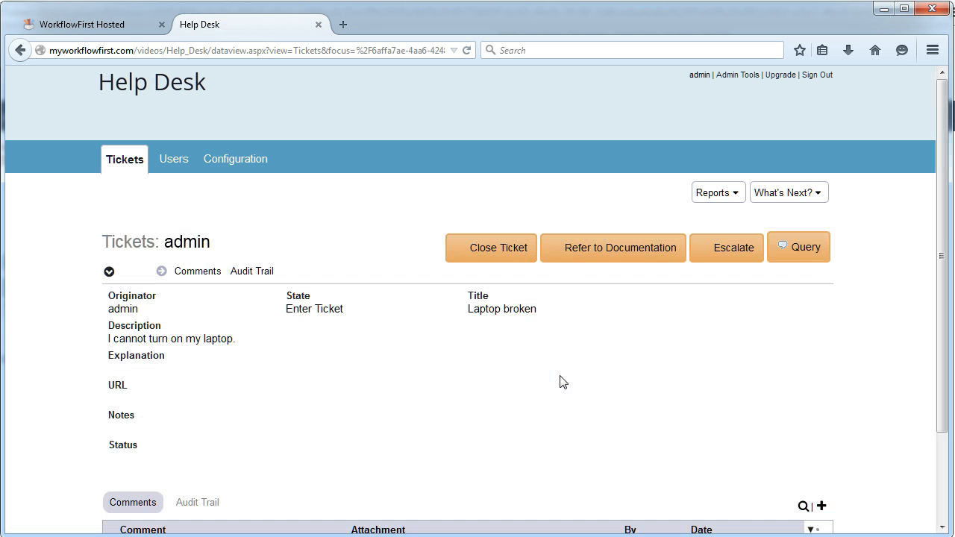
mouse_move(358, 261)
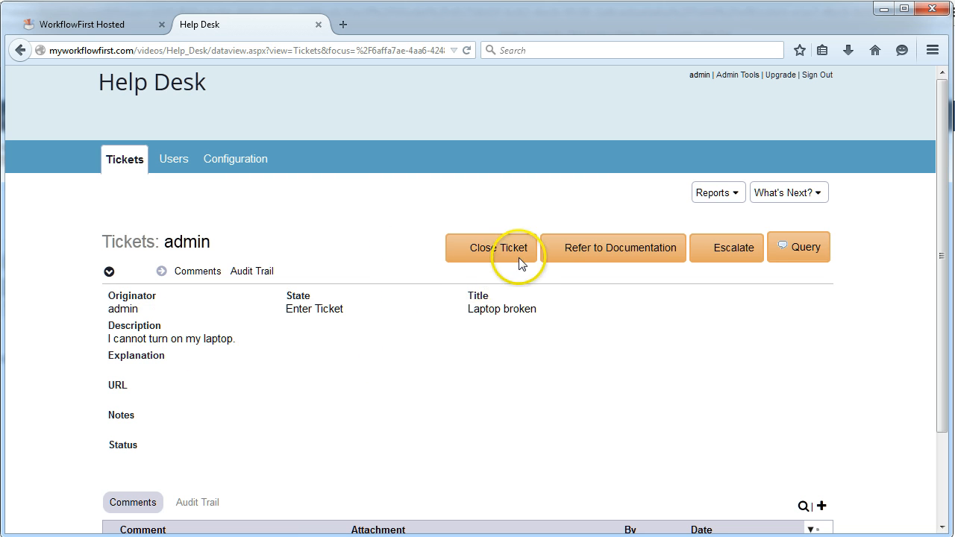
mouse_move(646, 257)
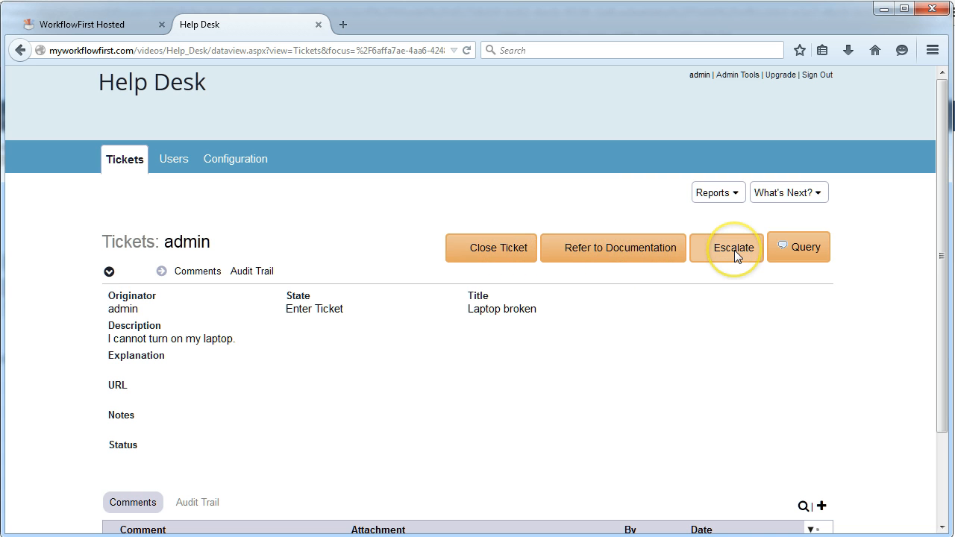
mouse_move(799, 250)
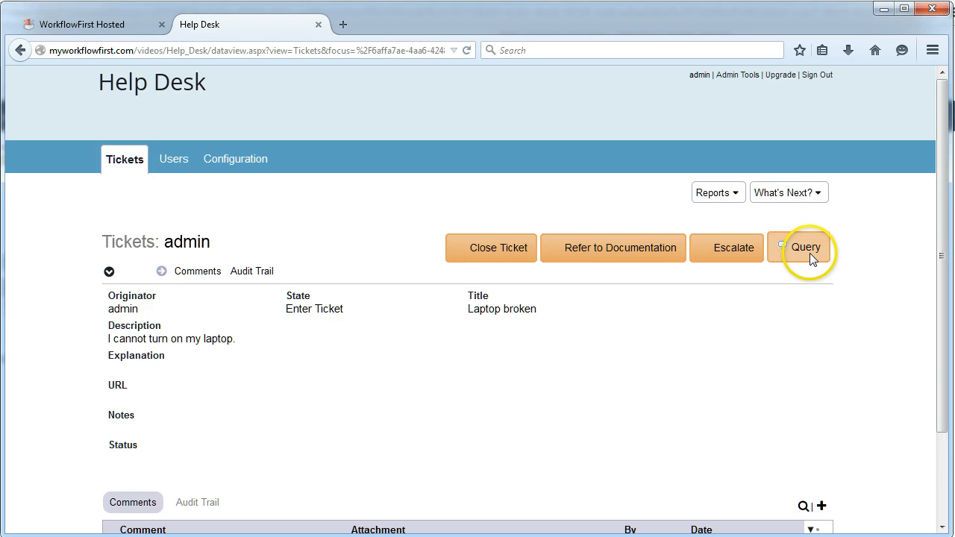
mouse_move(630, 266)
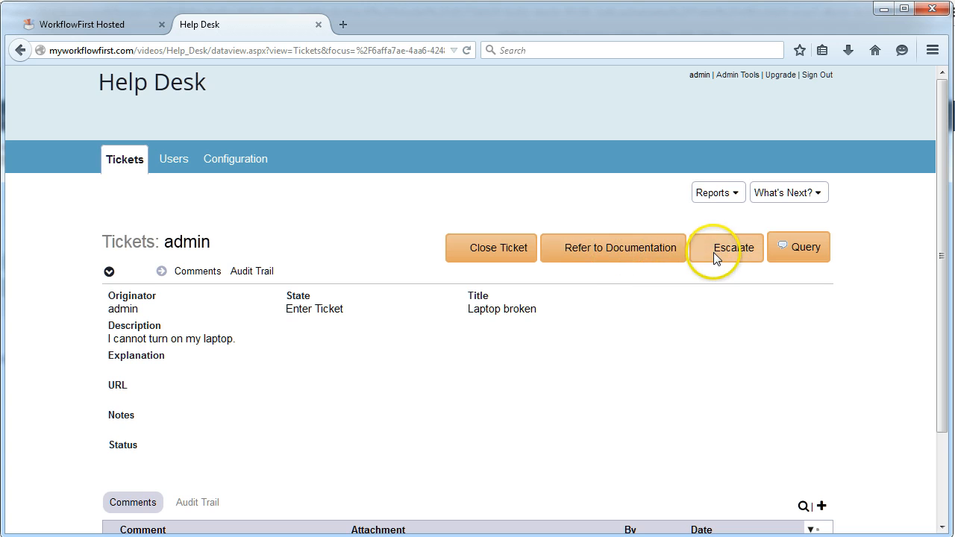
click(620, 247)
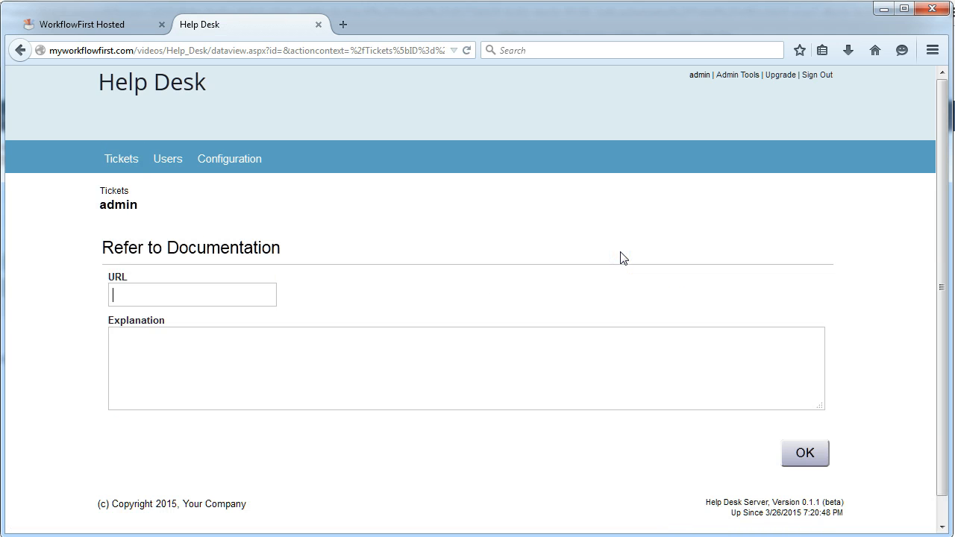
text(micr)
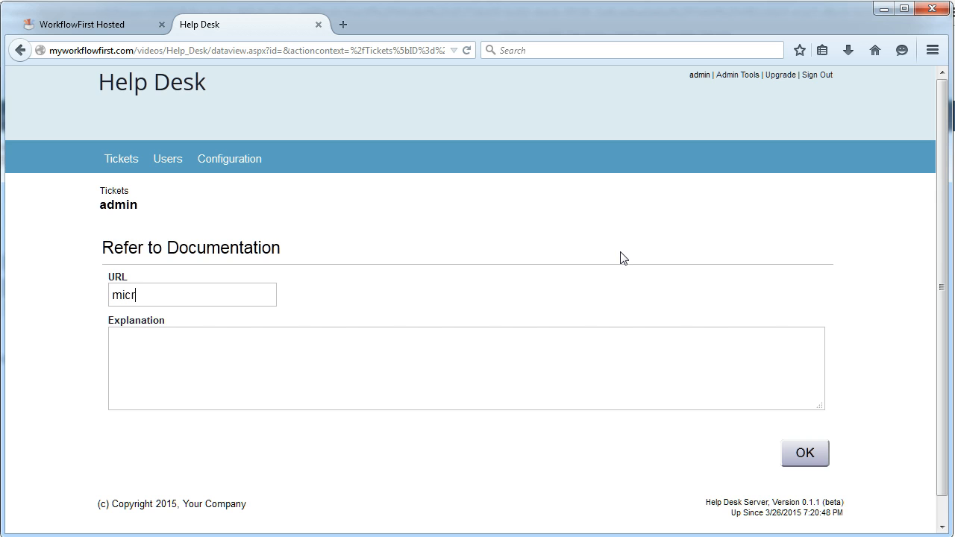
text(osoft.com)
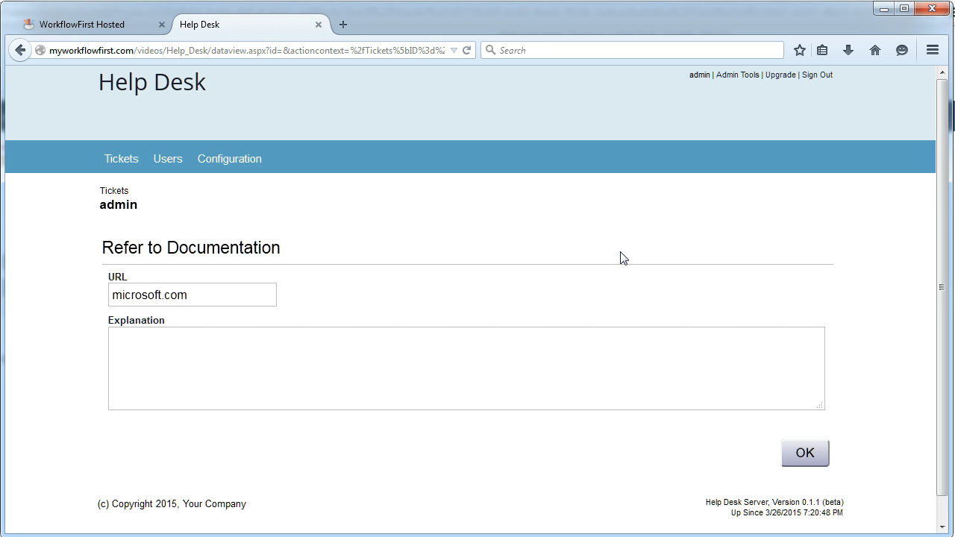
text(http://)
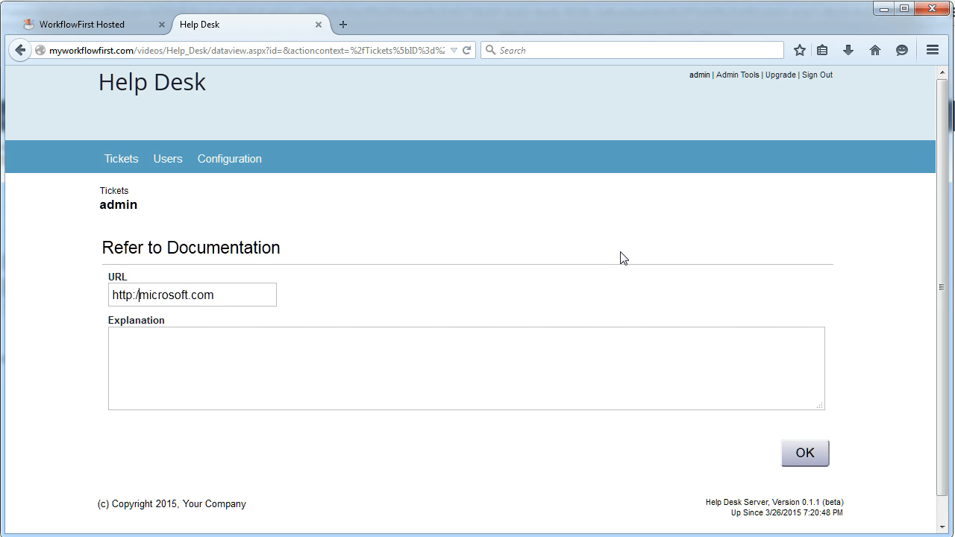
text(Please check th)
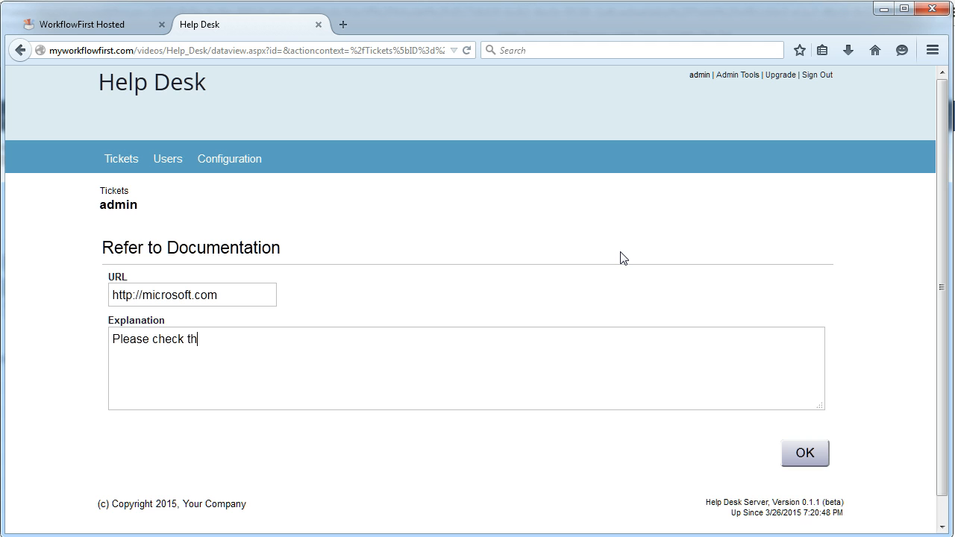
text(e Microsoft website)
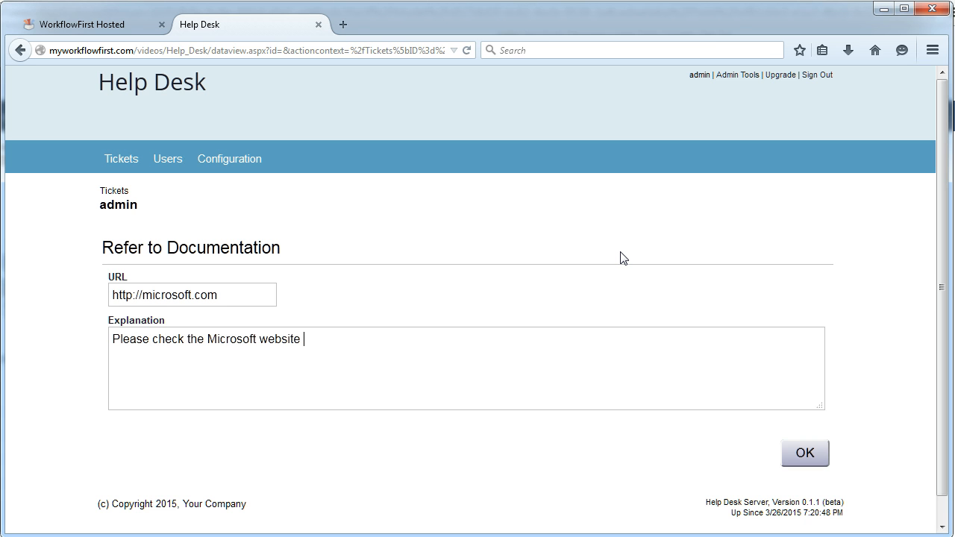
text(for more information.)
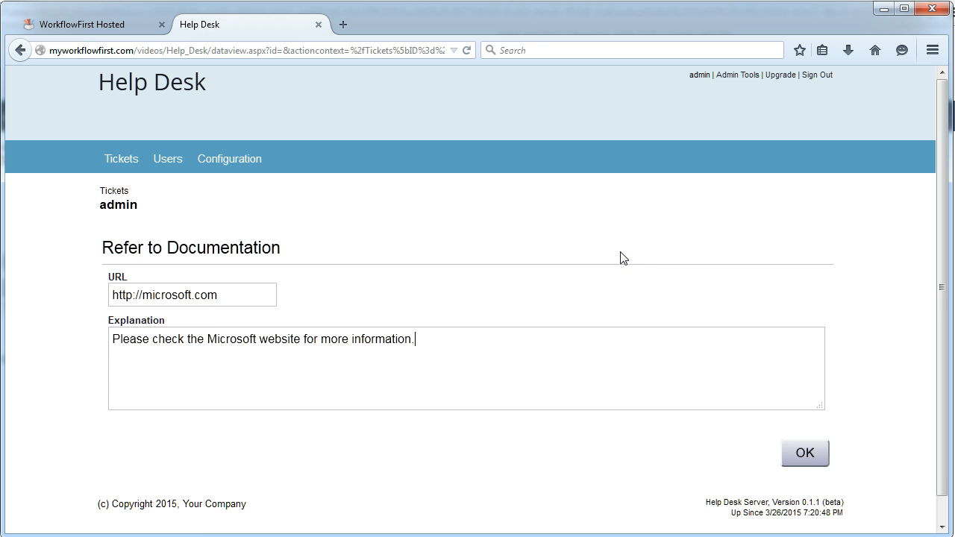
click(804, 453)
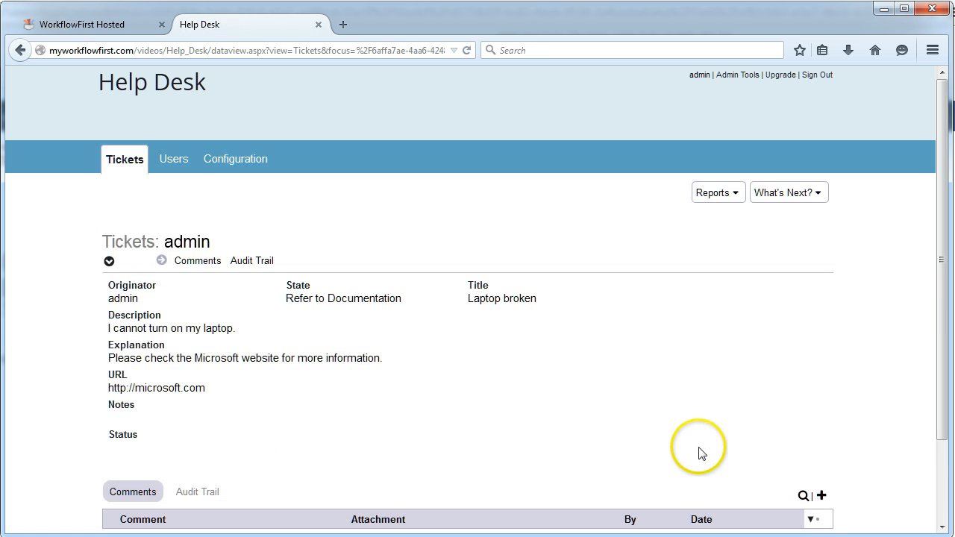
mouse_move(486, 294)
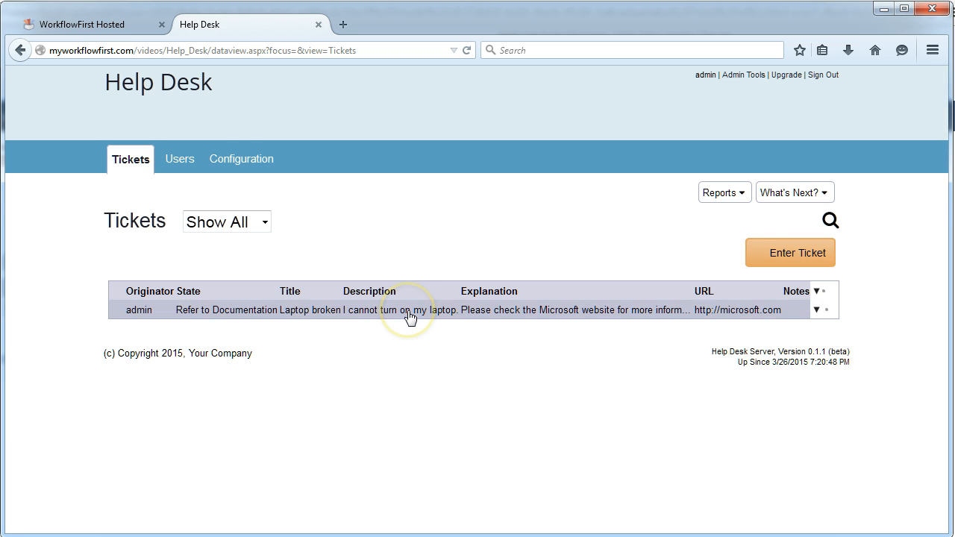
Step: Enter a 'Broken keyboard' ticket saying the V key does not always come out
click(790, 252)
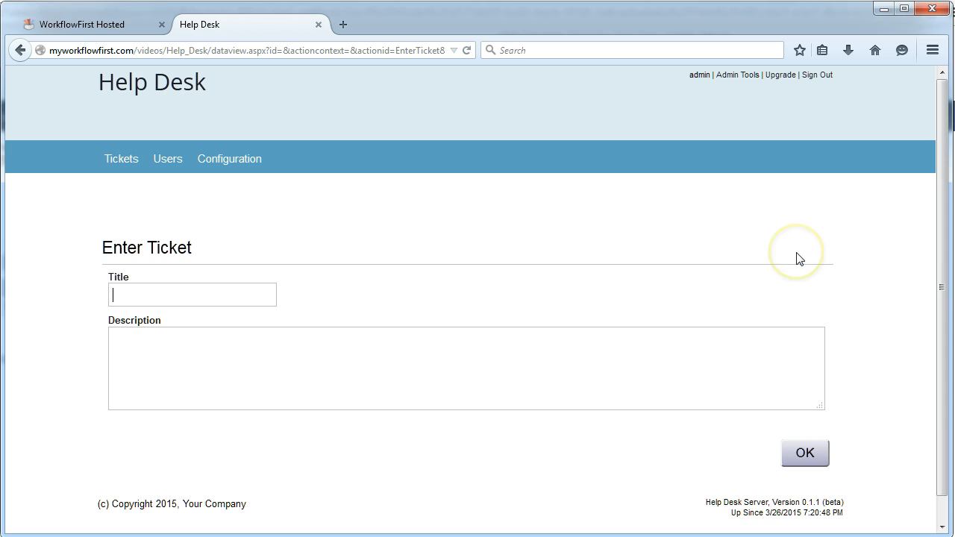
mouse_move(800, 258)
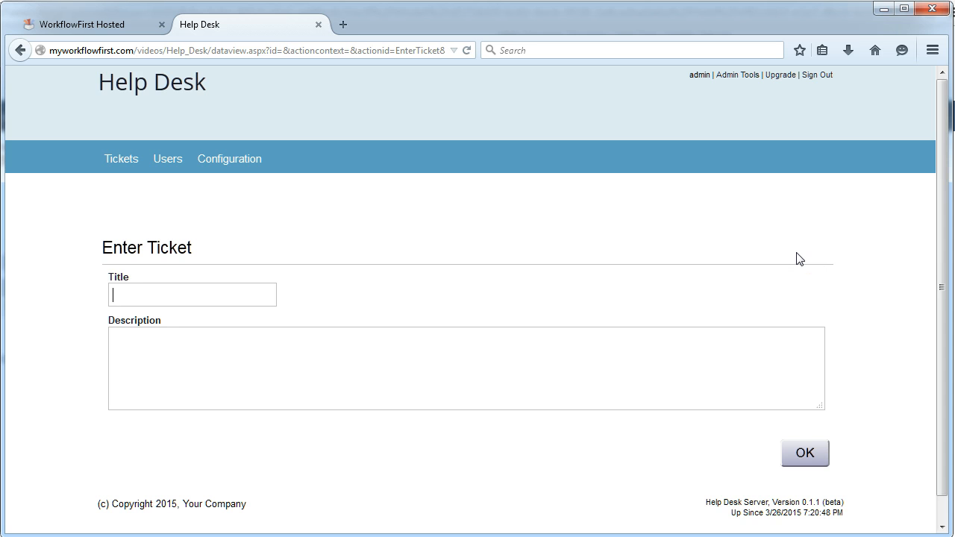
text(Broken keyba)
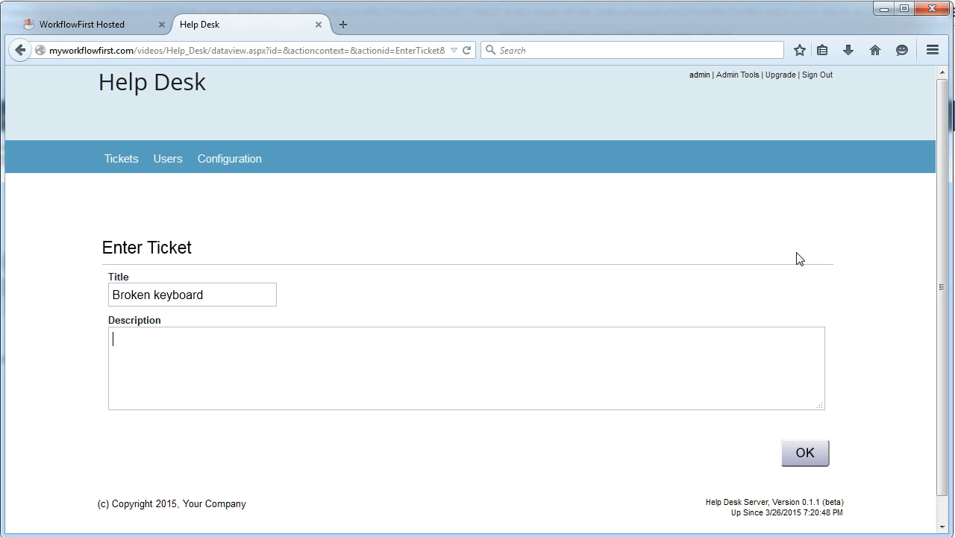
text(When I type on)
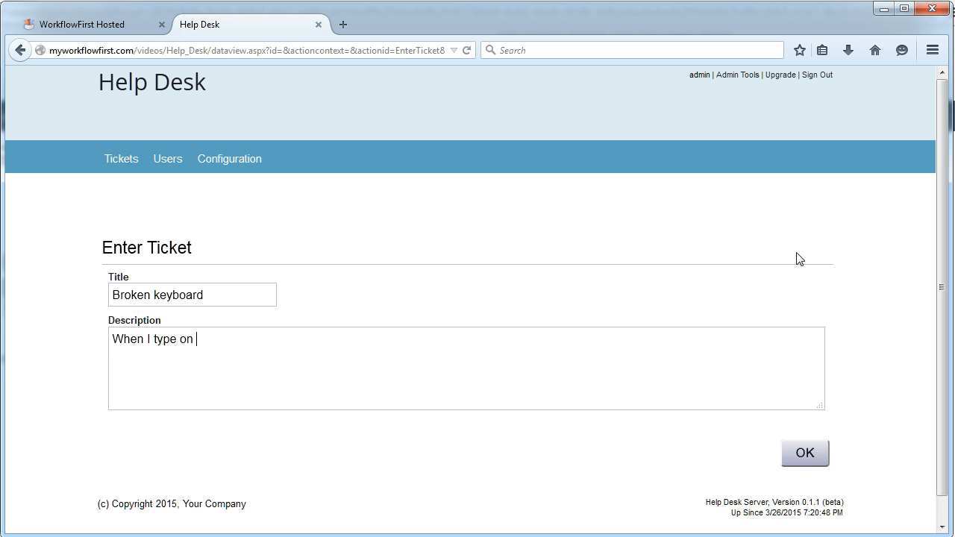
text(my keyboard the V)
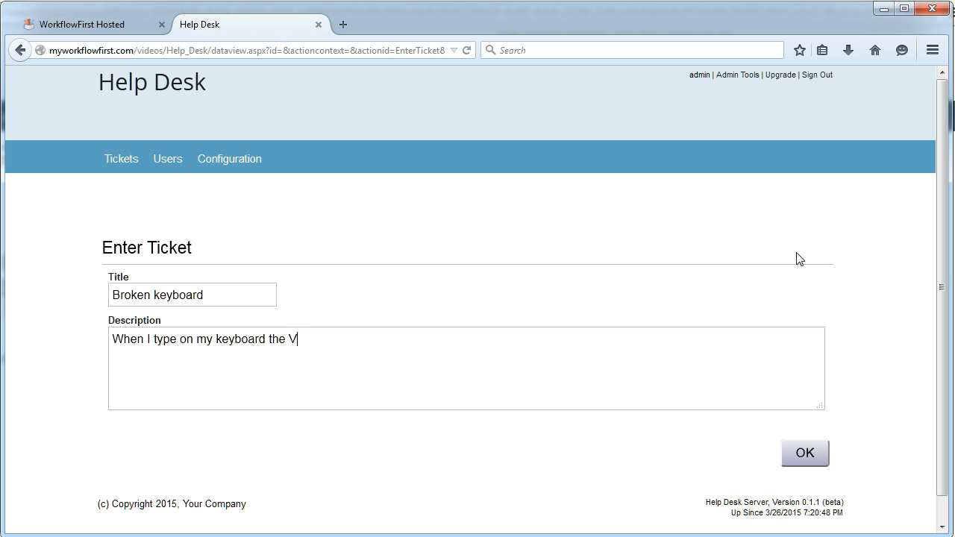
text(key does not c)
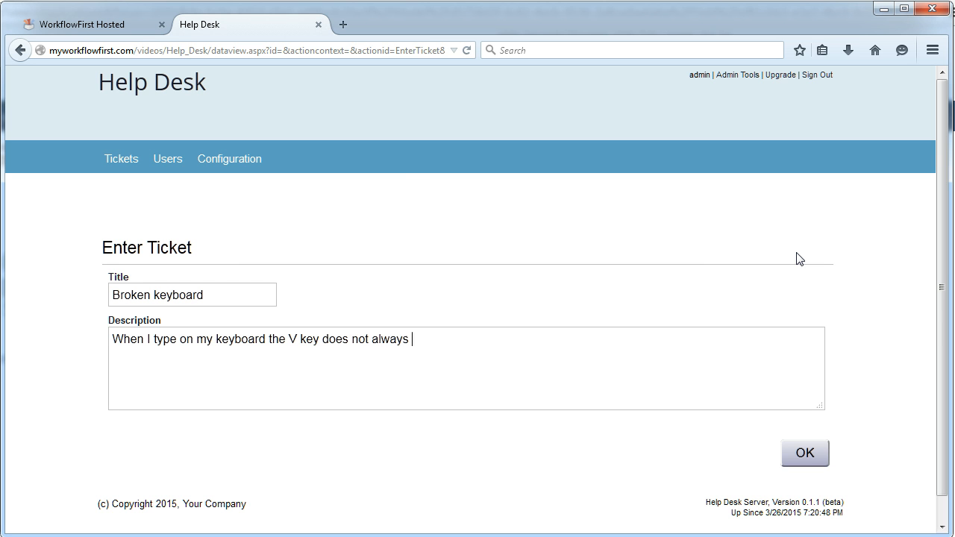
text(come out.)
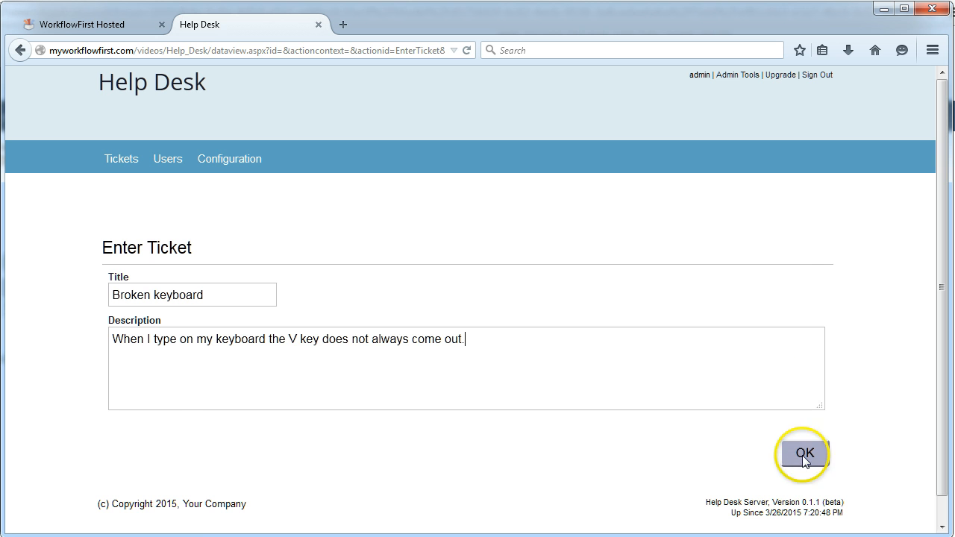
click(804, 454)
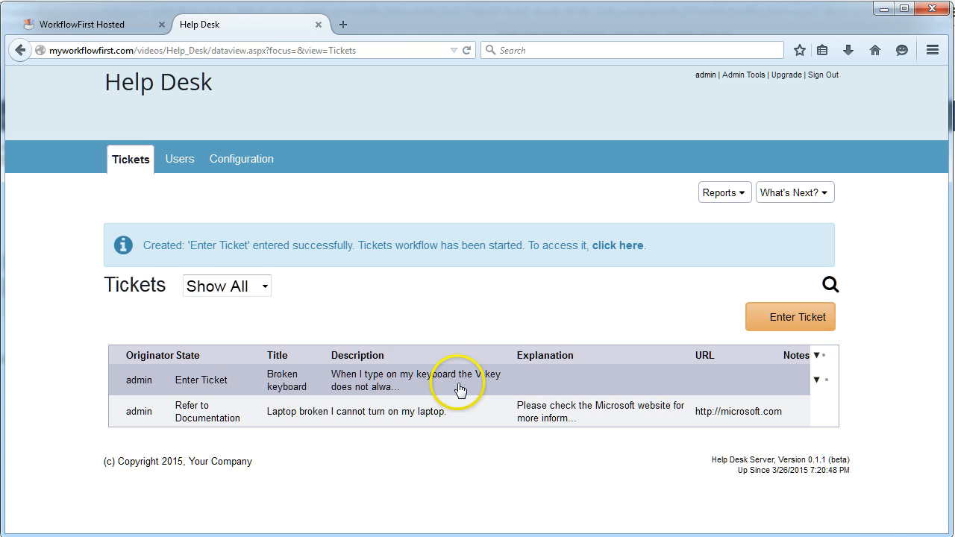
Step: Escalate Broken keyboard with the note 'Maybe he needs a new keyboard. Can you check'
click(388, 381)
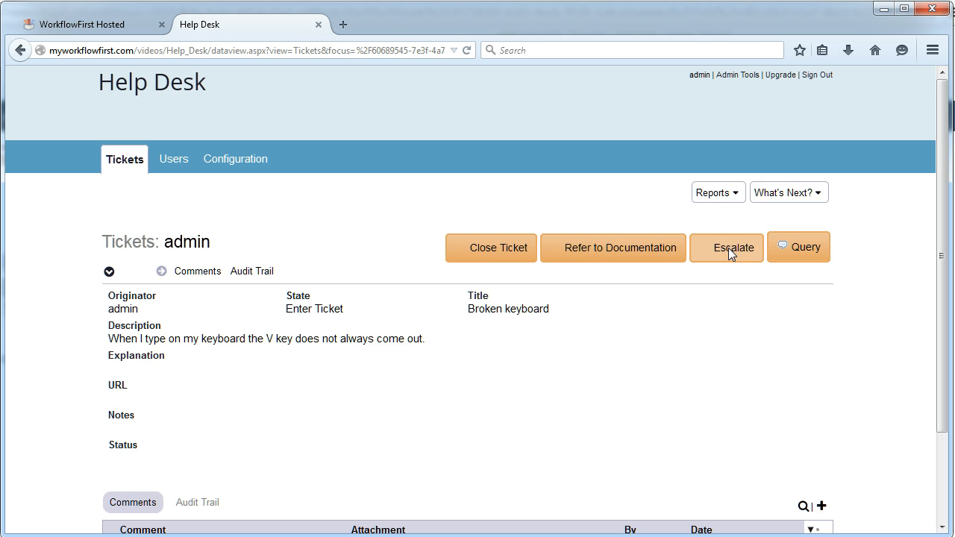
click(733, 247)
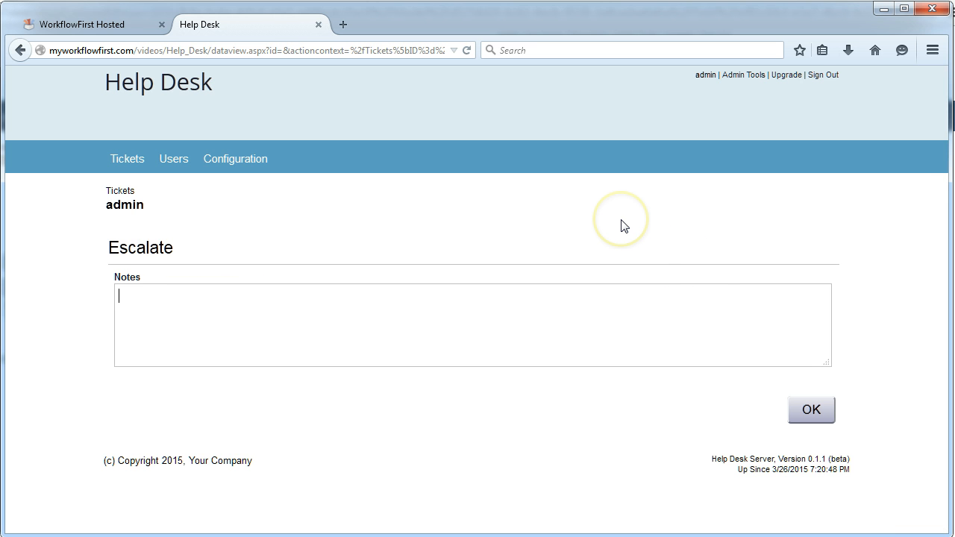
text(Maybe he ne)
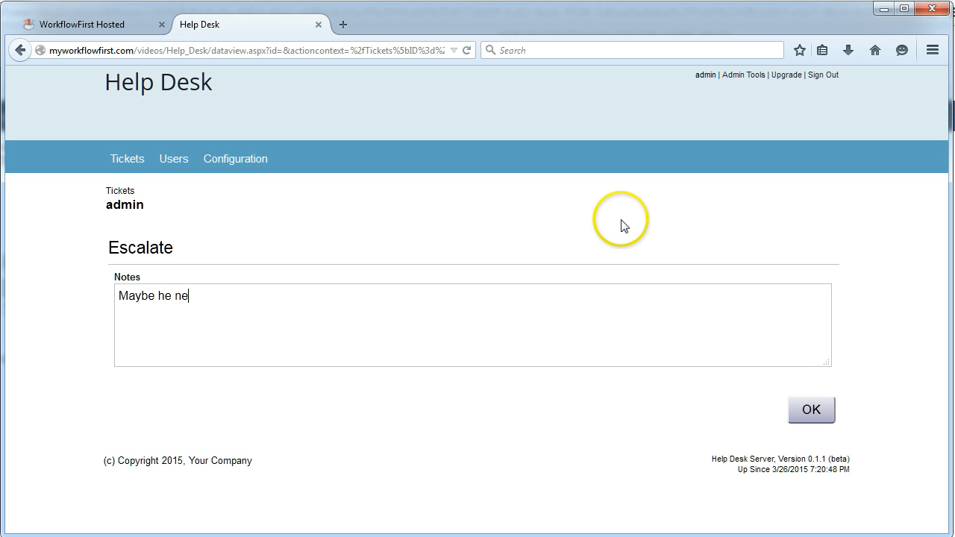
text(eds a new keyboard.)
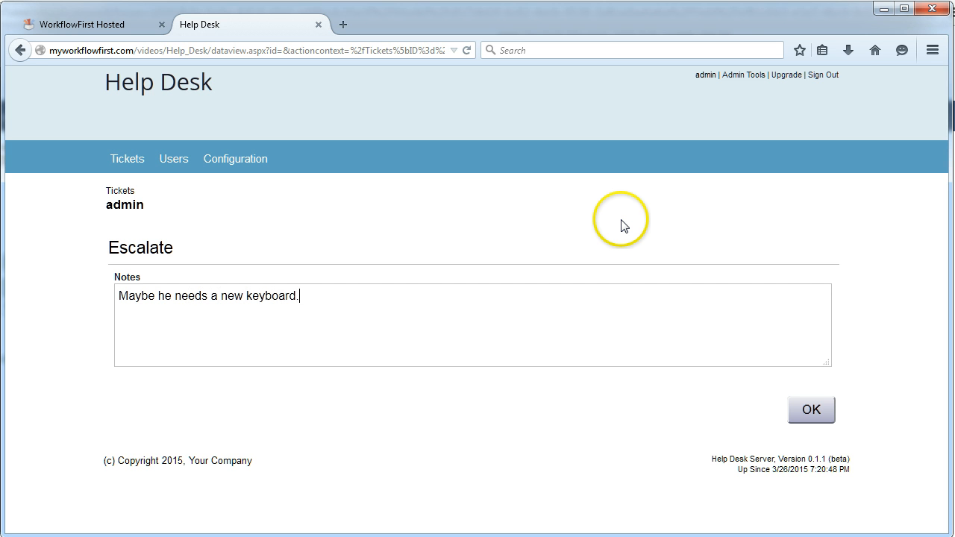
text(Can you check it.)
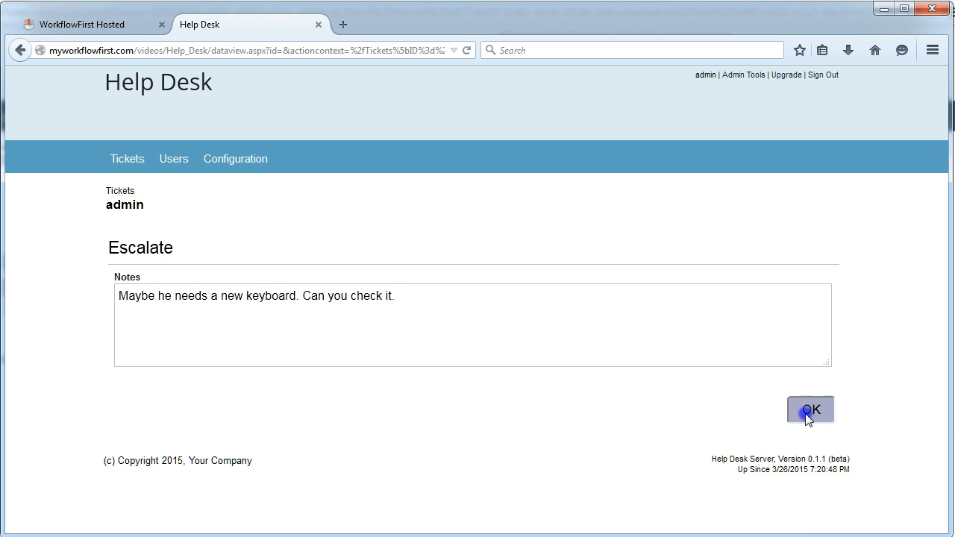
click(810, 409)
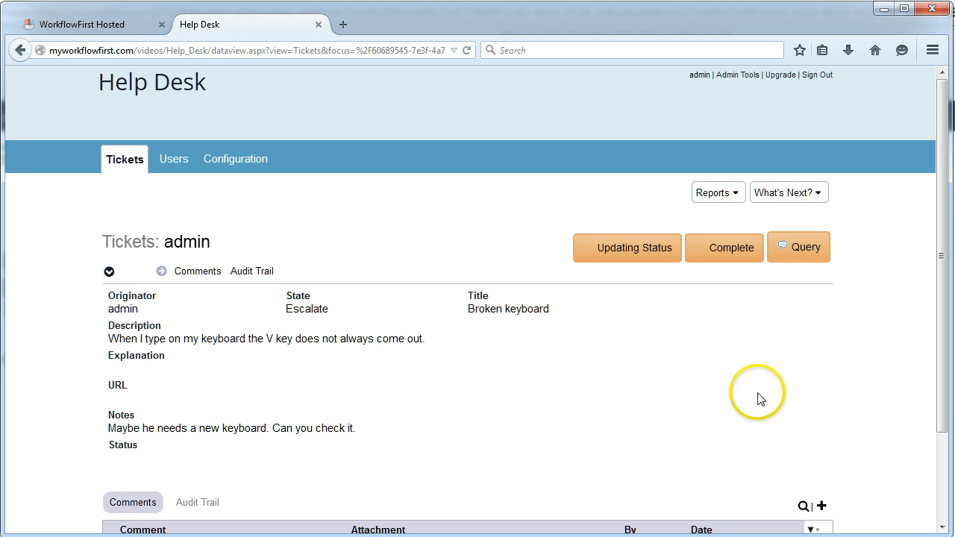
mouse_move(449, 289)
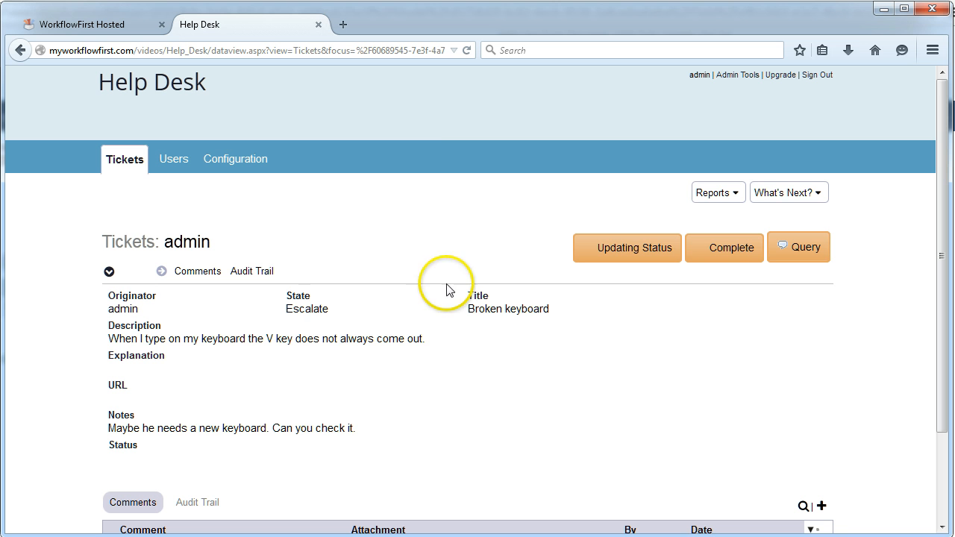
mouse_move(640, 285)
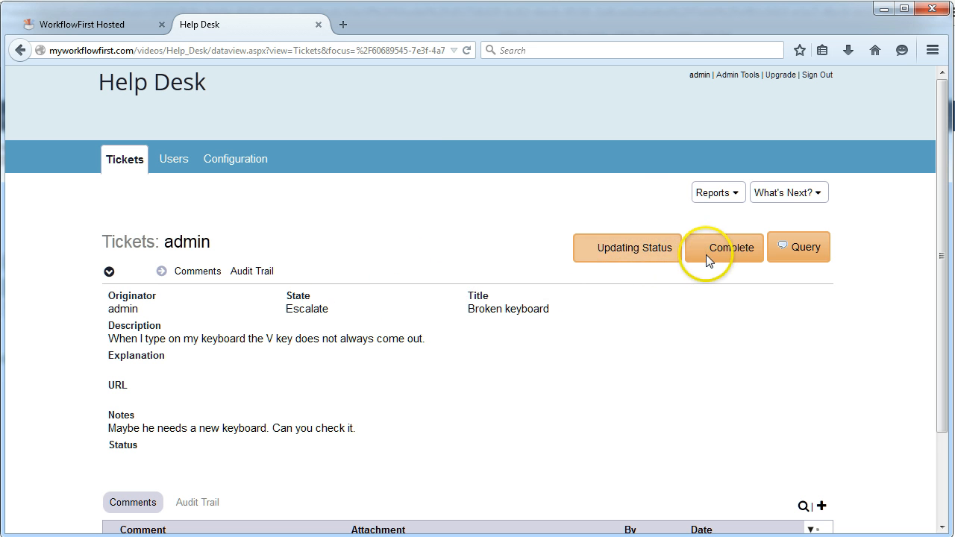
mouse_move(798, 258)
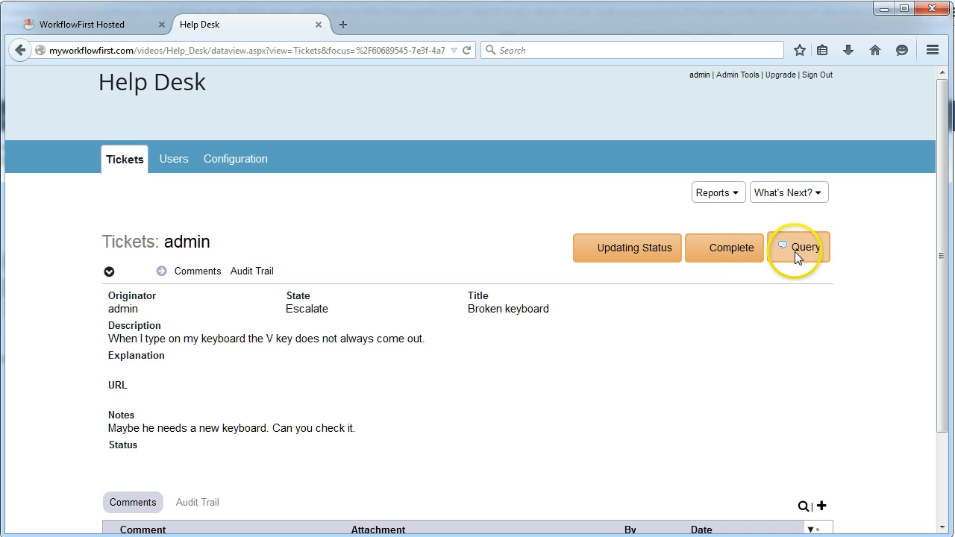
mouse_move(674, 285)
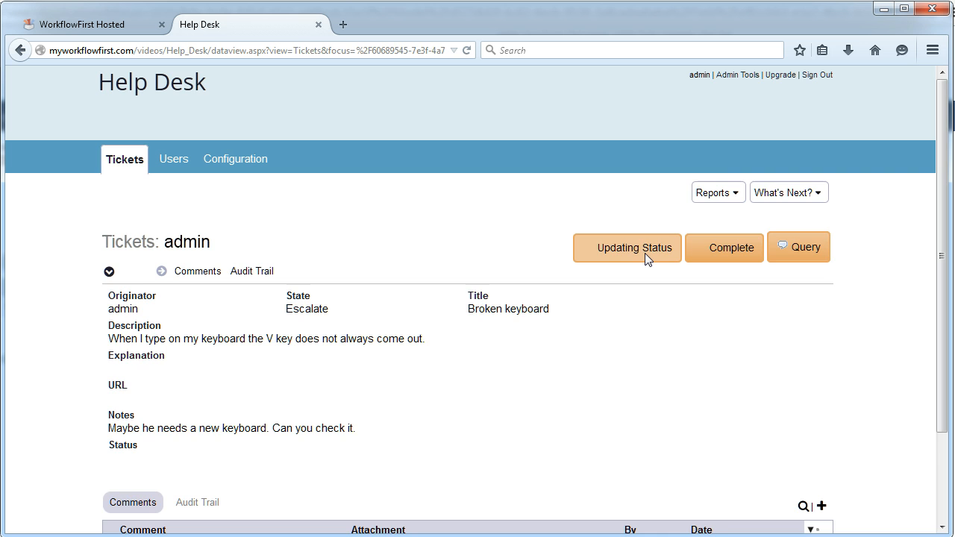
Step: Update the ticket status to 'Please bring your keyboard to my office'
click(627, 247)
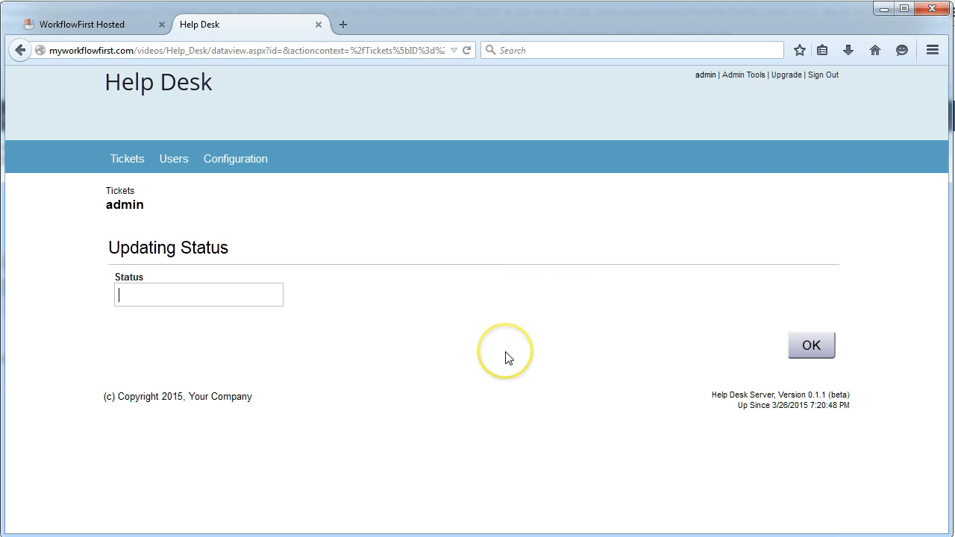
text(Plea)
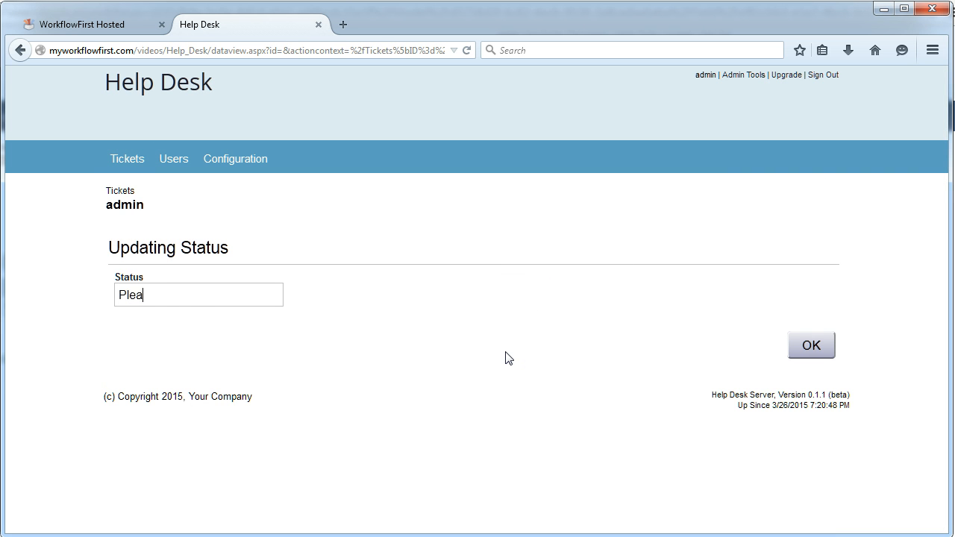
text(se bring your key)
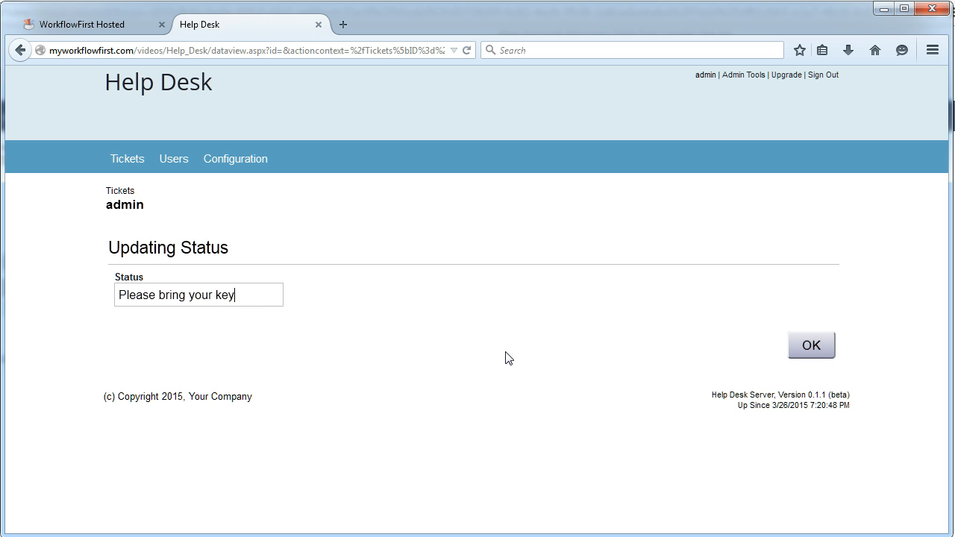
text(board to my office)
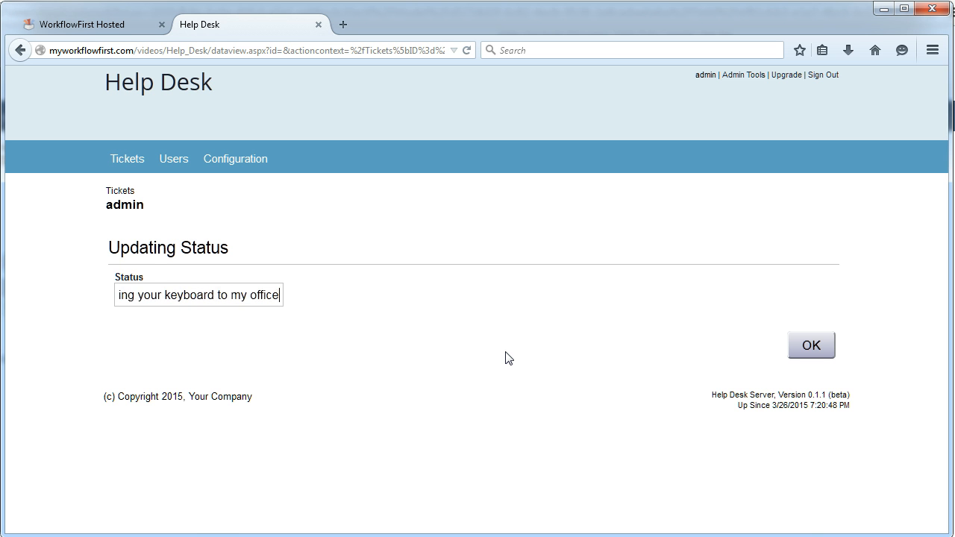
click(811, 345)
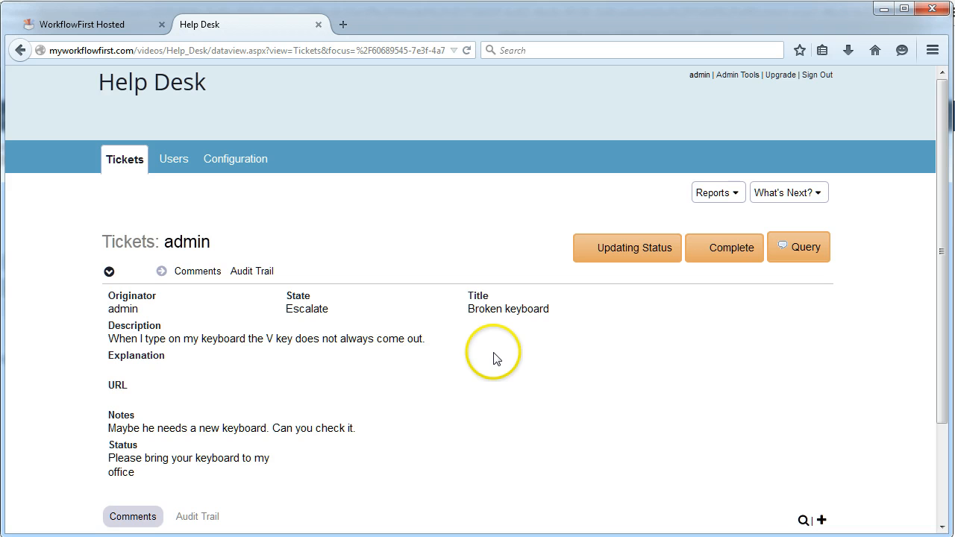
mouse_move(173, 446)
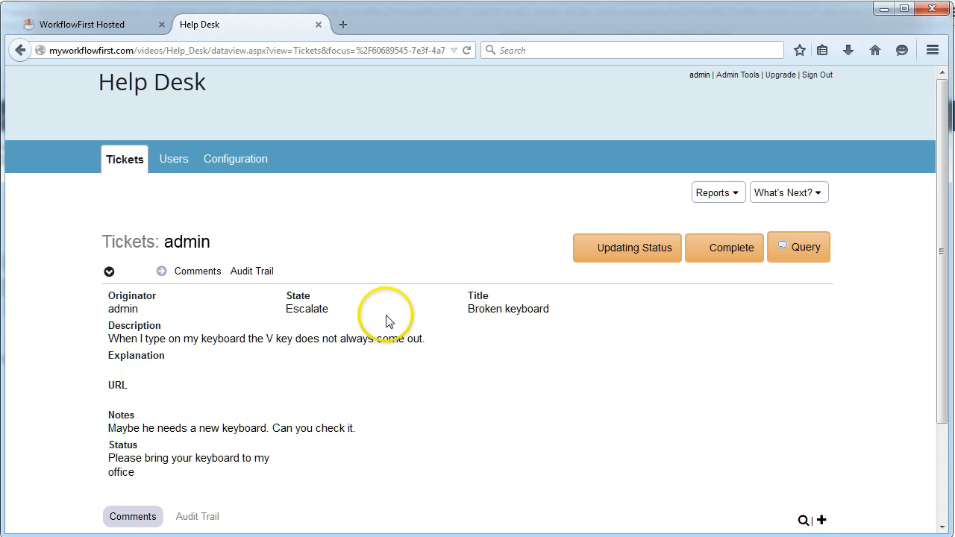
Step: Complete the ticket, explaining he was given a new keyboard and everything was ok
click(725, 247)
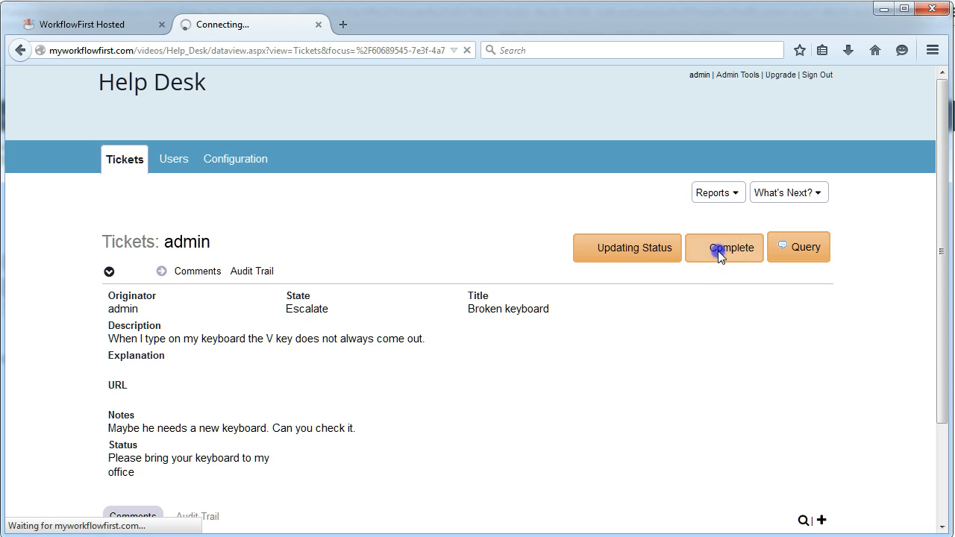
click(731, 247)
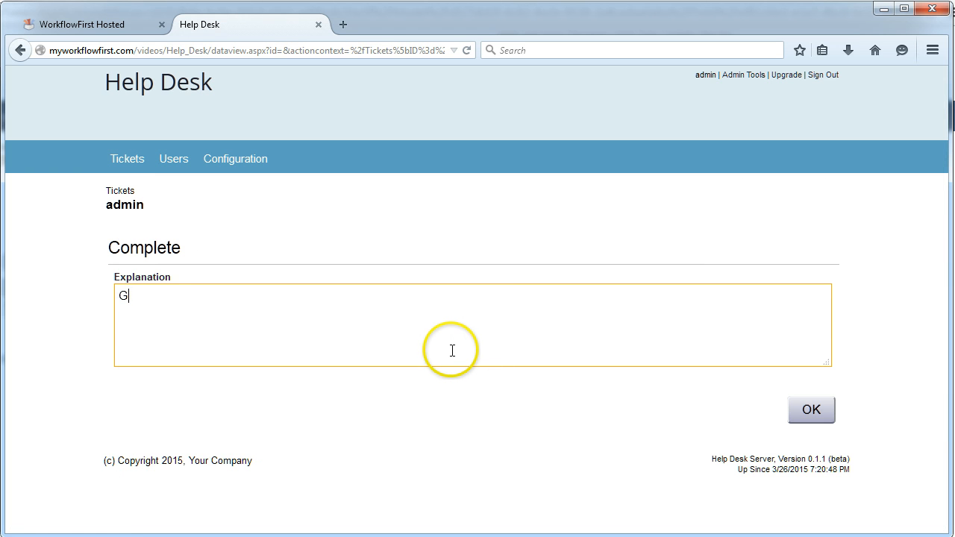
text(ave him a new)
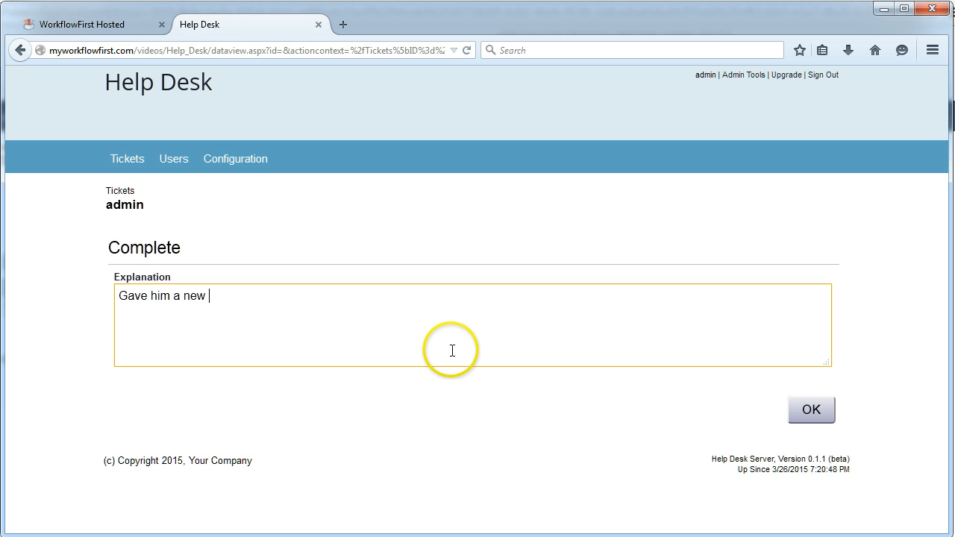
text(keyboard and everythi)
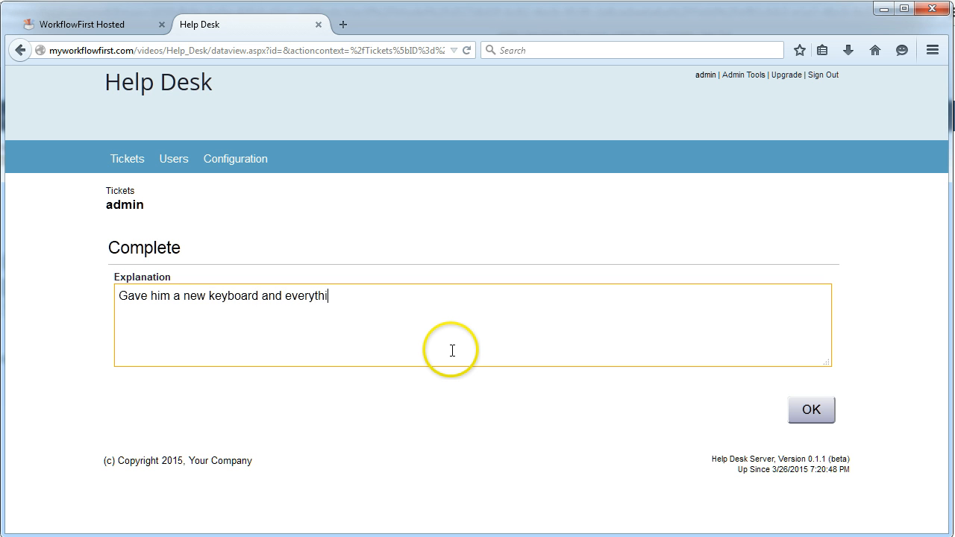
text(ng was ok.)
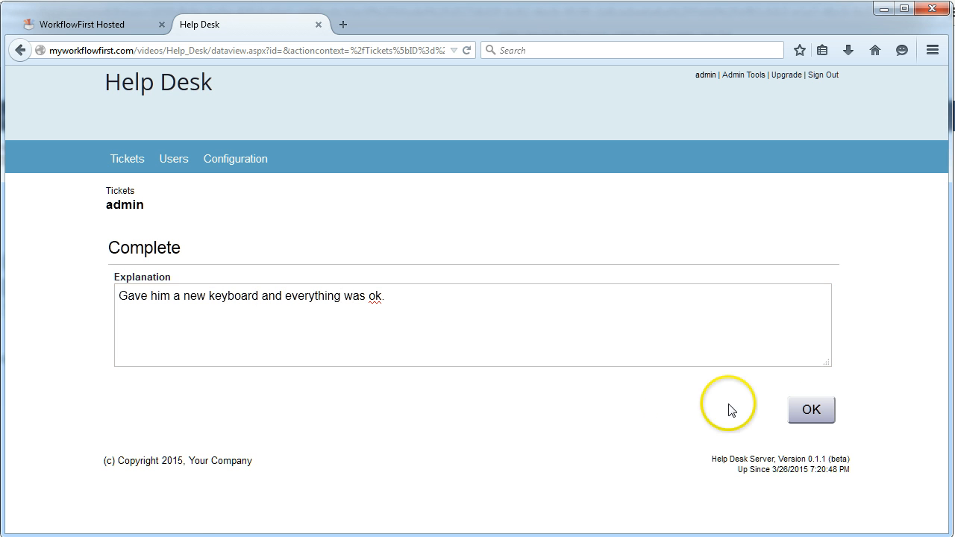
click(811, 409)
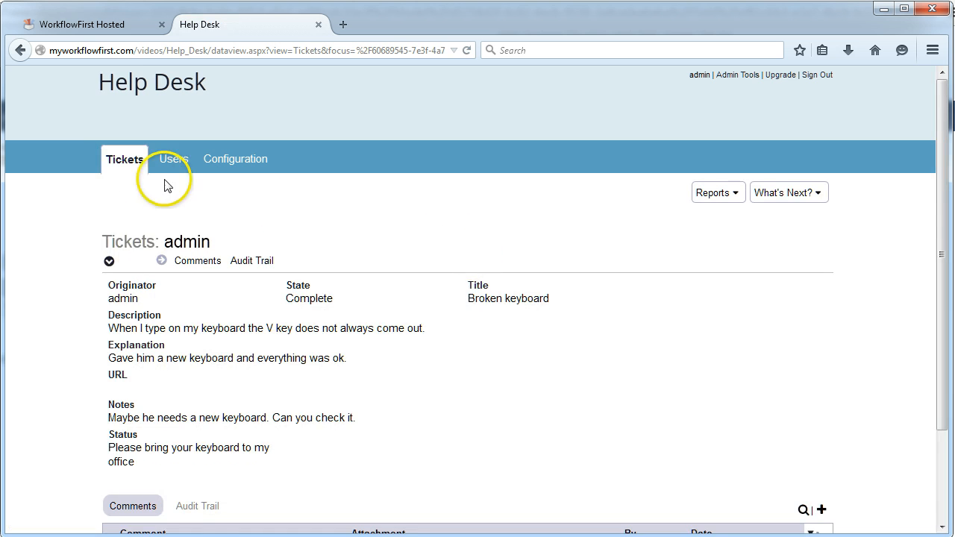
Step: Return to the Tickets list showing Broken keyboard and Laptop broken
click(124, 159)
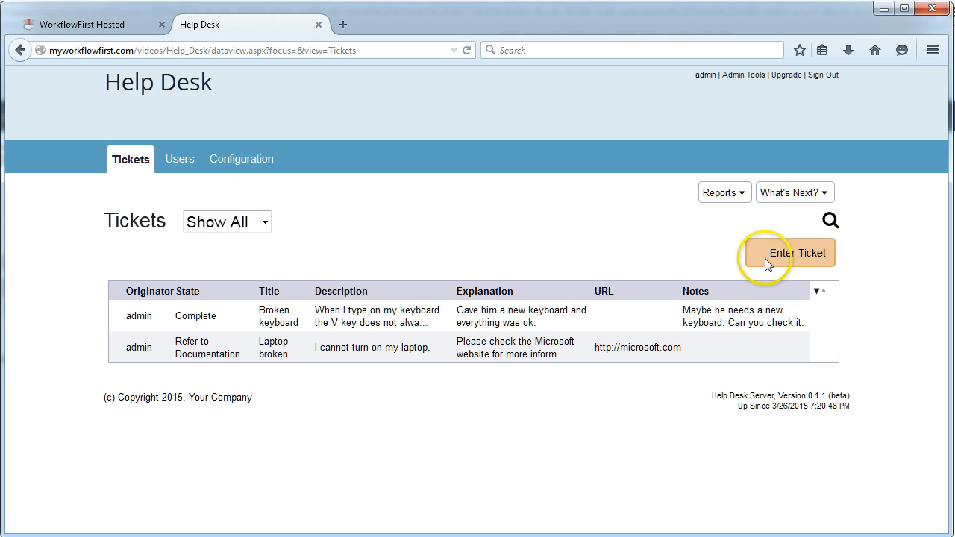
mouse_move(694, 263)
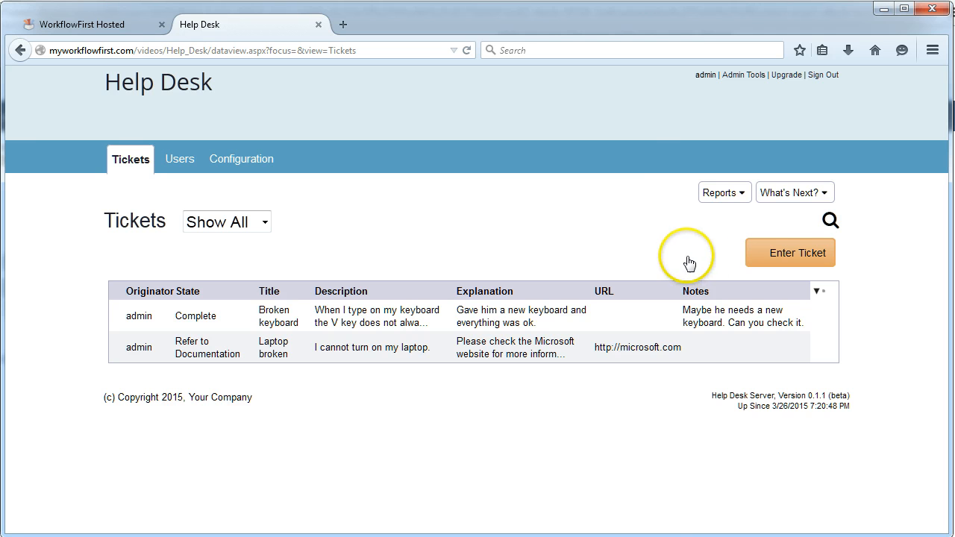
mouse_move(831, 221)
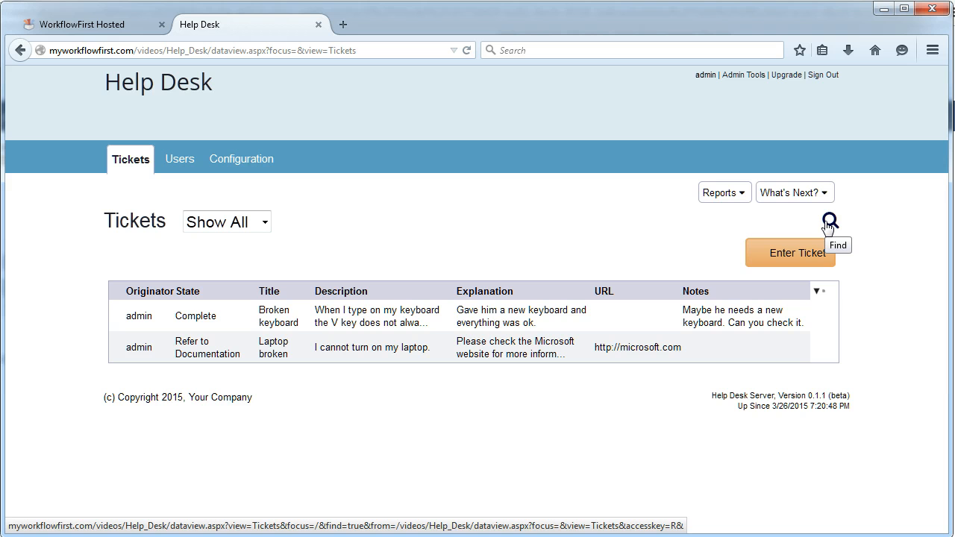
Step: Filter tickets by the Close Ticket and Complete states, then remove the filter
click(830, 222)
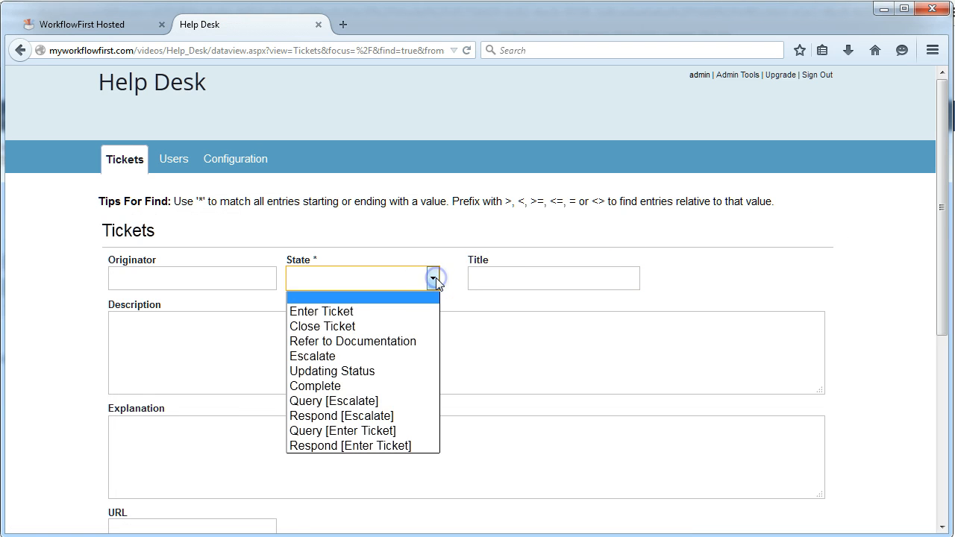
mouse_move(384, 317)
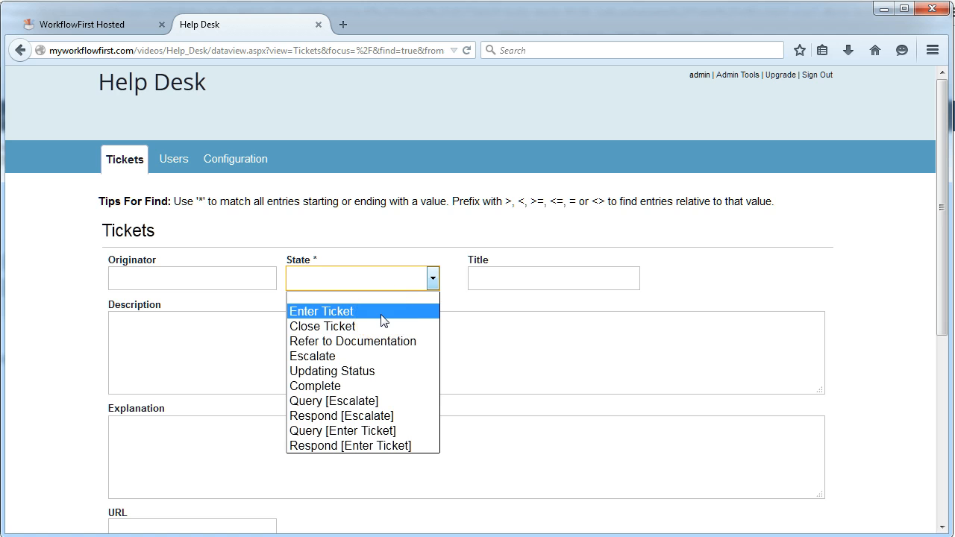
mouse_move(366, 326)
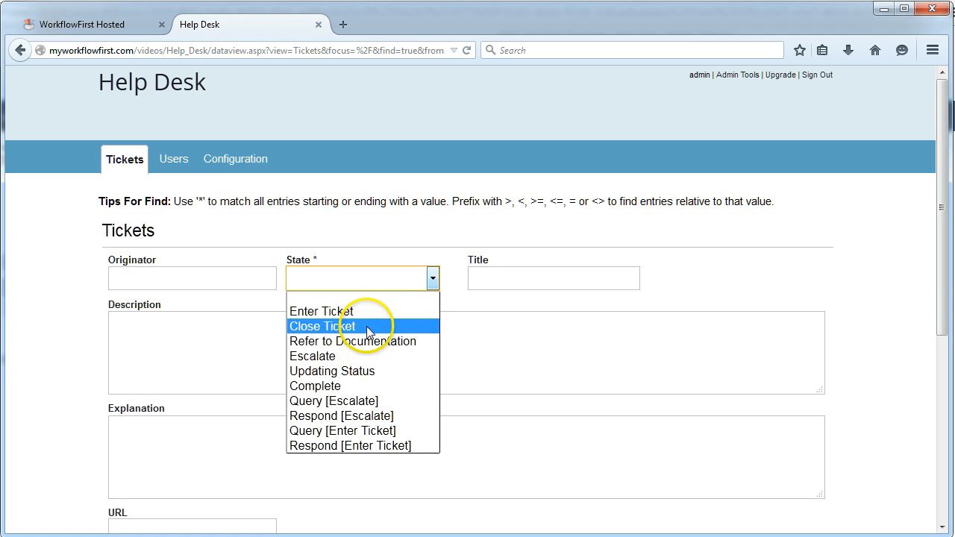
click(323, 326)
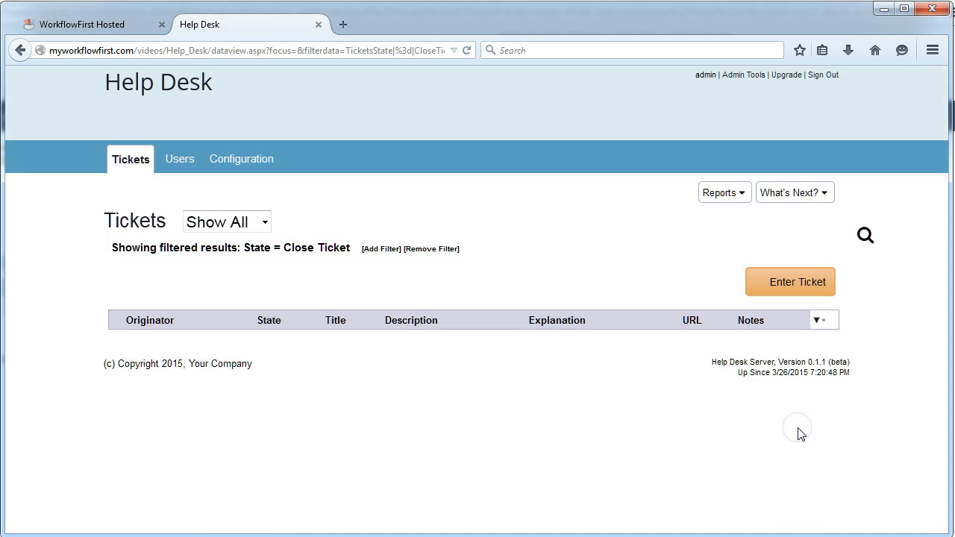
click(428, 249)
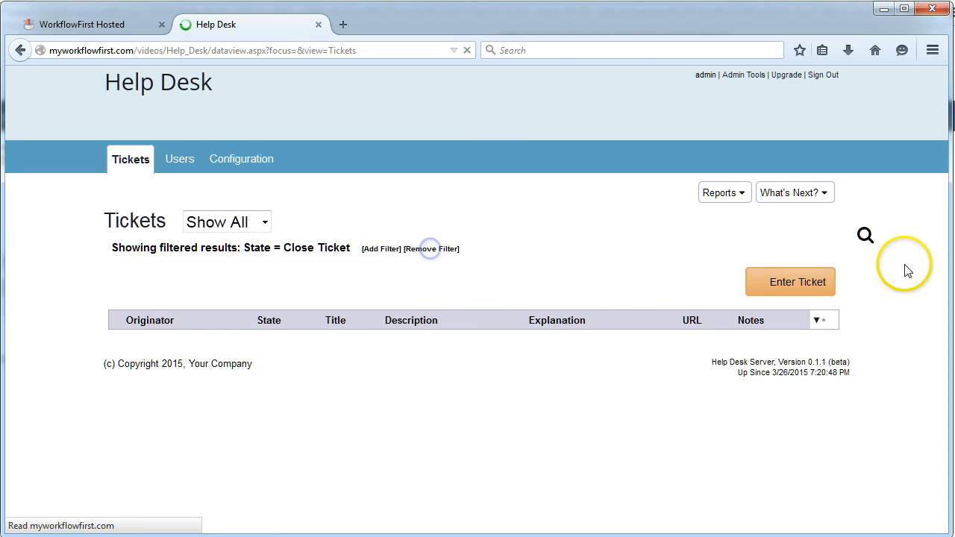
click(865, 235)
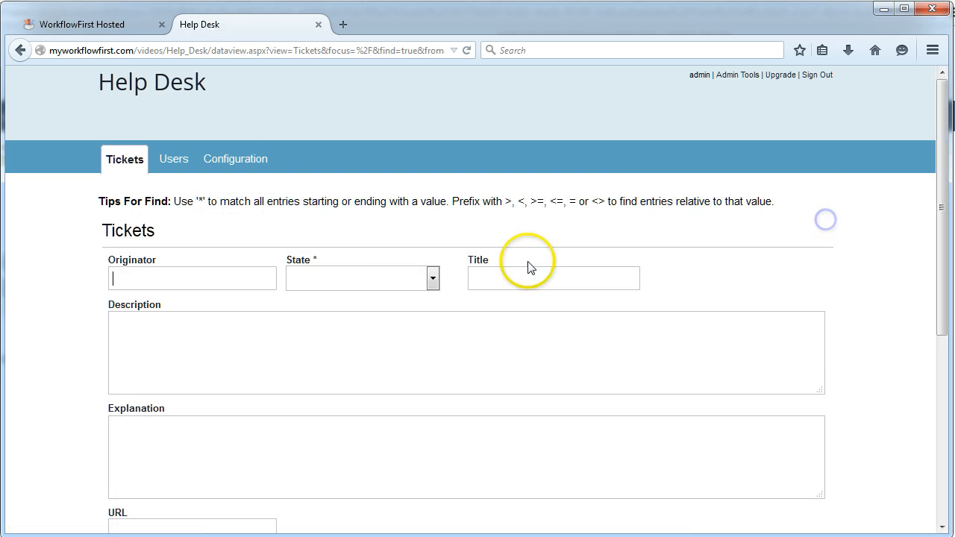
click(432, 278)
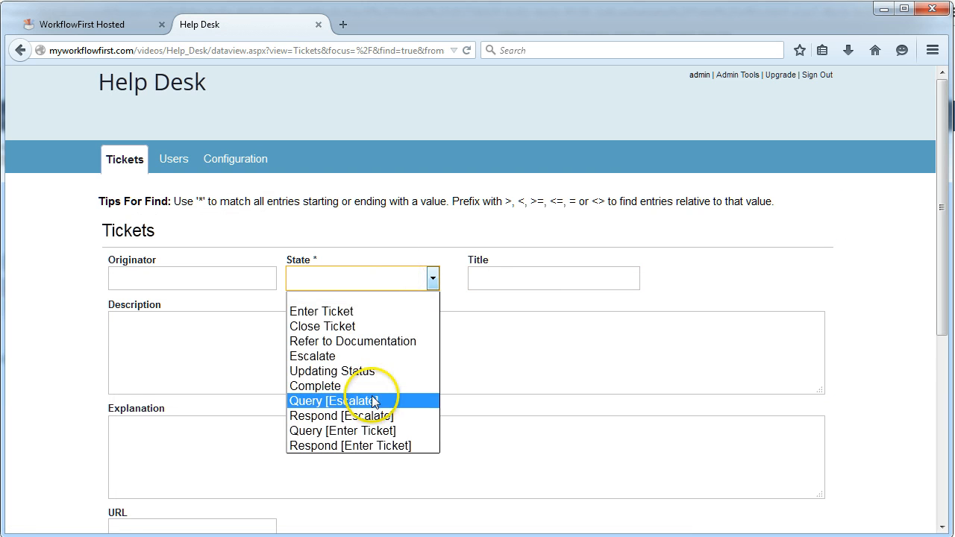
click(315, 385)
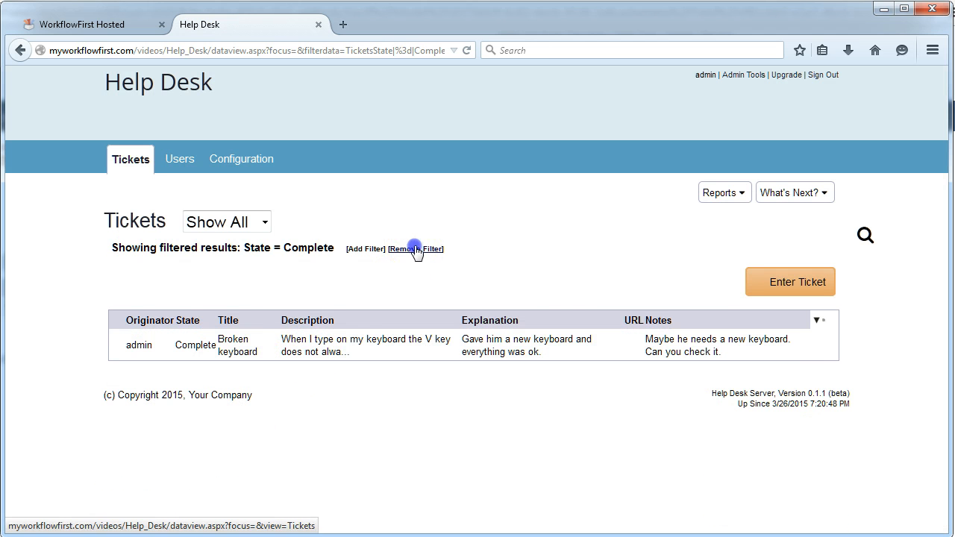
click(264, 222)
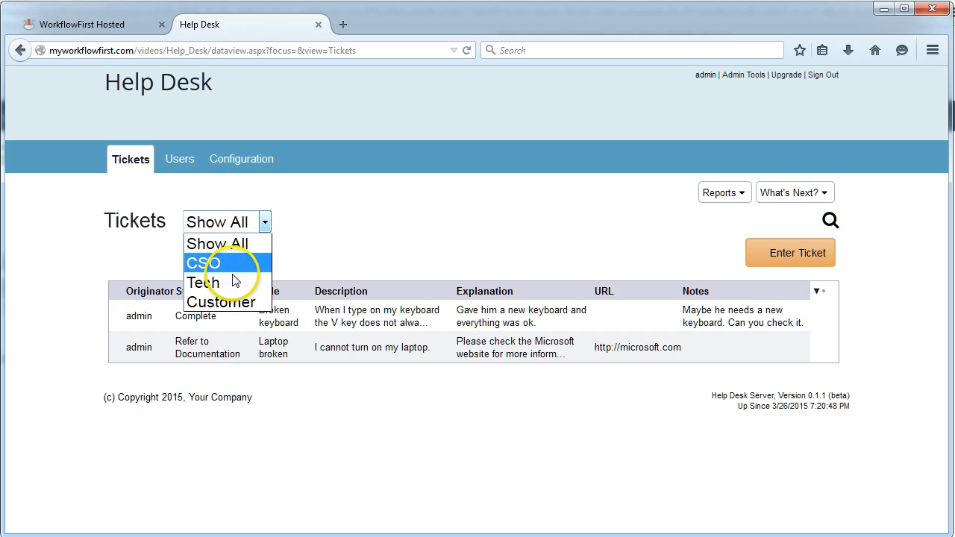
mouse_move(326, 264)
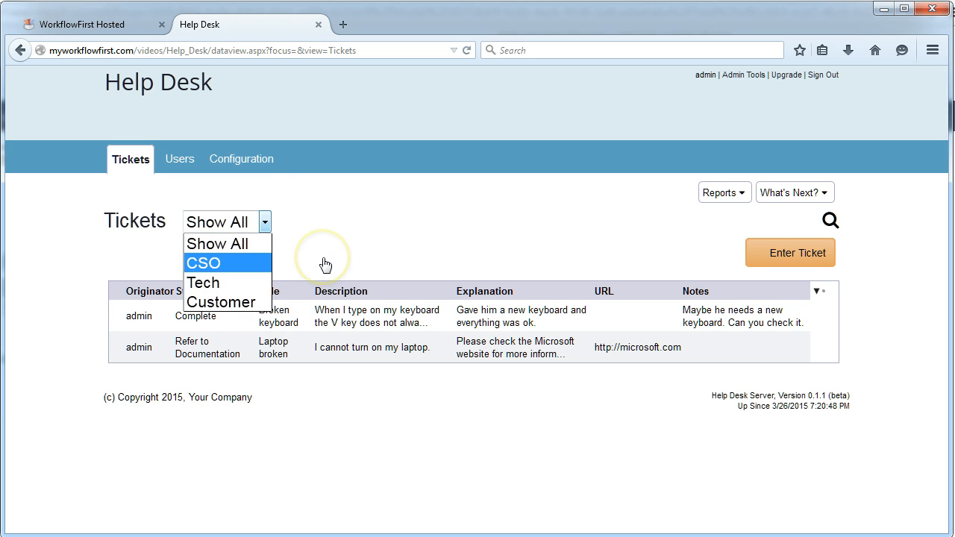
Step: Dismiss the Show All view list and go back to the WorkflowFirst Hosted designer
click(217, 243)
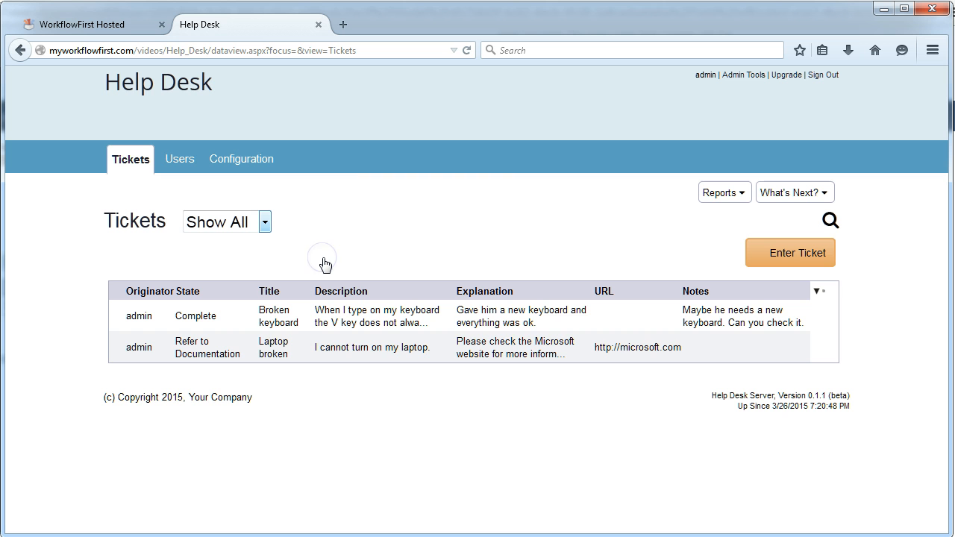
mouse_move(357, 375)
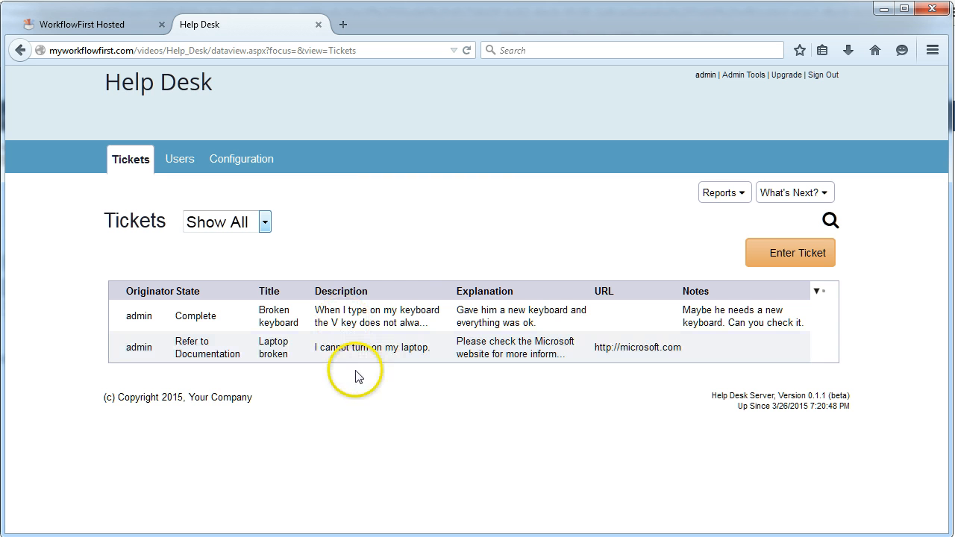
mouse_move(403, 266)
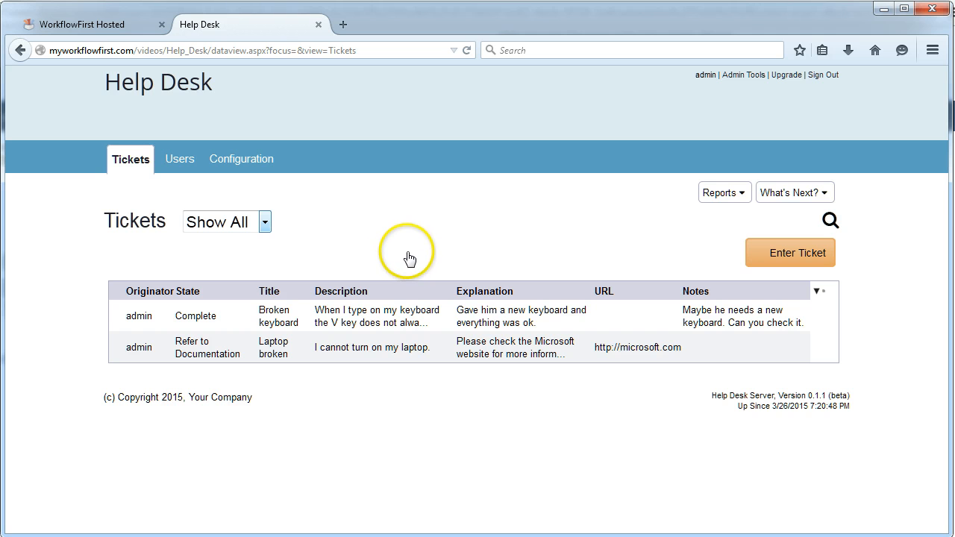
mouse_move(373, 238)
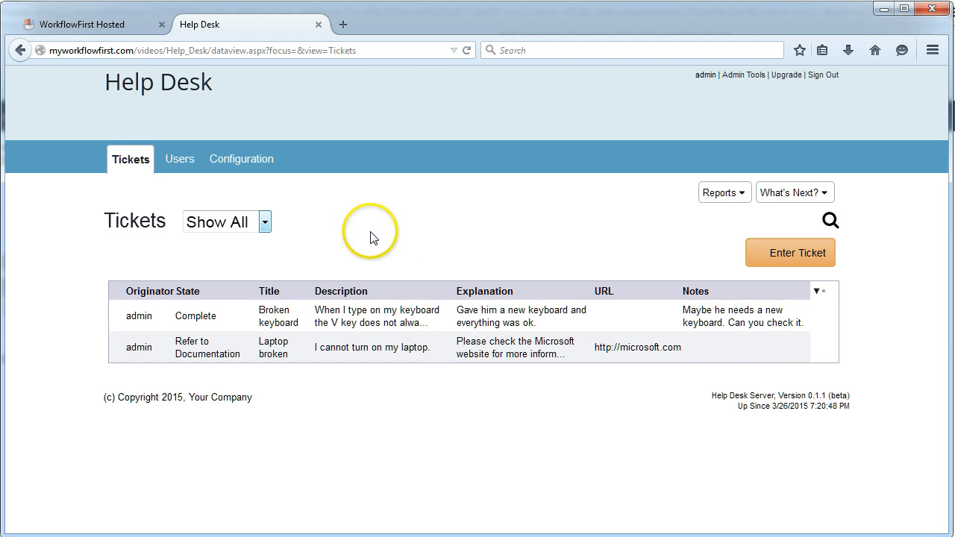
click(82, 23)
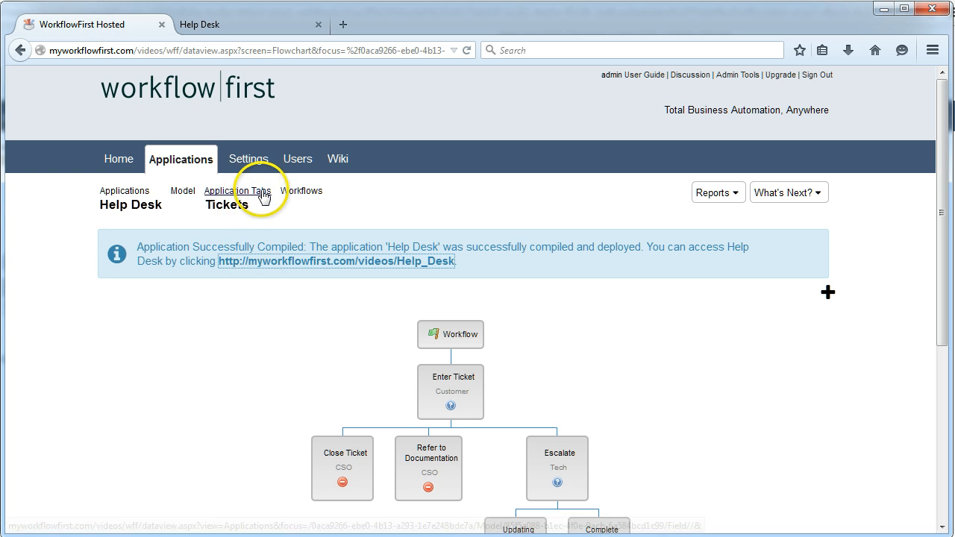
Step: Inspect the Tickets and Users tab fields, ending back on Application Tabs
click(237, 190)
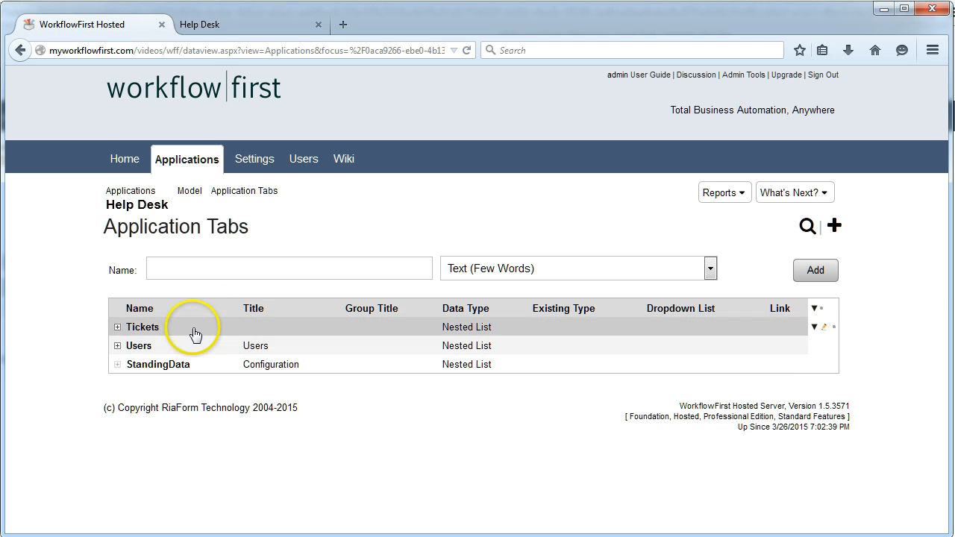
mouse_move(162, 330)
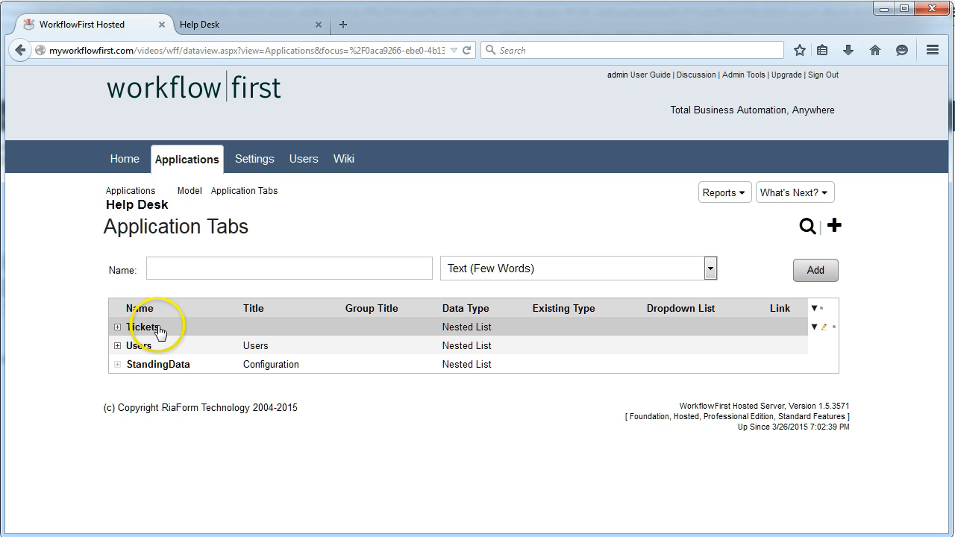
mouse_move(118, 331)
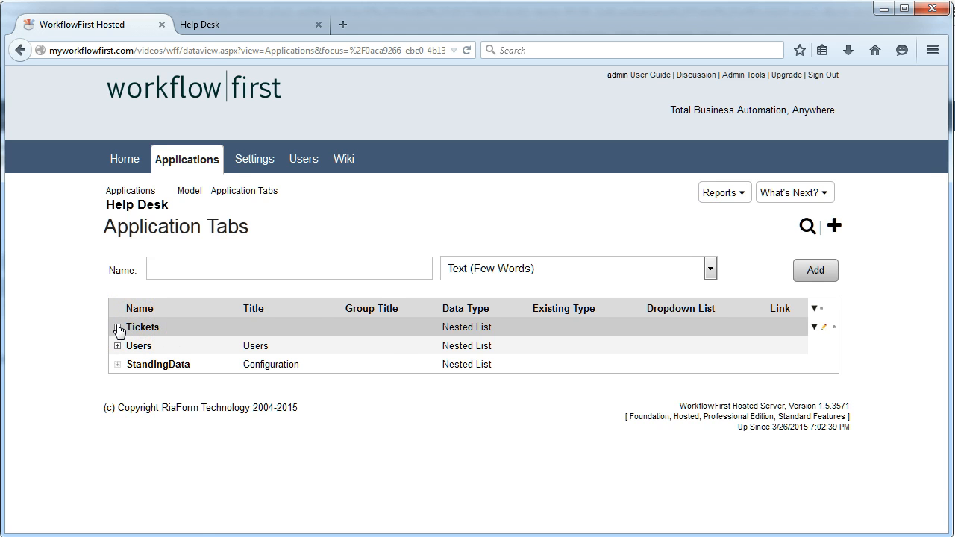
click(118, 327)
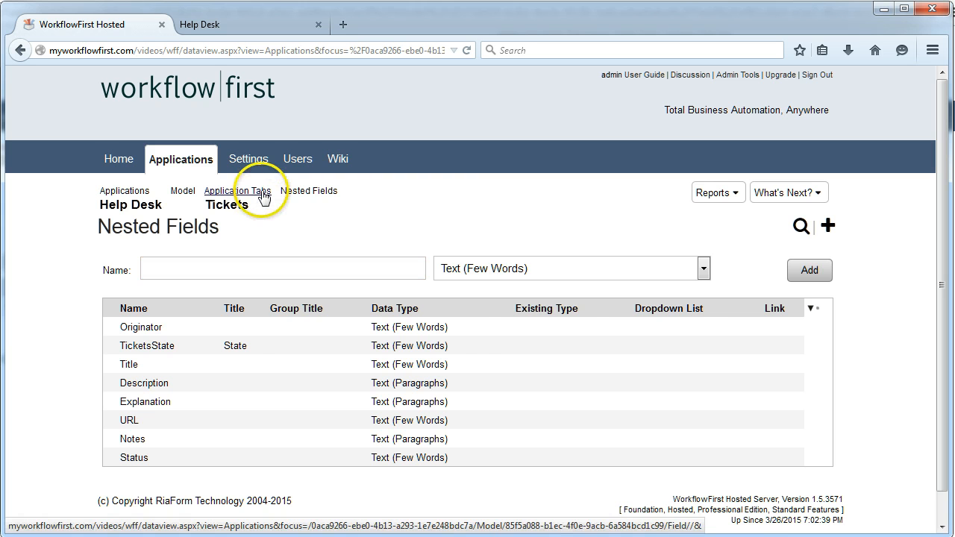
click(237, 191)
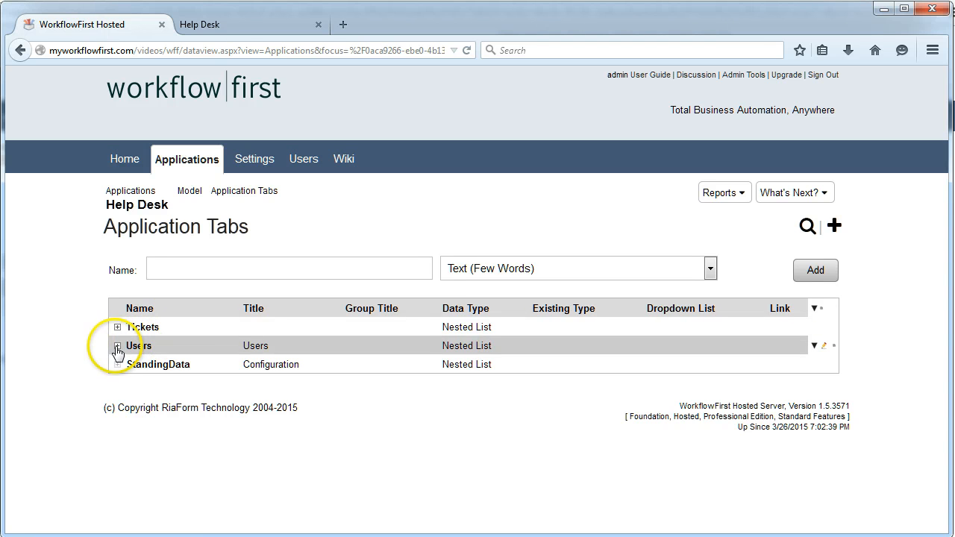
click(118, 346)
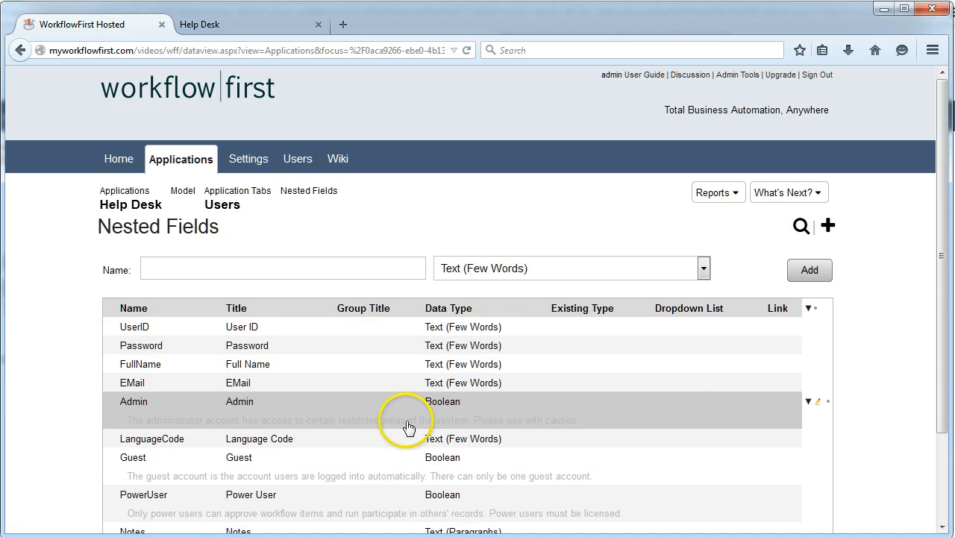
mouse_move(408, 428)
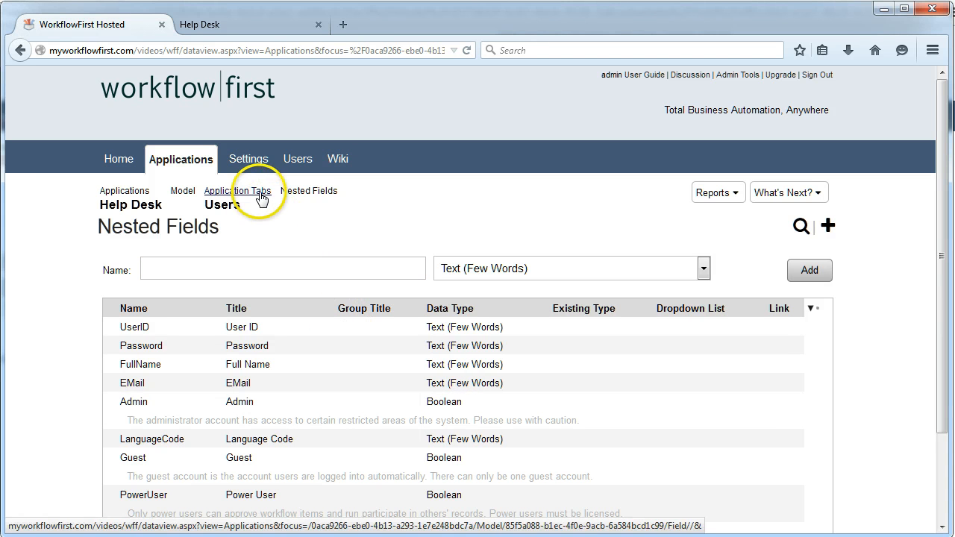
click(244, 190)
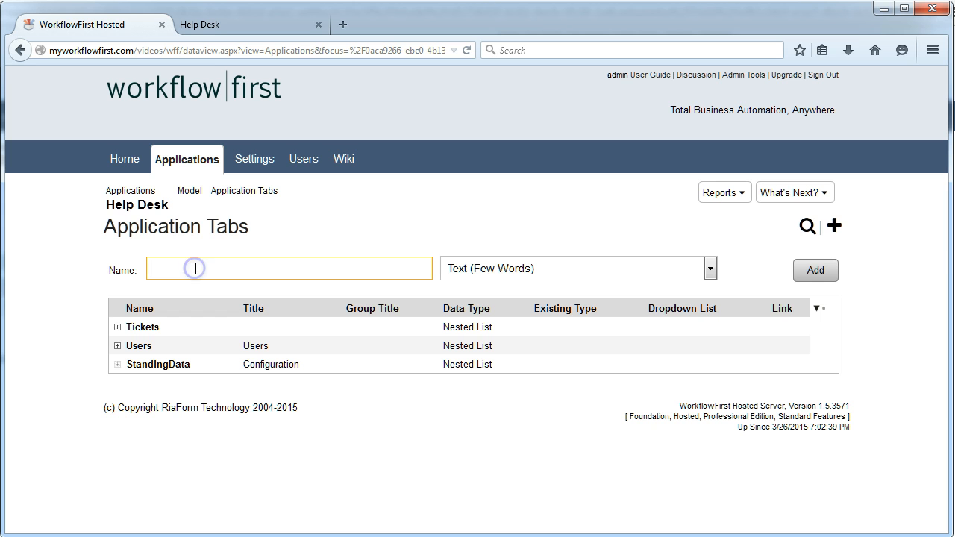
Step: Add a Categories tab to Help Desk with a Name text field
text(Categor)
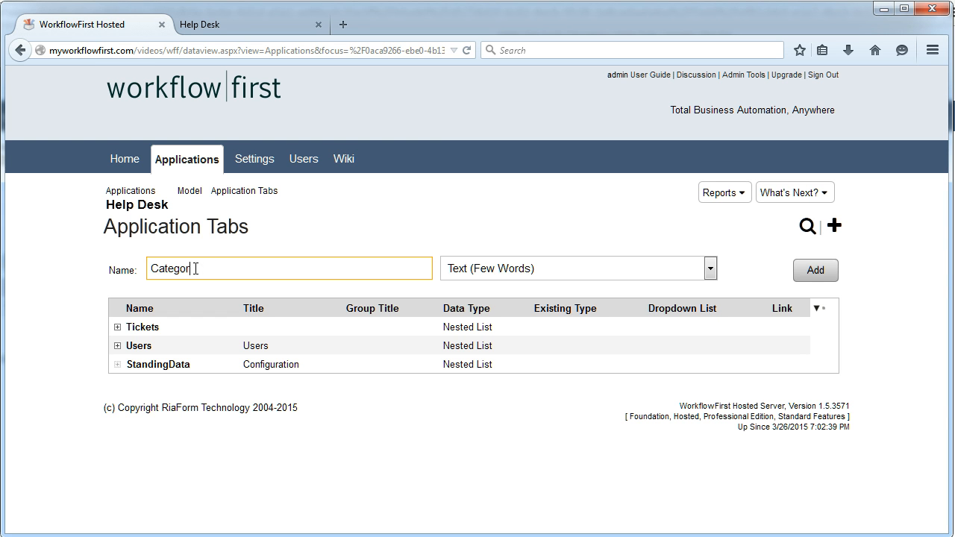
text(ies)
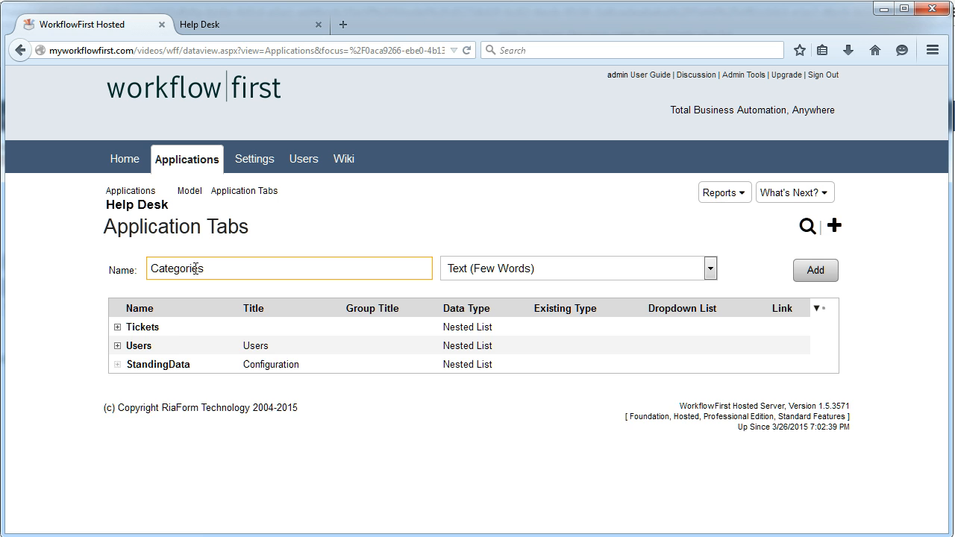
click(815, 270)
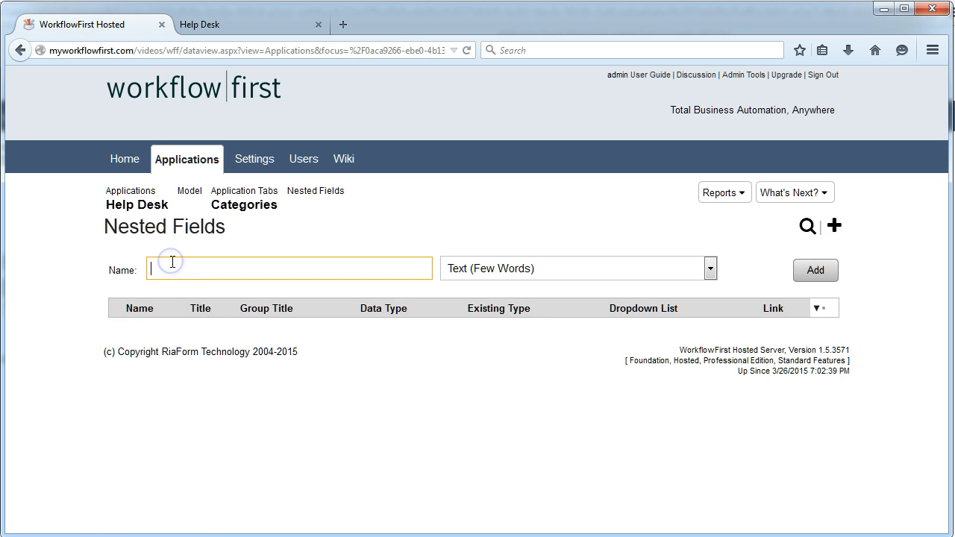
click(815, 270)
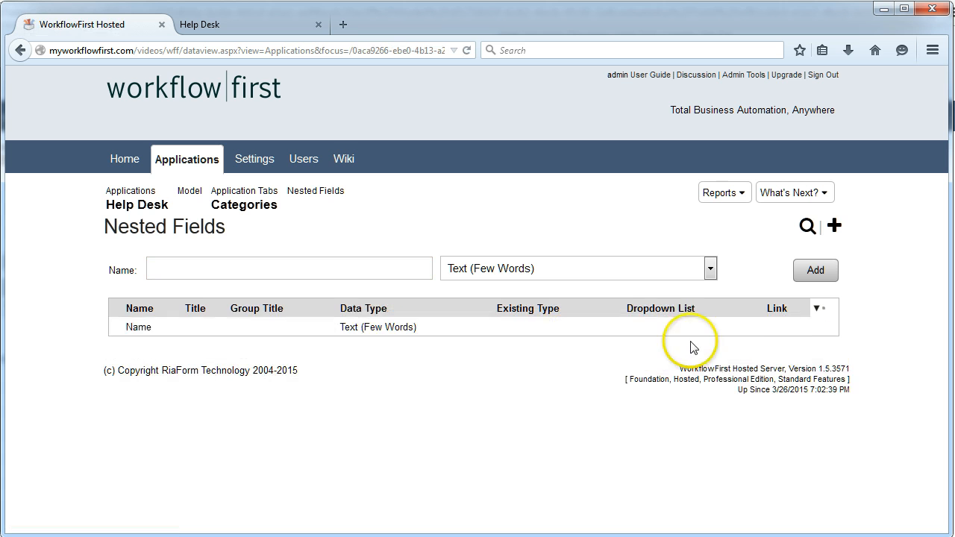
Step: Make the Name field mandatory, unique and quick-entry, then start publishing the app
click(822, 328)
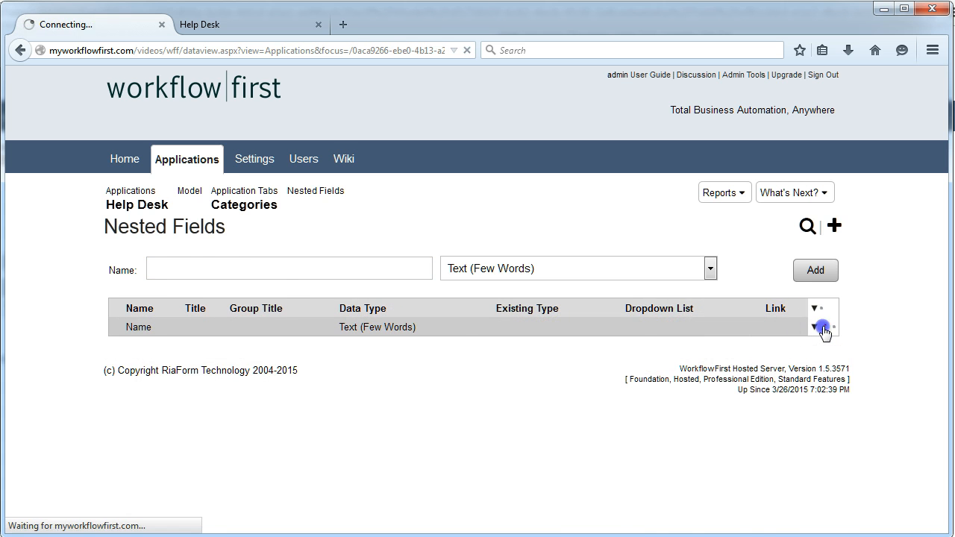
click(823, 327)
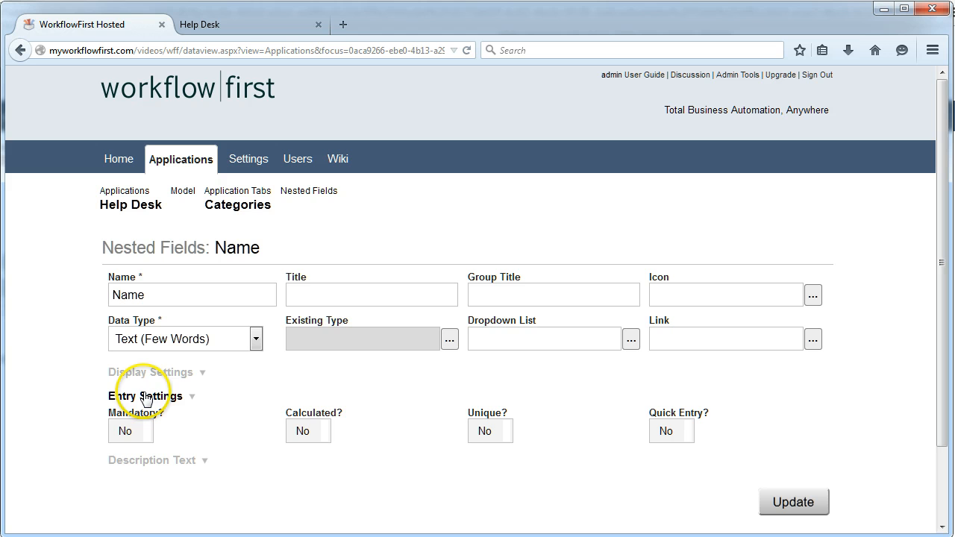
click(130, 430)
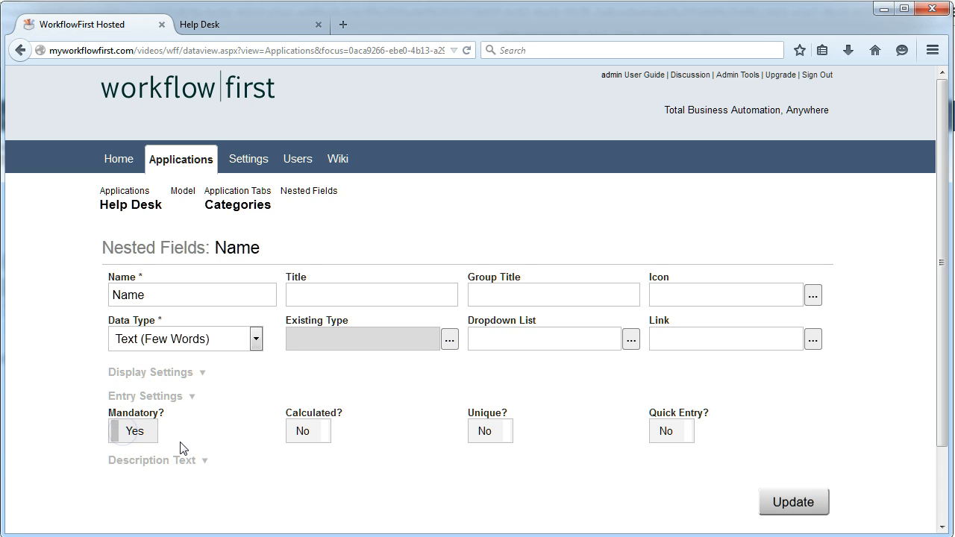
click(491, 431)
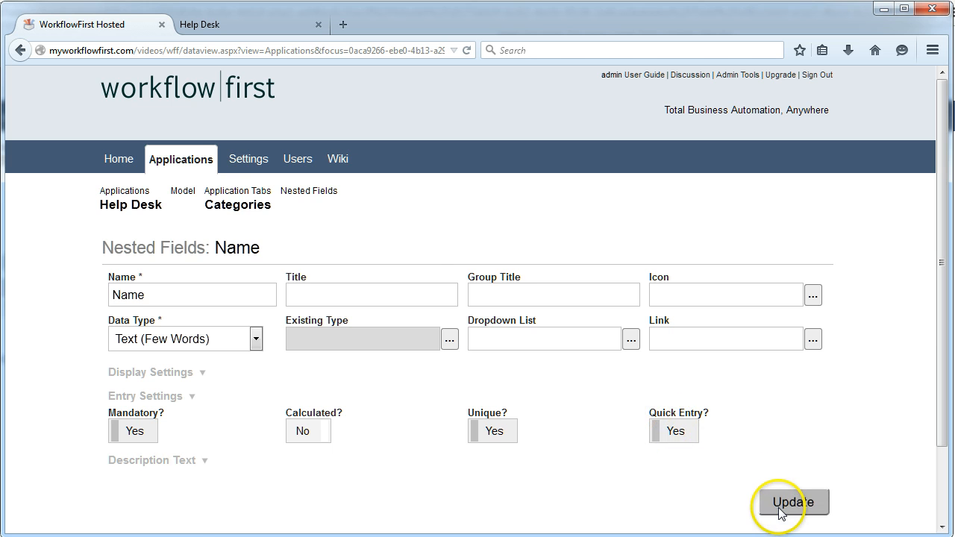
click(792, 502)
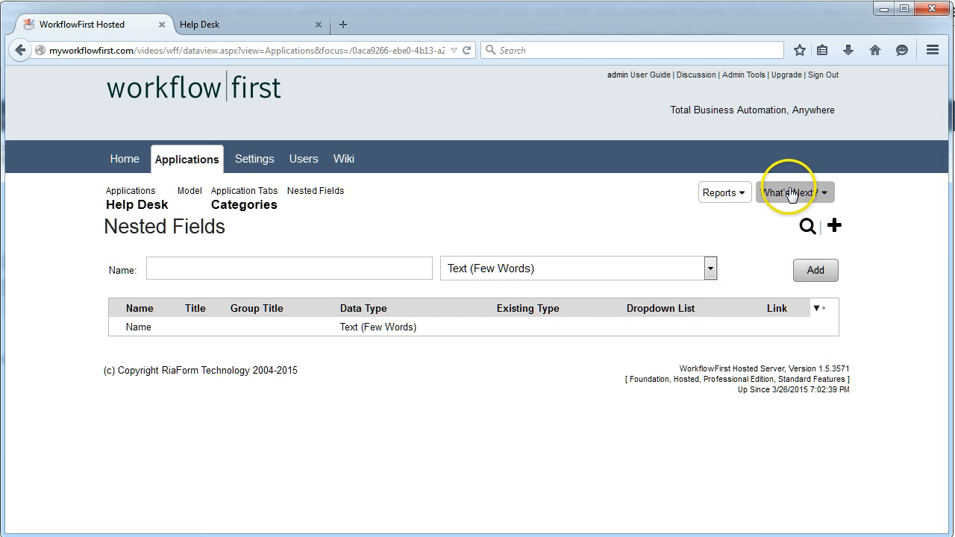
click(244, 190)
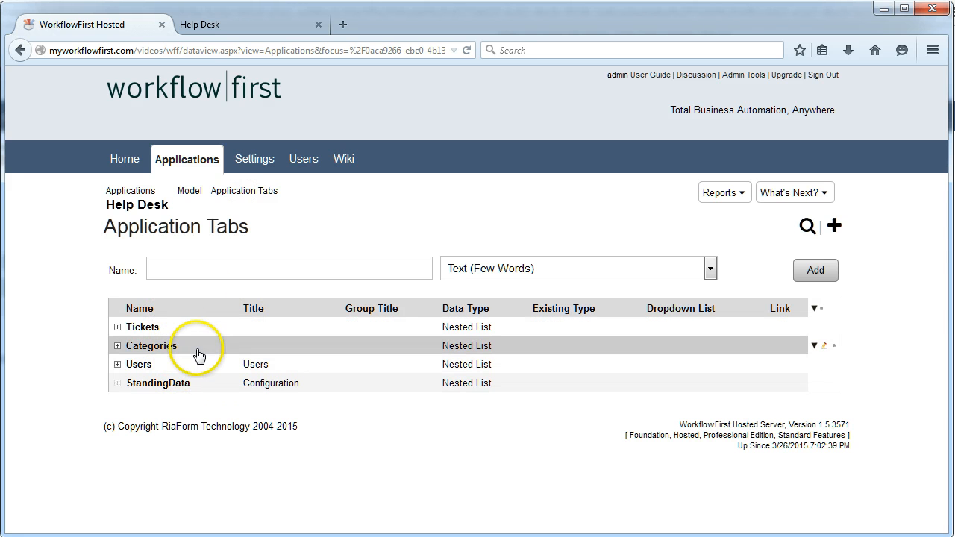
mouse_move(835, 225)
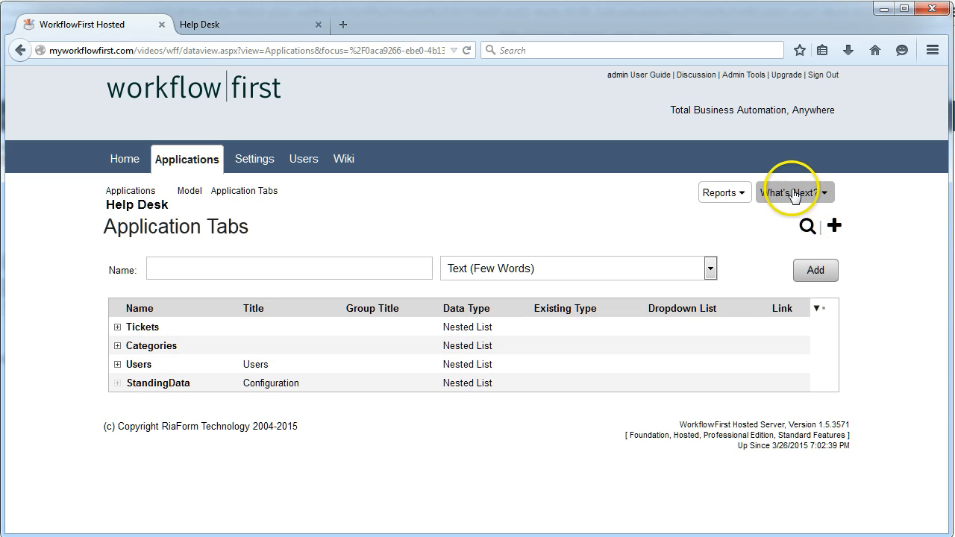
click(791, 192)
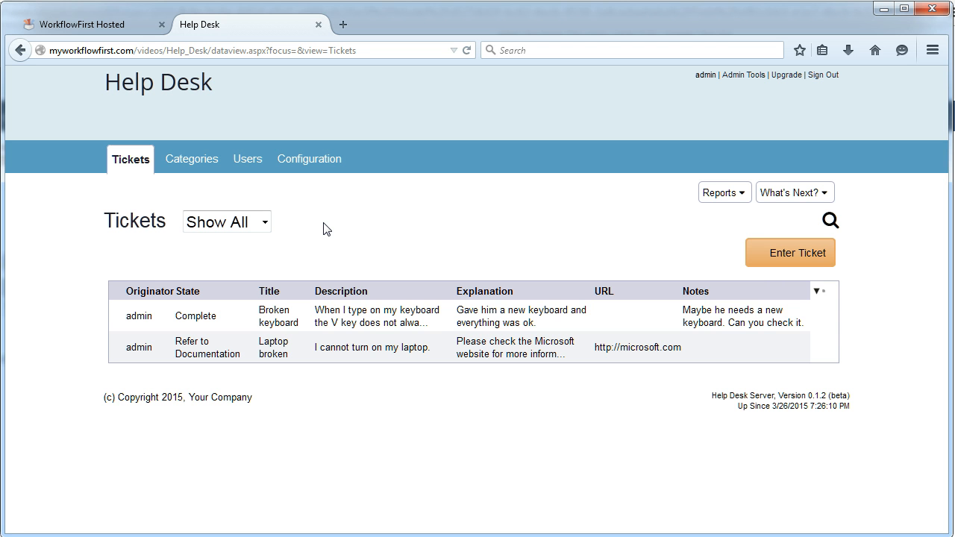
mouse_move(329, 226)
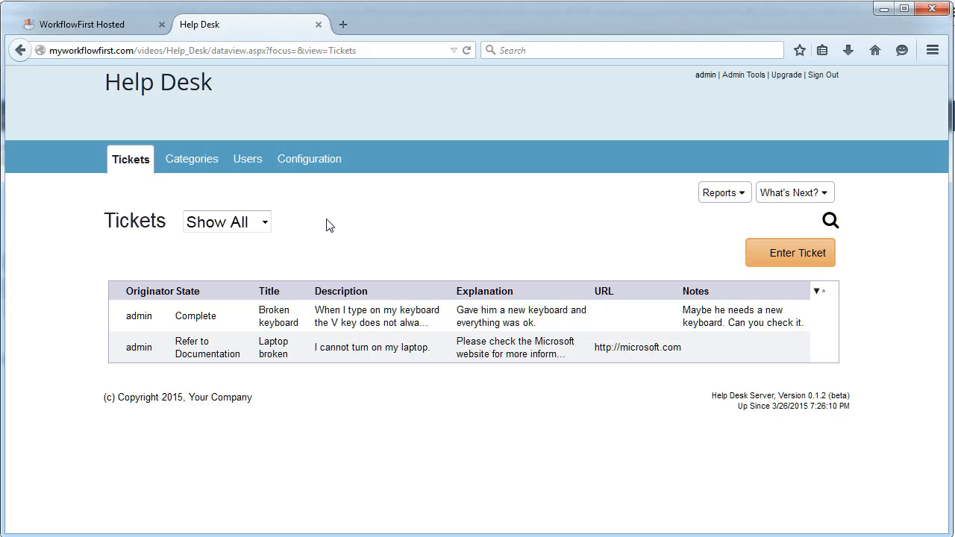
mouse_move(234, 187)
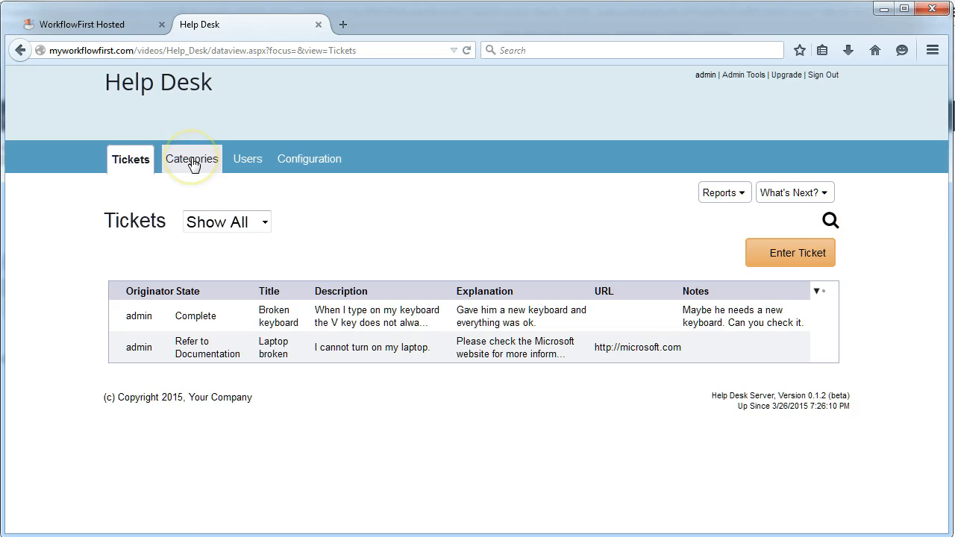
Step: Add categories Computers, Telephones, Printers, Toilet and Coffee Machine in the published app
click(191, 158)
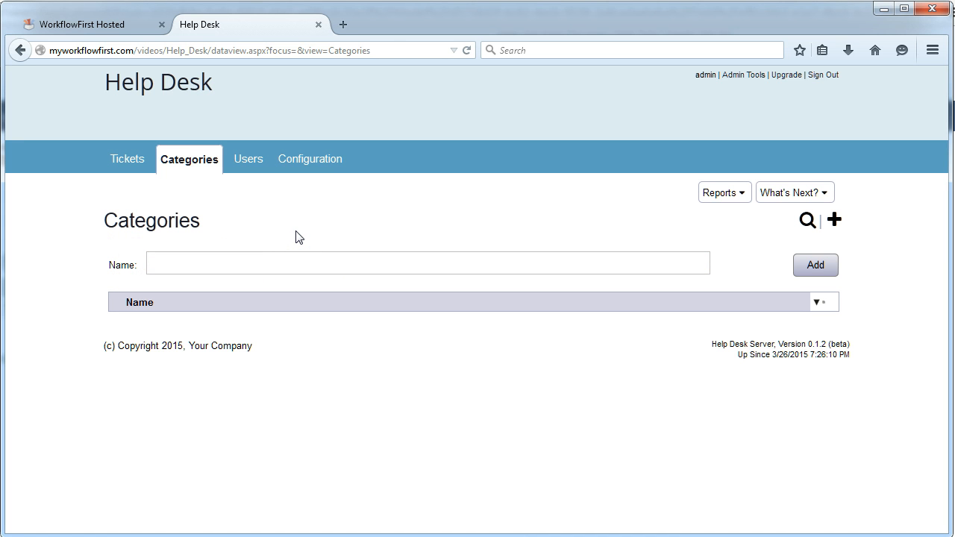
click(427, 263)
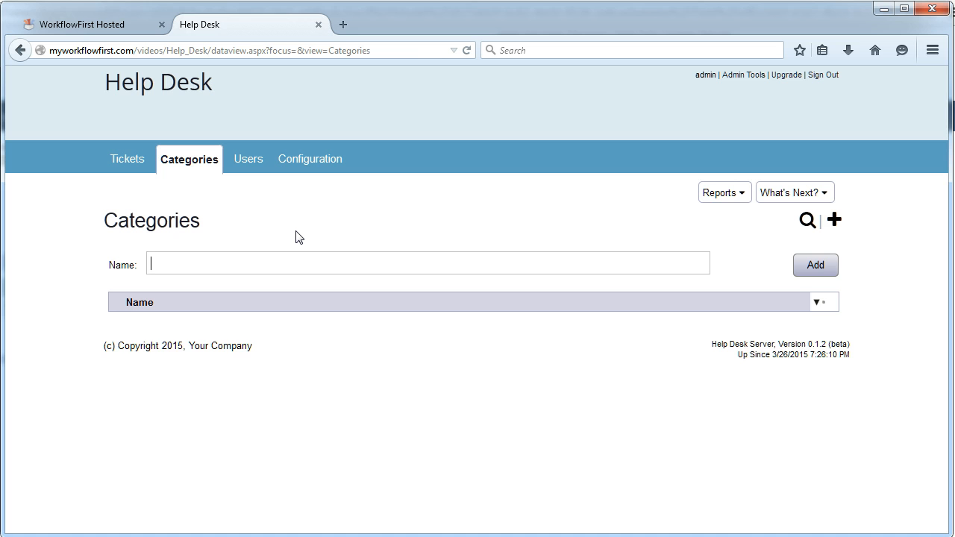
click(815, 265)
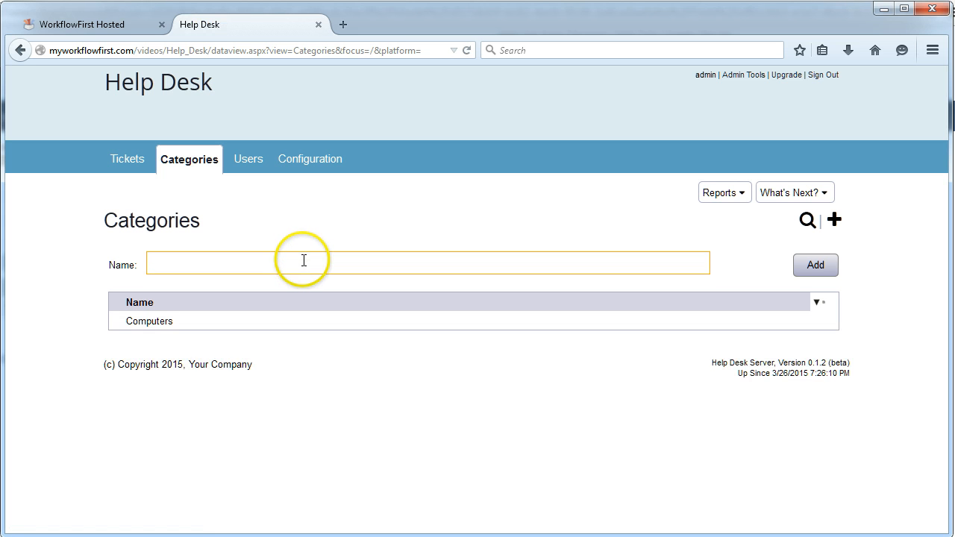
text(Telephones)
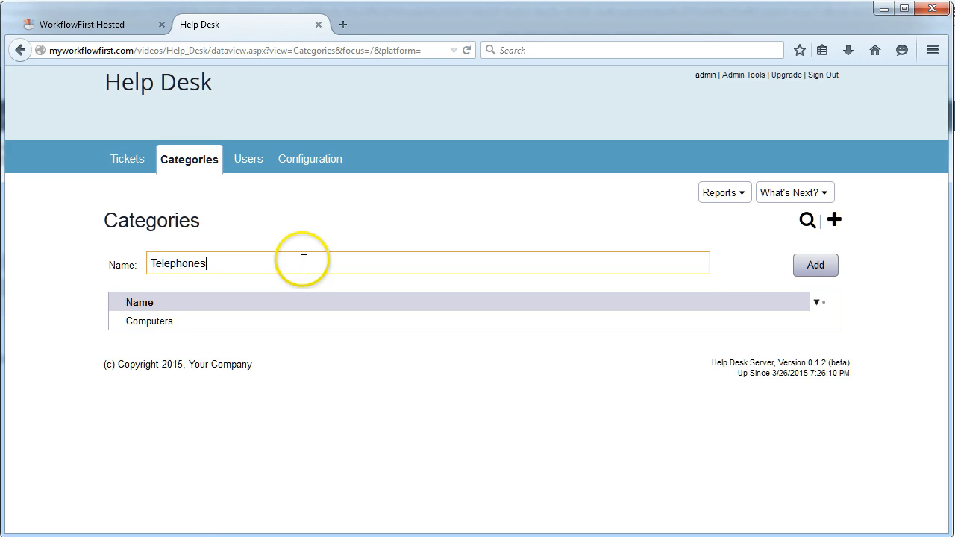
click(815, 265)
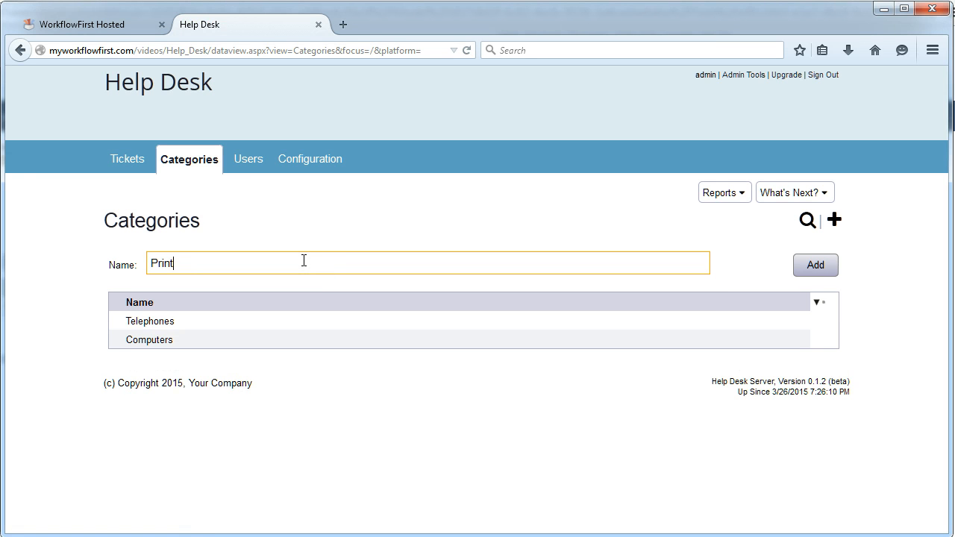
click(815, 265)
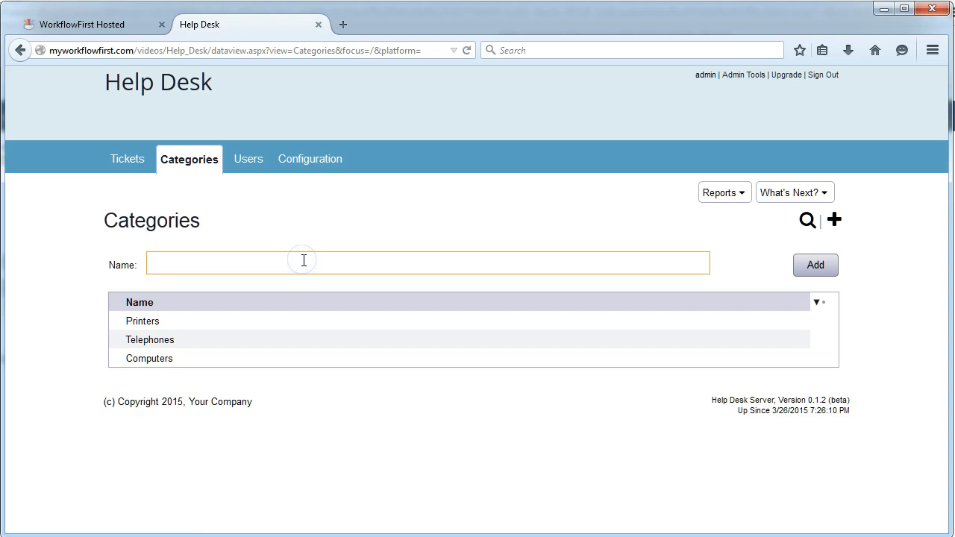
text(Toilet)
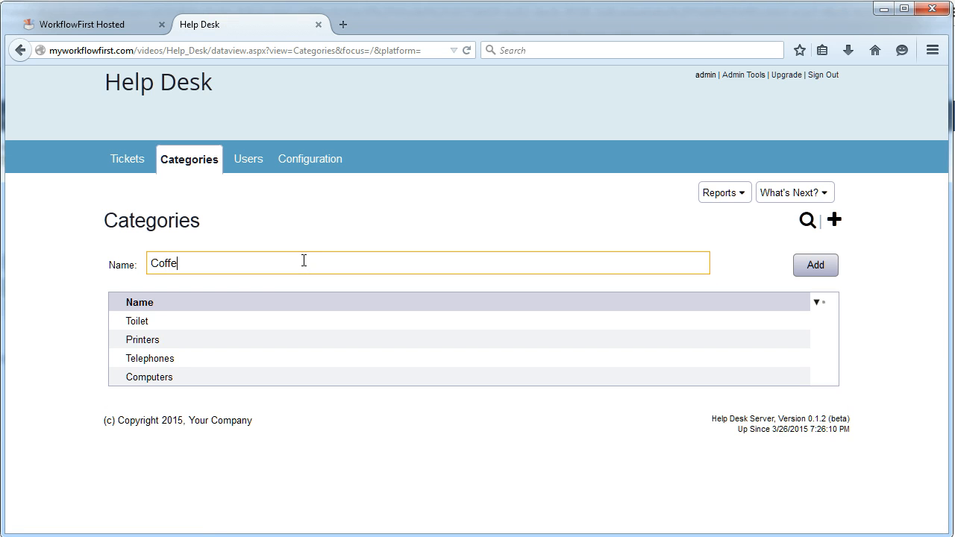
click(815, 264)
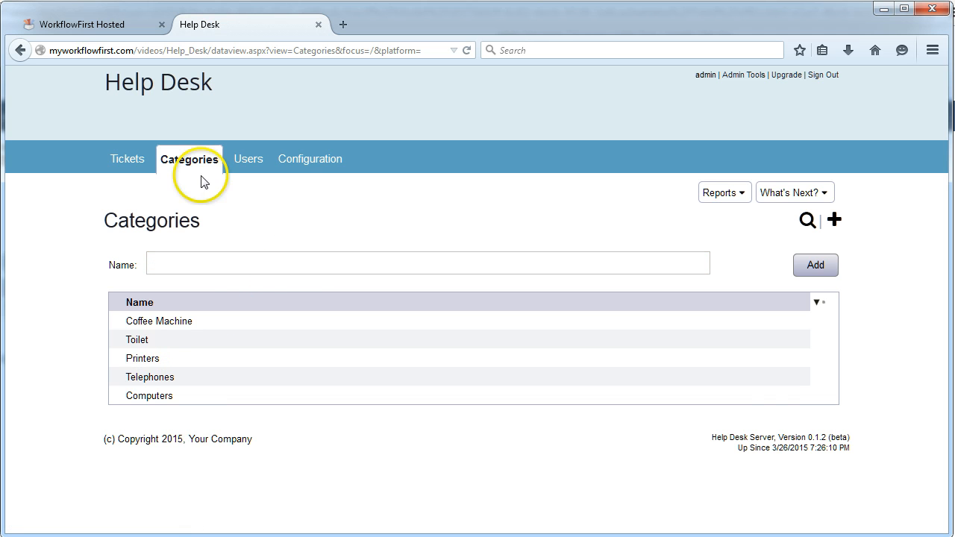
click(127, 159)
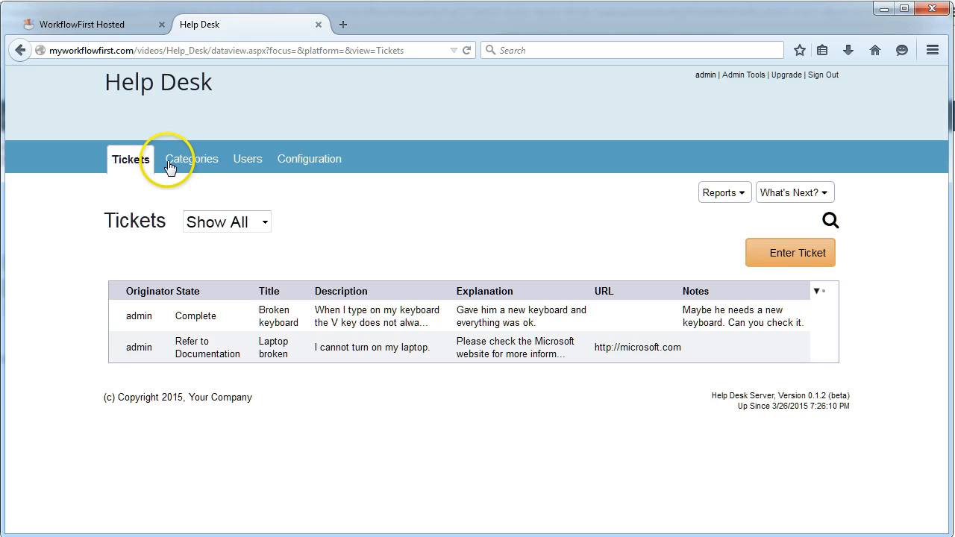
Step: Return to the tickets list, then view the Tickets tab's workflows in the designer
click(192, 158)
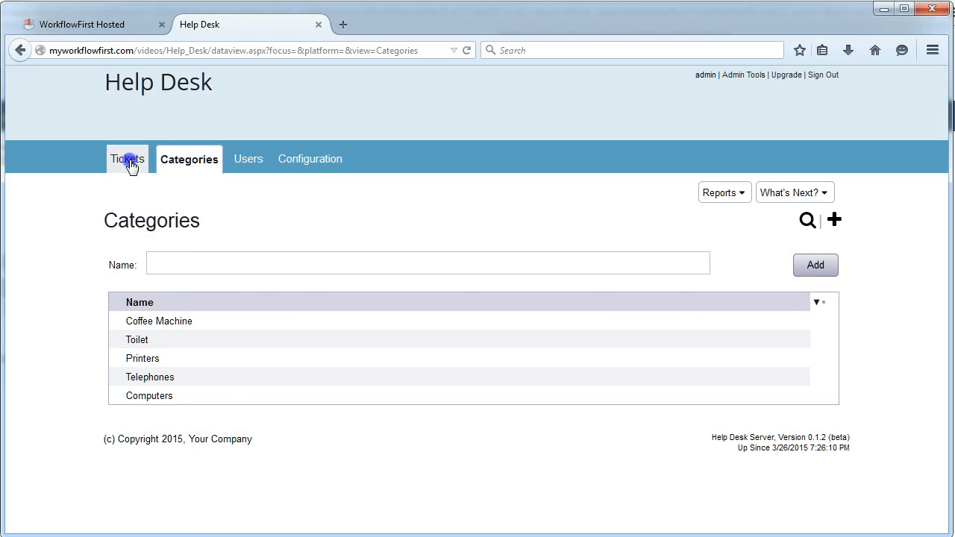
click(127, 158)
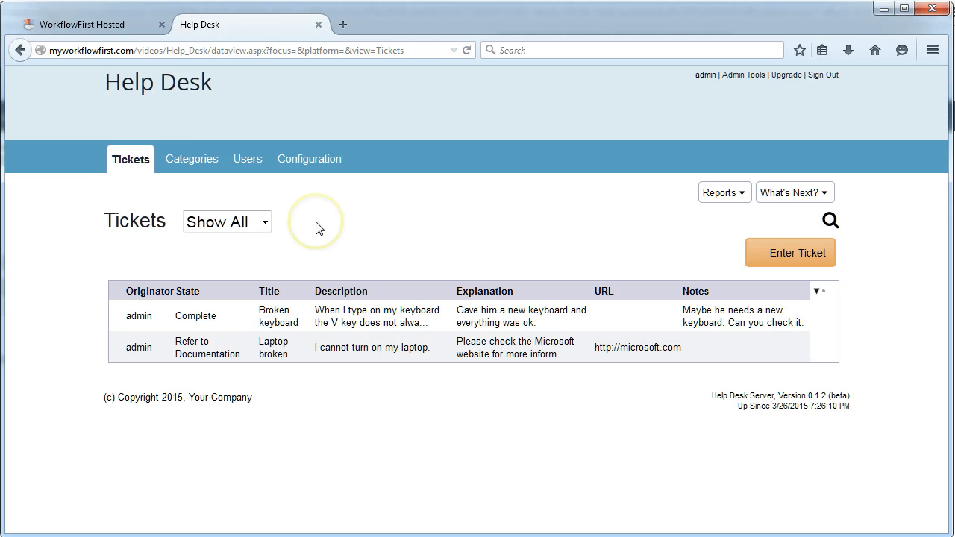
mouse_move(86, 24)
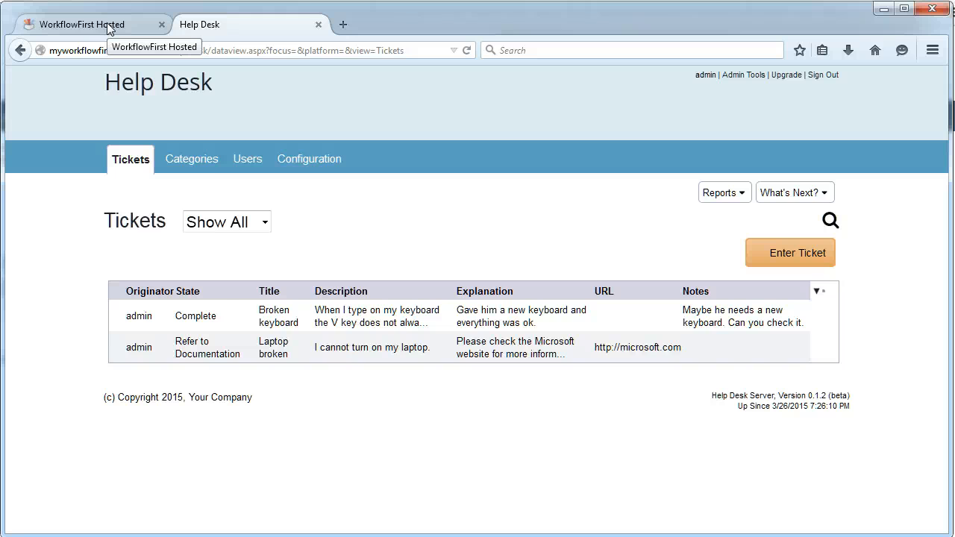
click(82, 23)
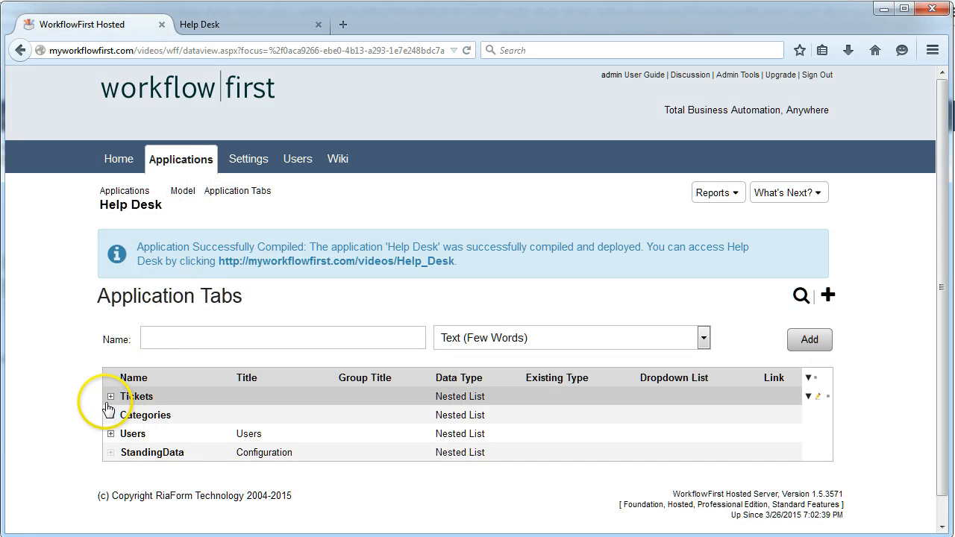
click(137, 396)
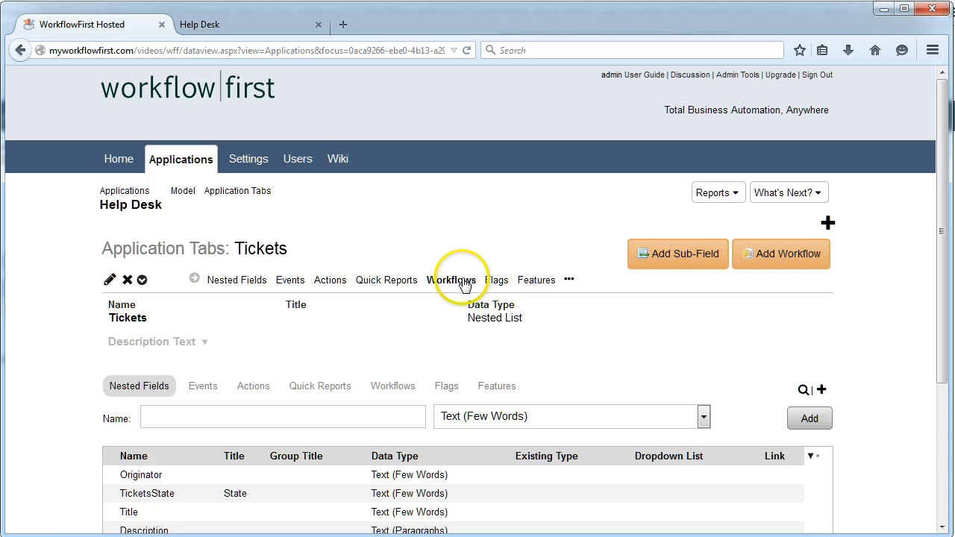
click(453, 280)
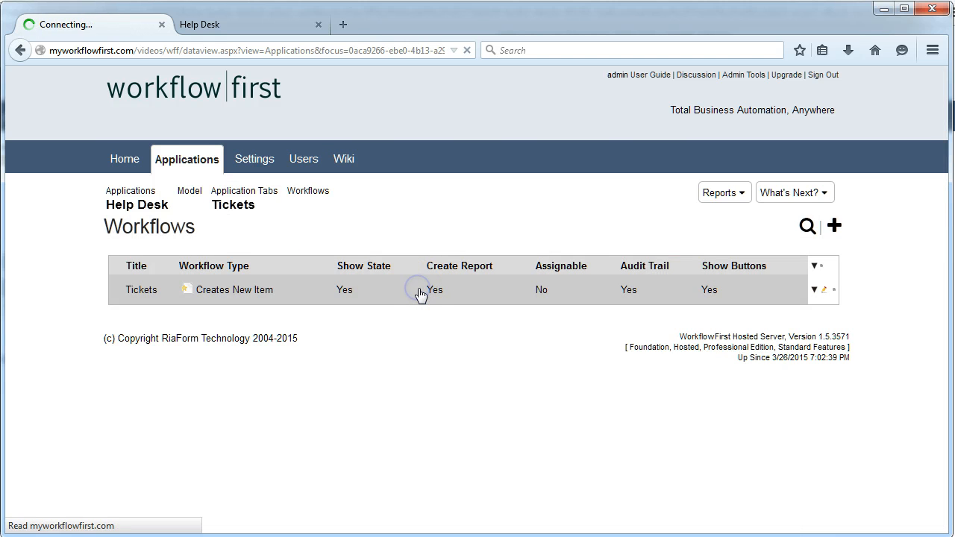
Step: Add a 'Category' input field linked to Categories to Enter Ticket, placed above Description
click(142, 290)
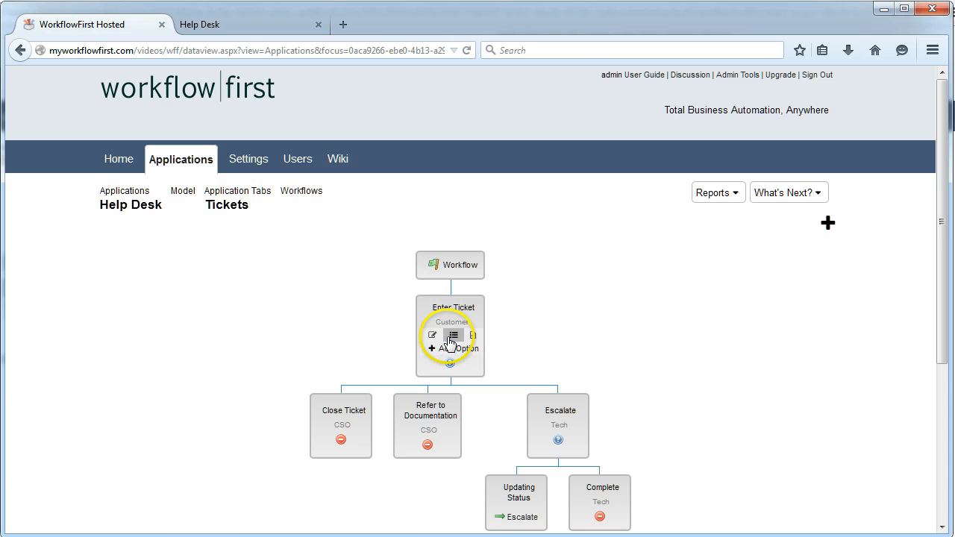
click(452, 335)
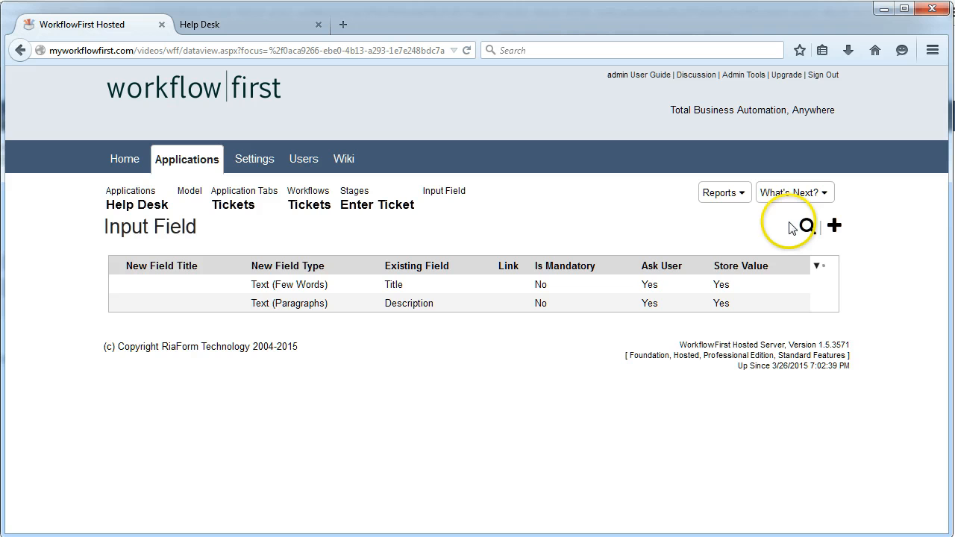
mouse_move(833, 226)
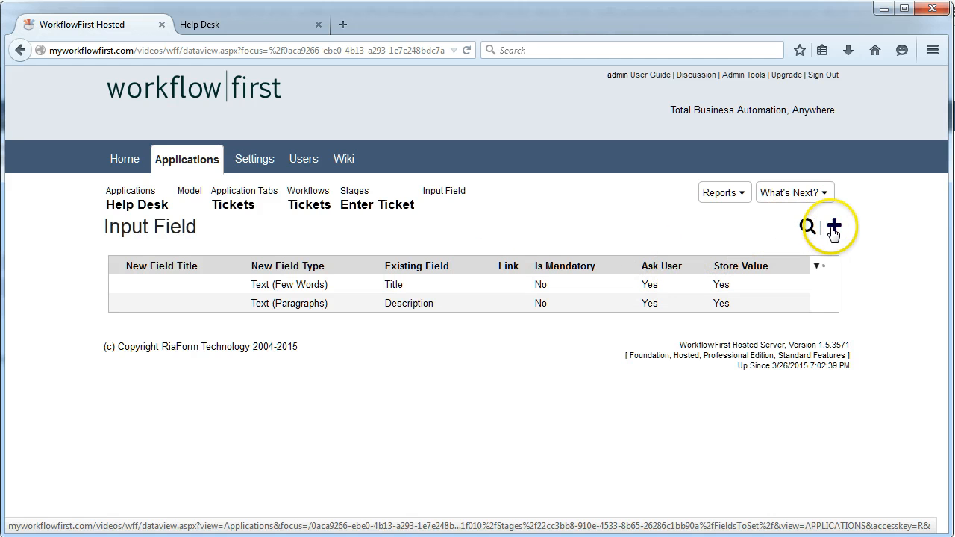
click(833, 226)
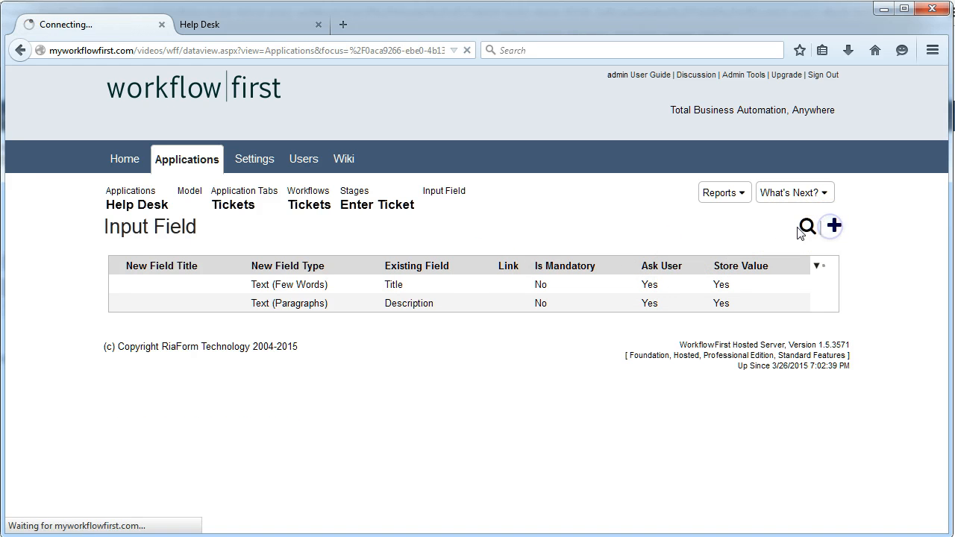
click(831, 227)
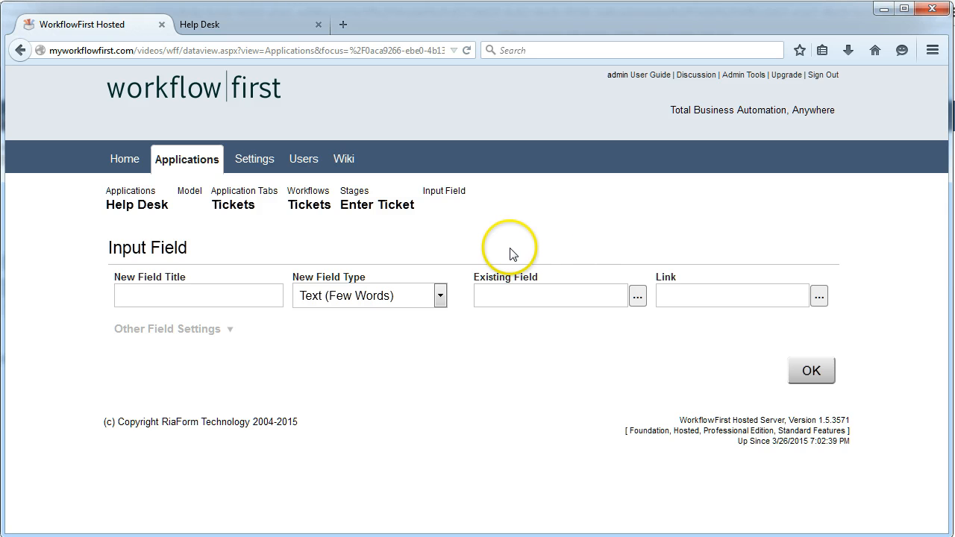
text(Category)
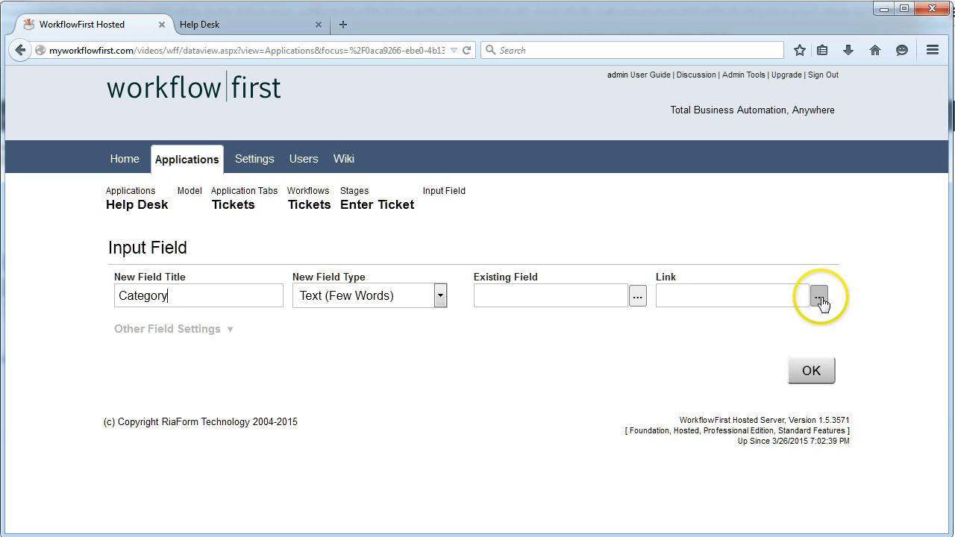
click(818, 295)
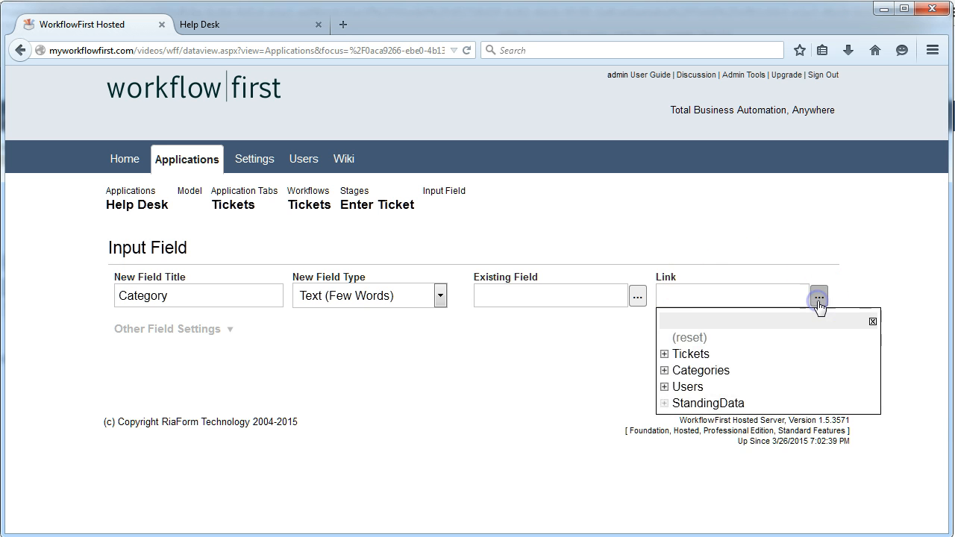
click(700, 370)
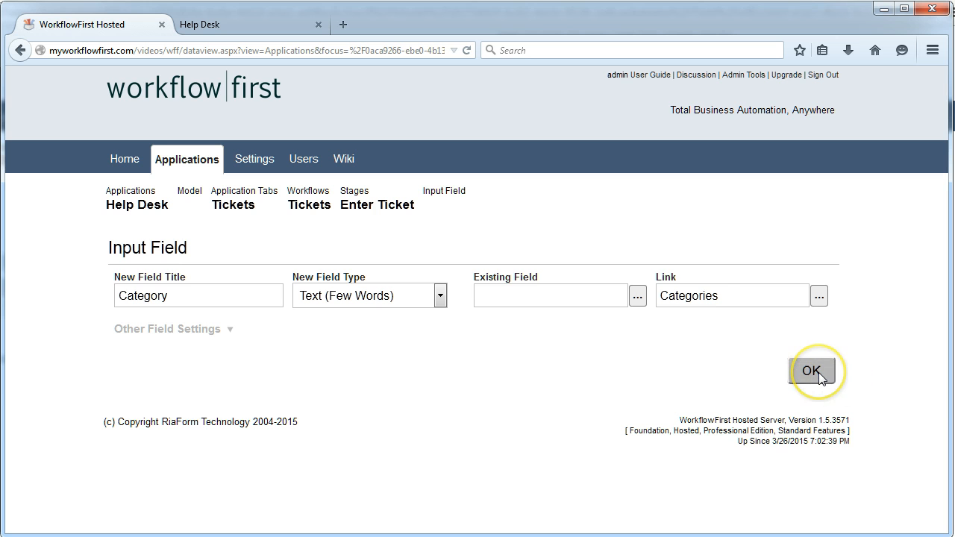
click(812, 372)
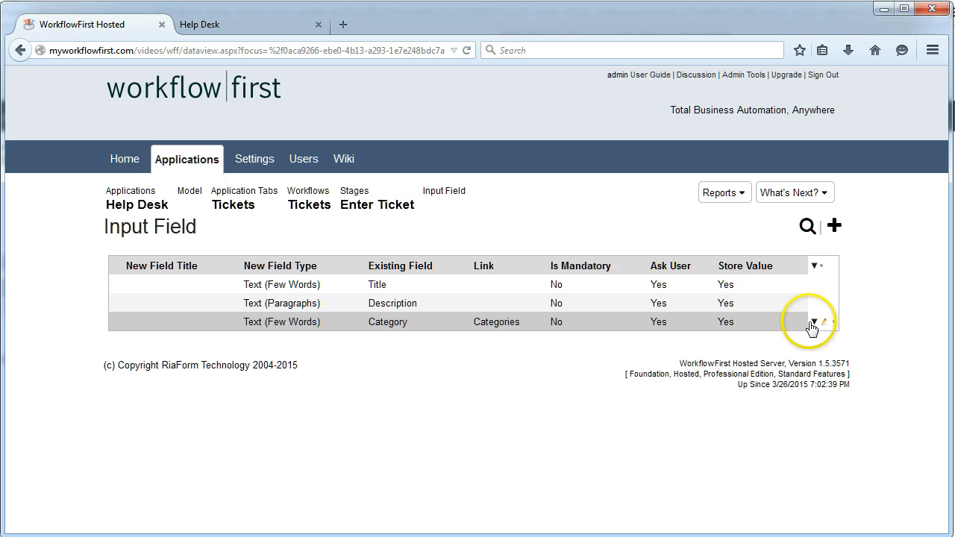
click(814, 322)
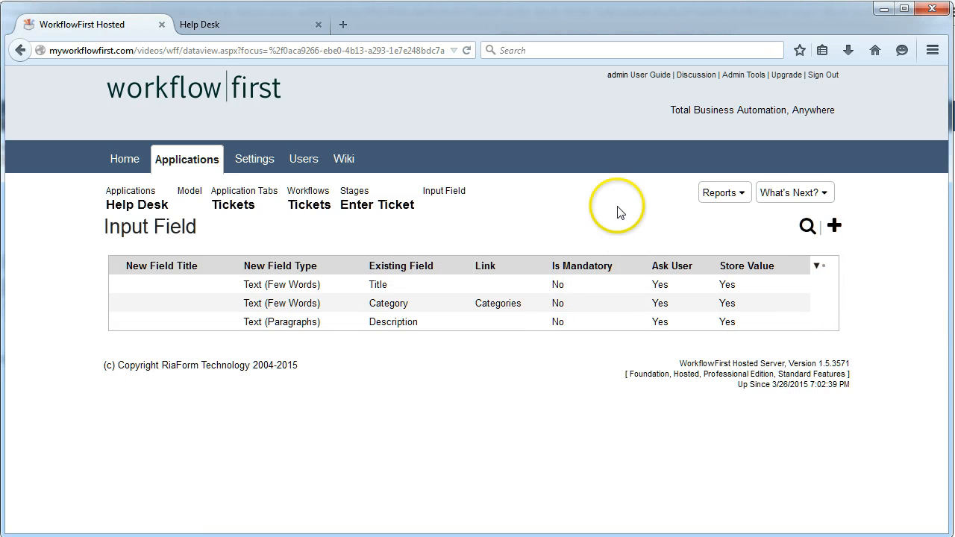
mouse_move(791, 193)
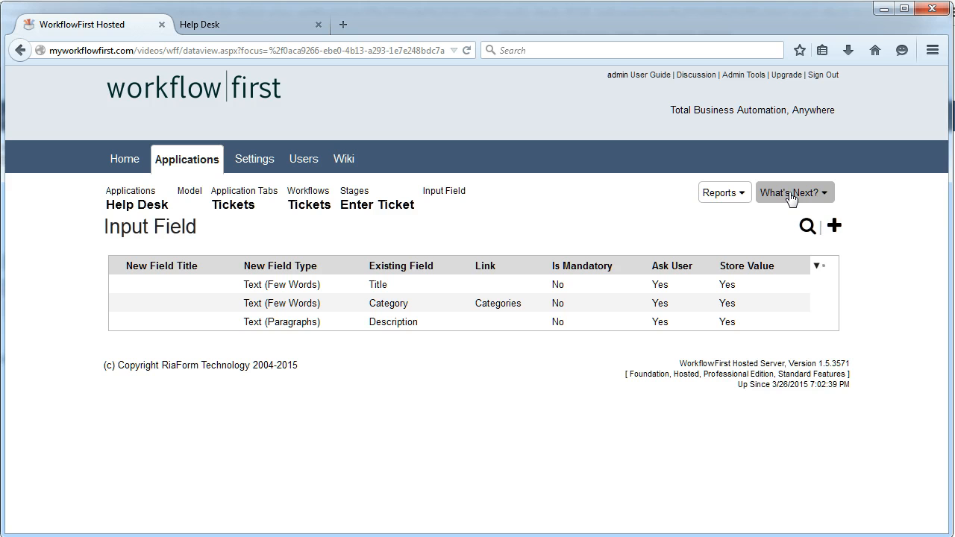
Step: Publish the Help Desk application with the default publishing options
click(790, 192)
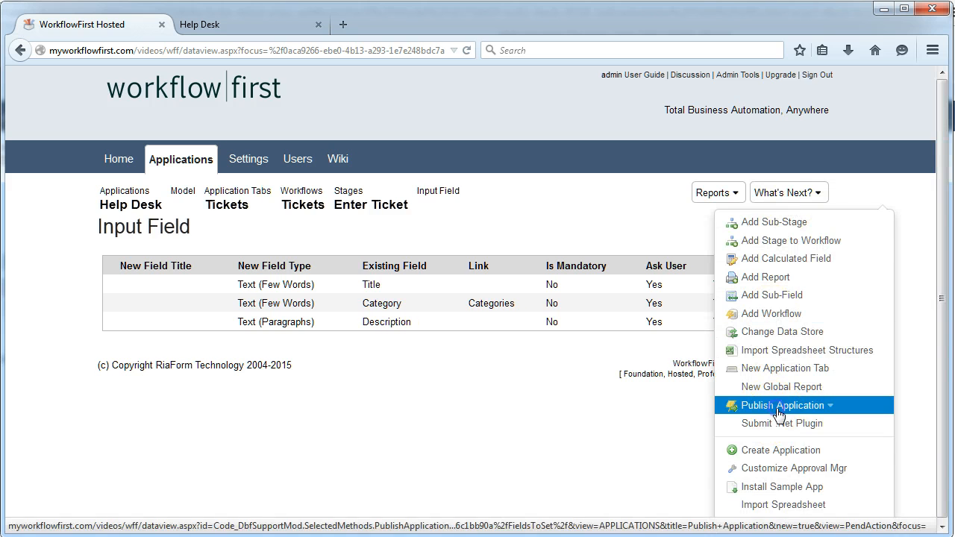
click(781, 405)
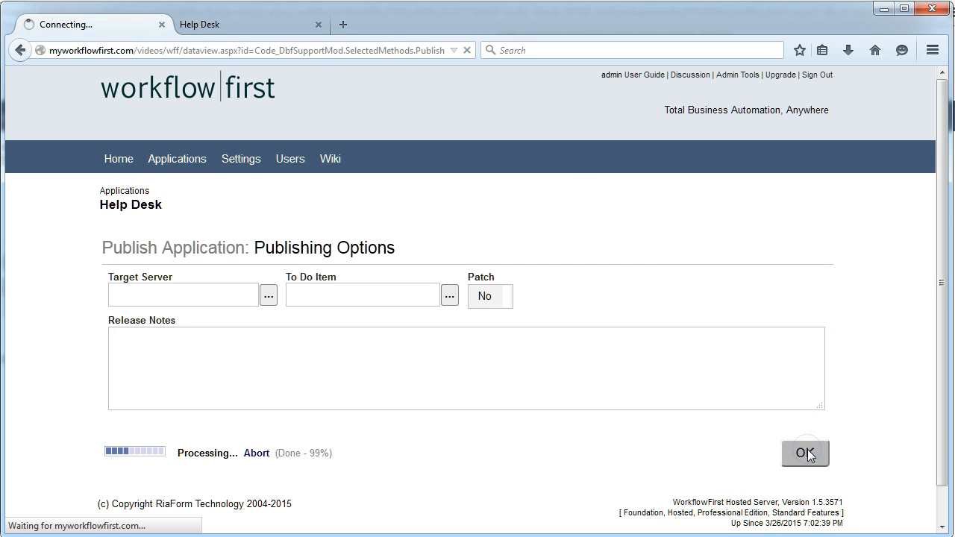
click(805, 453)
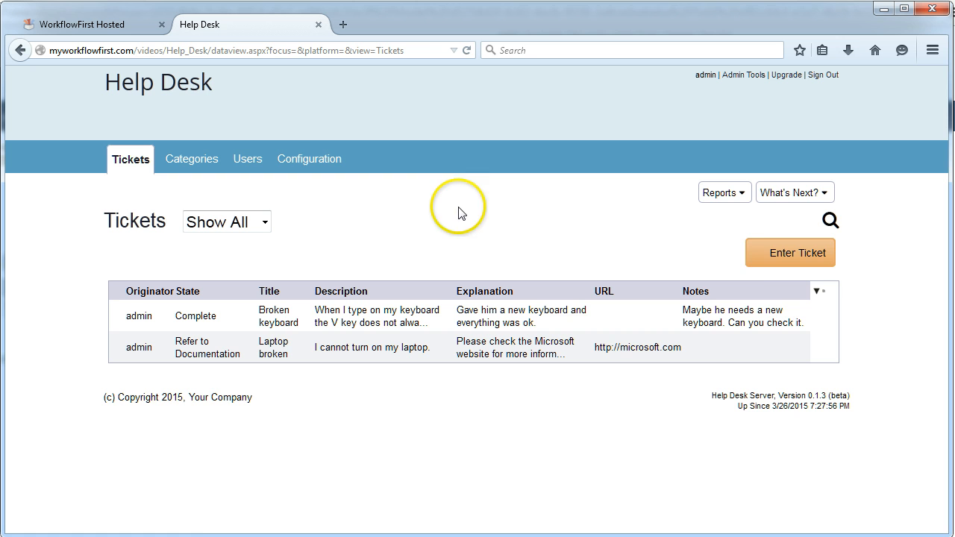
Step: Submit ticket 'No dial tone' in Telephones: 'When I pick up my handset, there is no dial tone.'
click(790, 253)
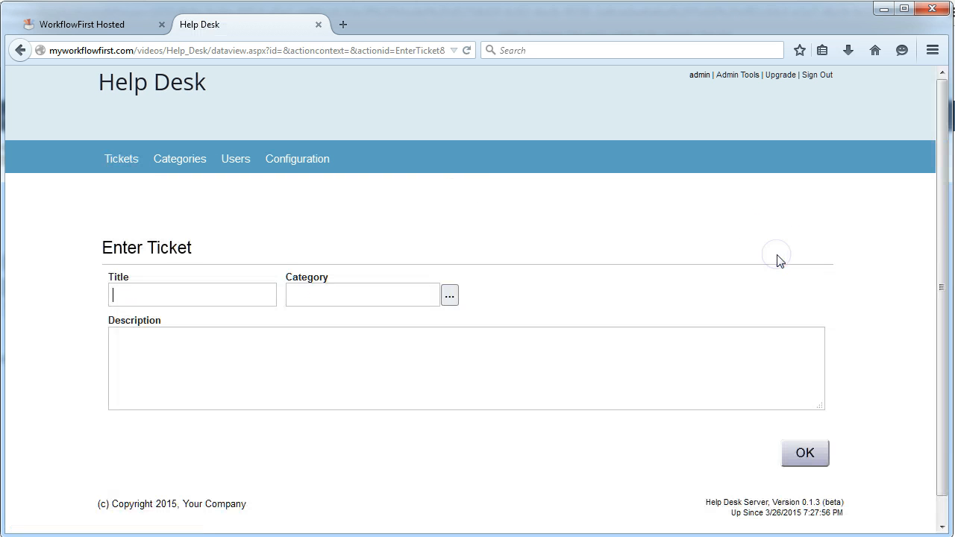
mouse_move(262, 265)
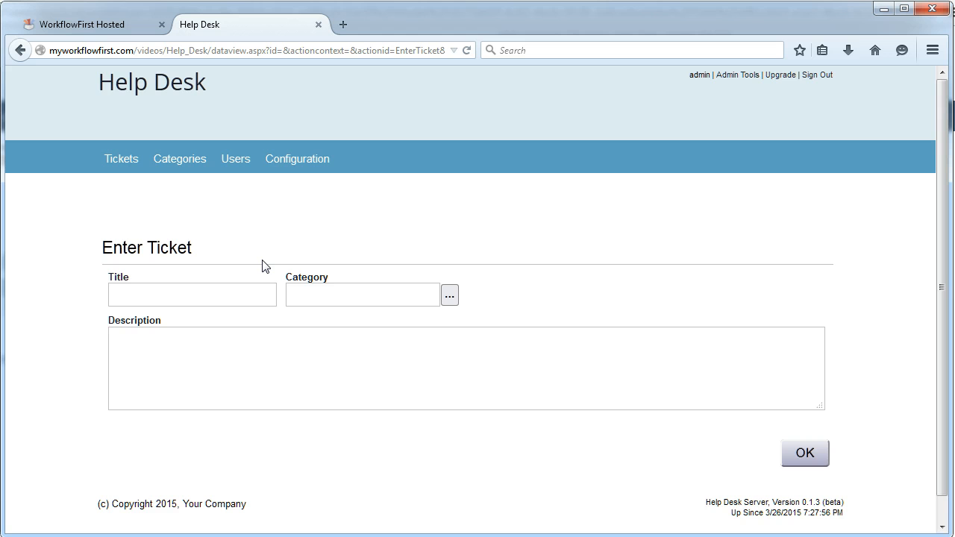
text(No dial ton)
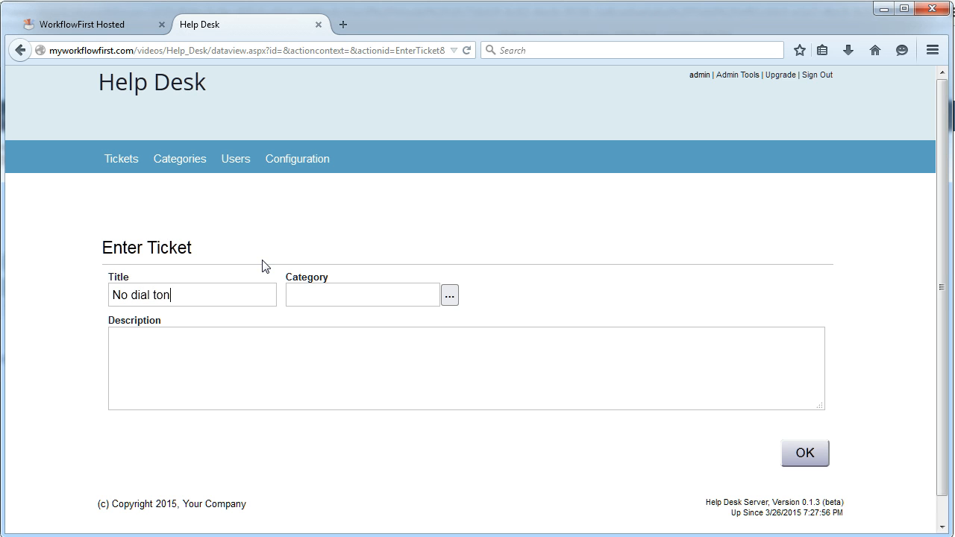
click(449, 295)
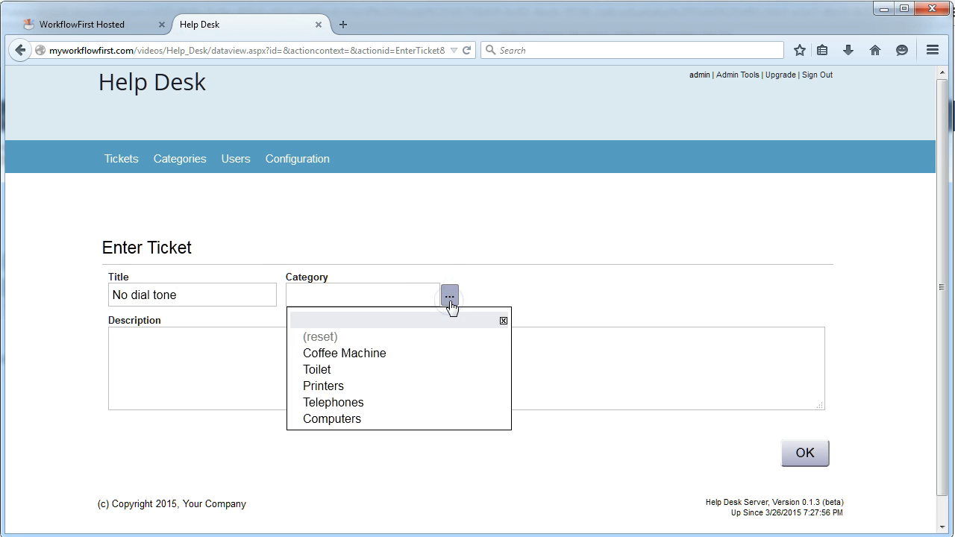
click(333, 402)
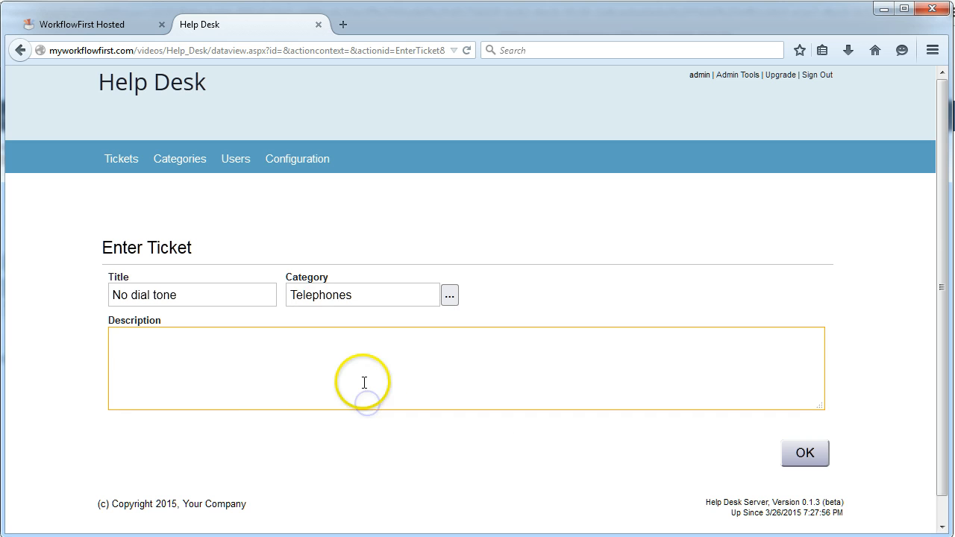
text(When I pi)
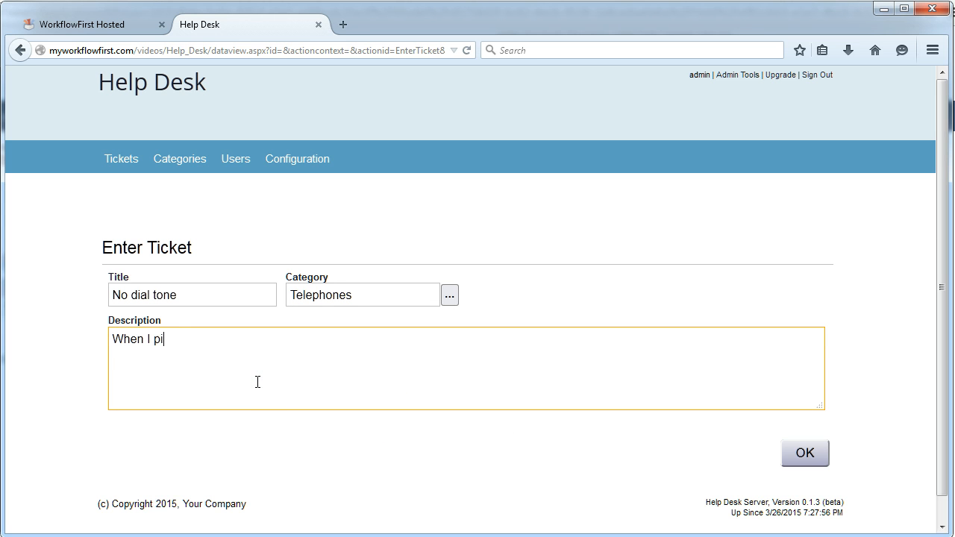
text(ck up my han)
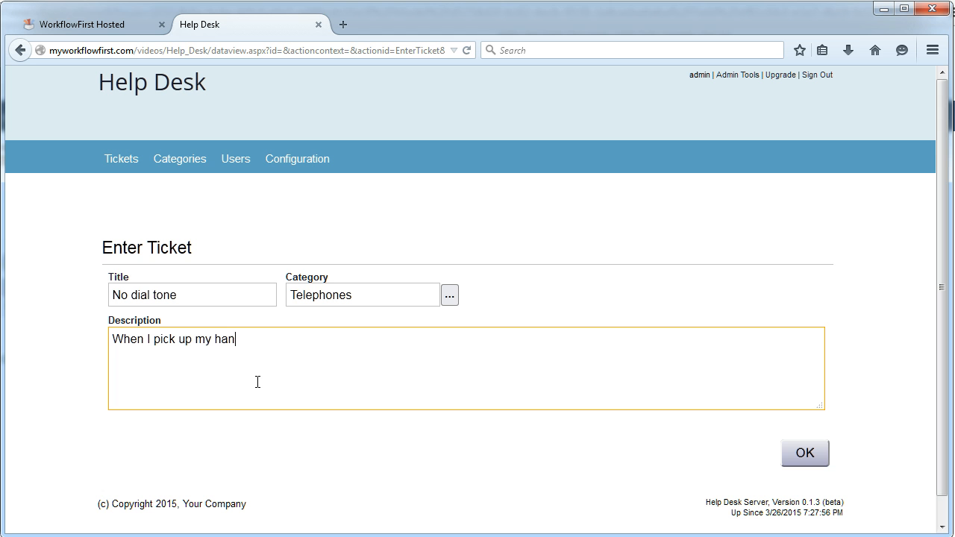
text(dset, there is no di)
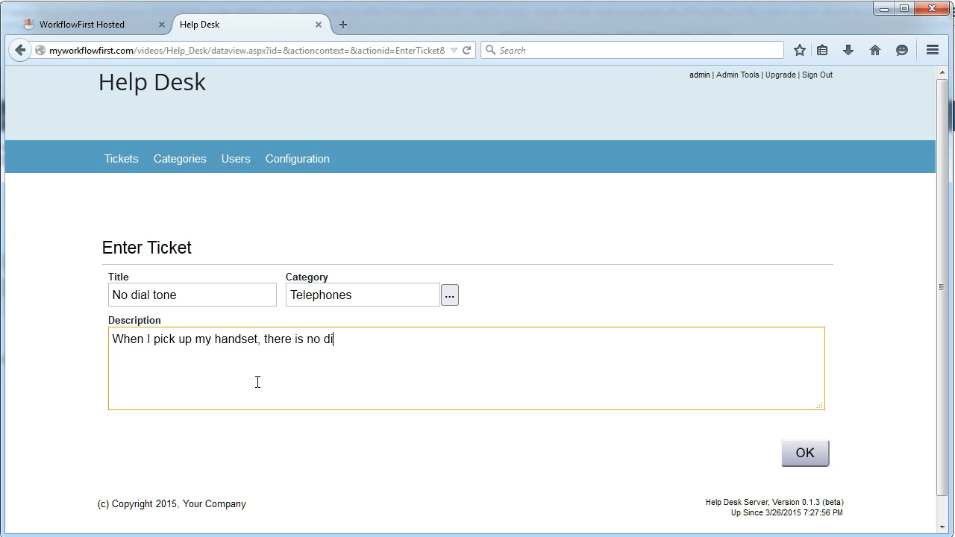
text(al tone.)
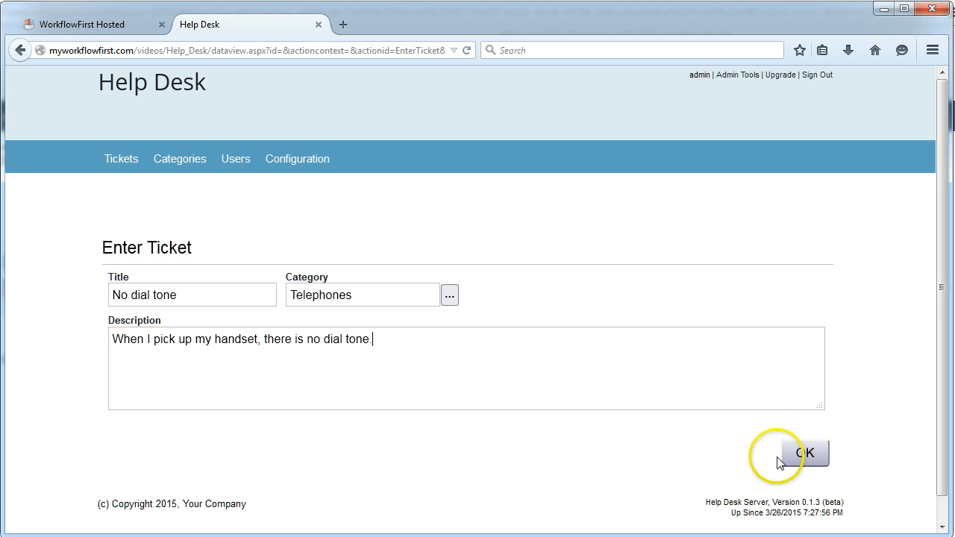
click(804, 453)
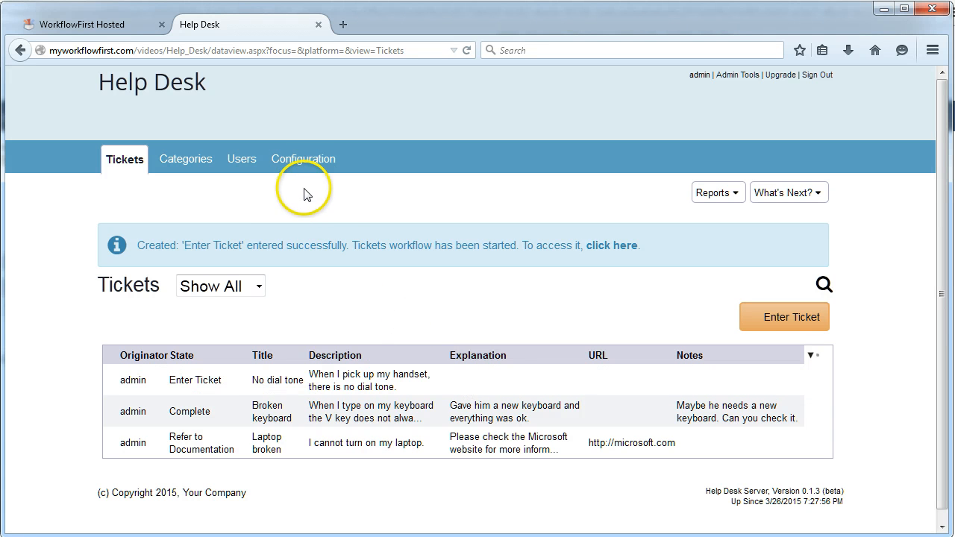
mouse_move(314, 194)
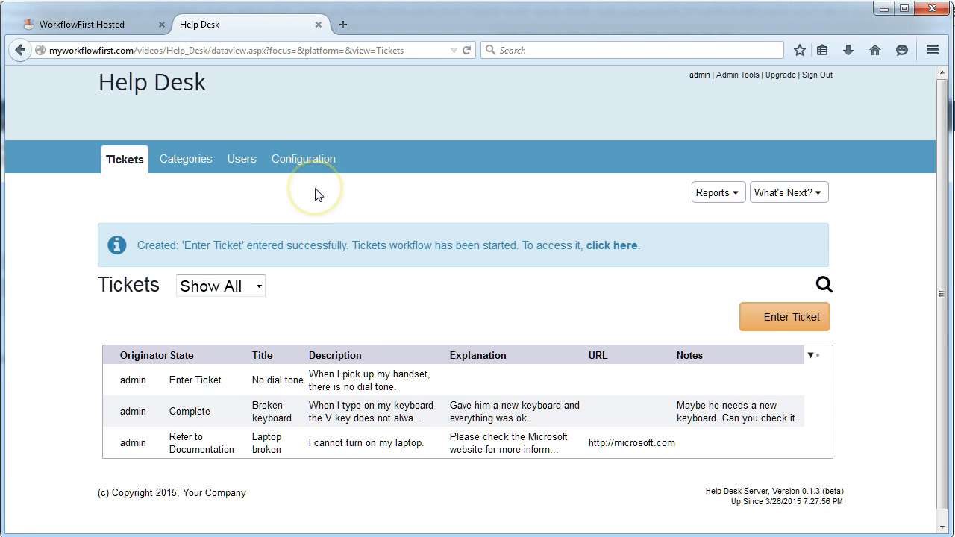
Step: Create the Help Desk configuration record and open its Notifications list
click(303, 159)
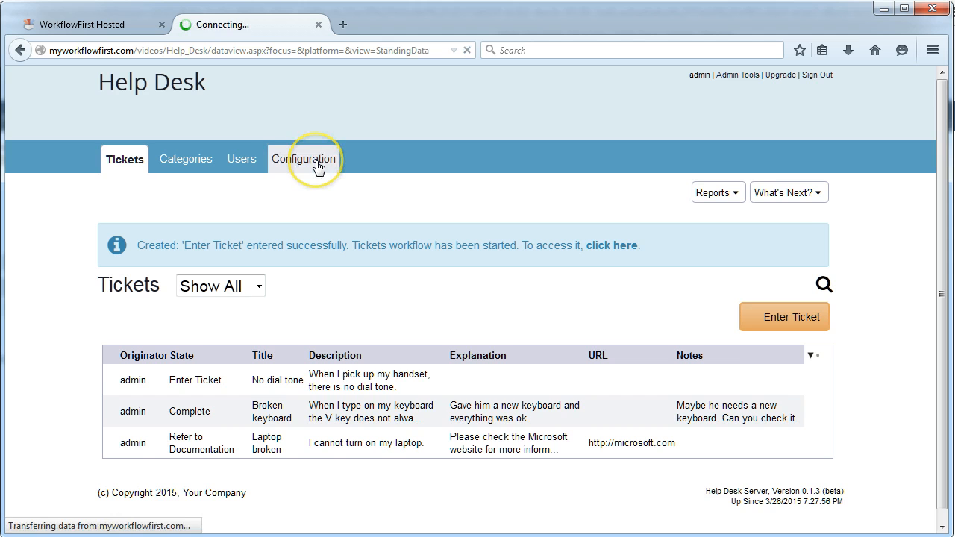
click(308, 159)
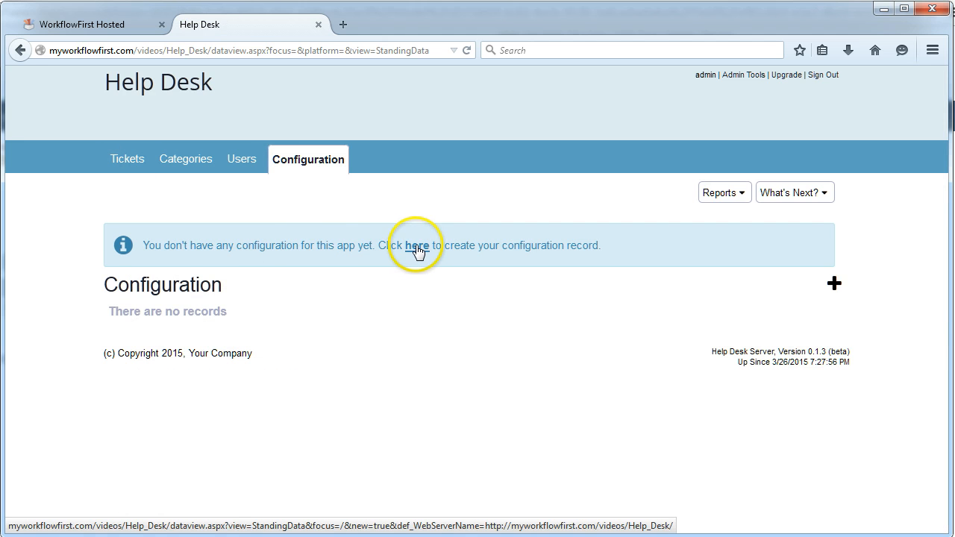
click(417, 245)
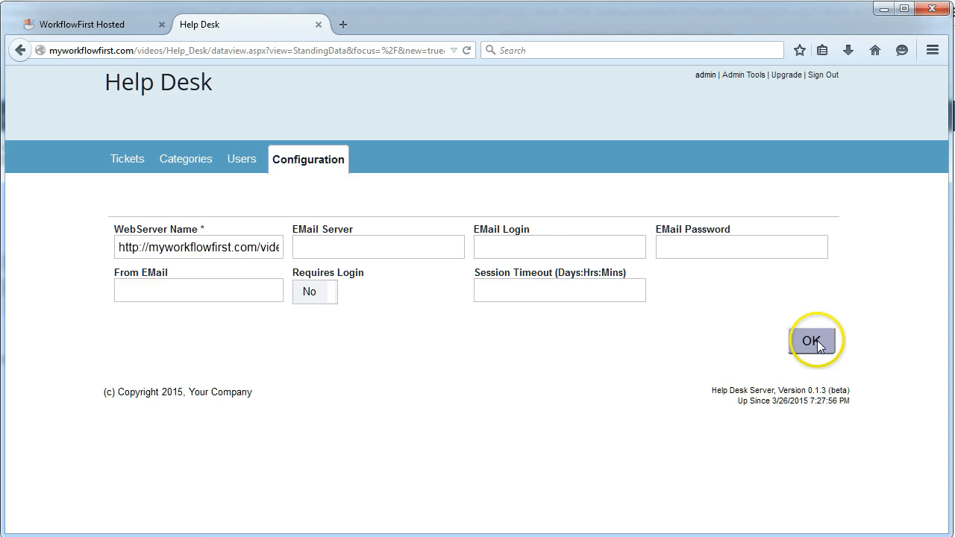
click(813, 340)
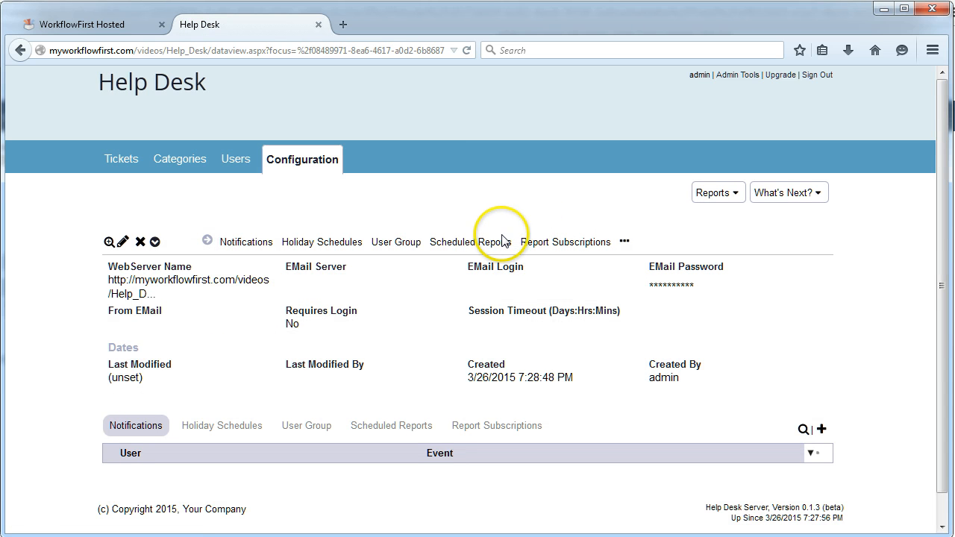
mouse_move(246, 242)
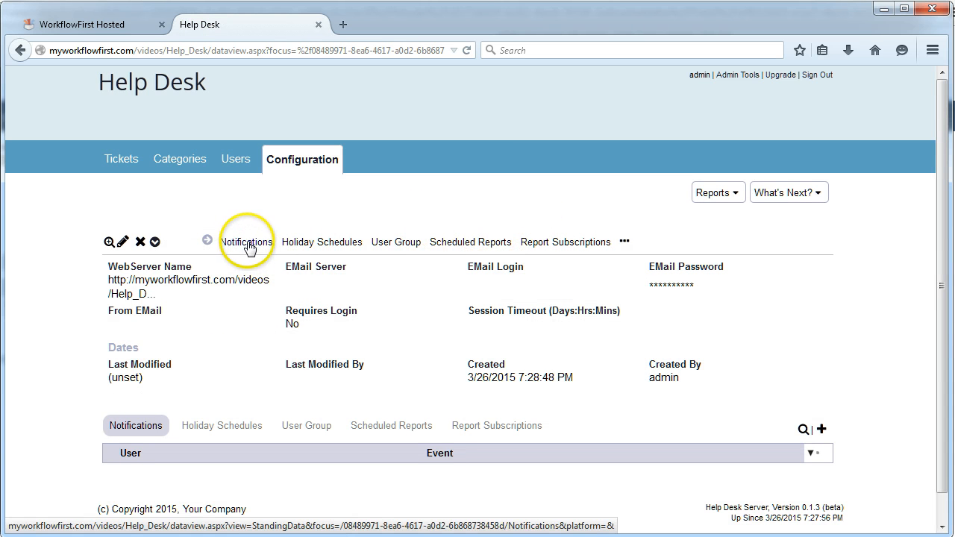
click(247, 242)
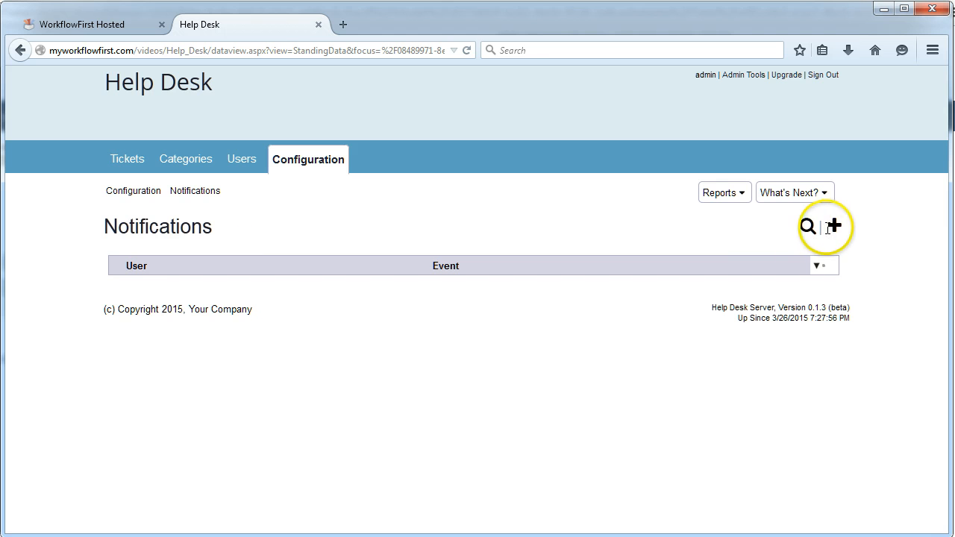
Step: Draft a CSO-event notification filtered to Telephones tickets and attempt to save it
click(835, 226)
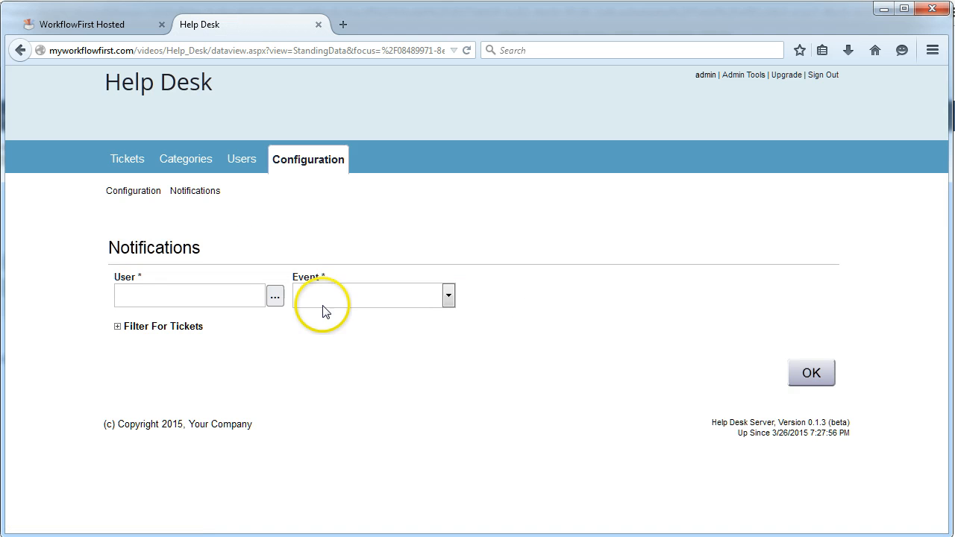
click(447, 294)
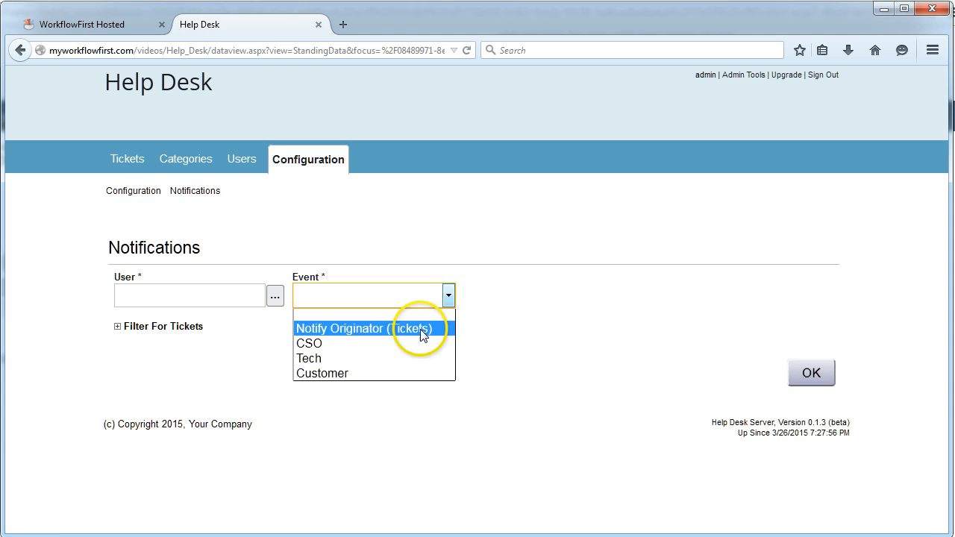
mouse_move(396, 343)
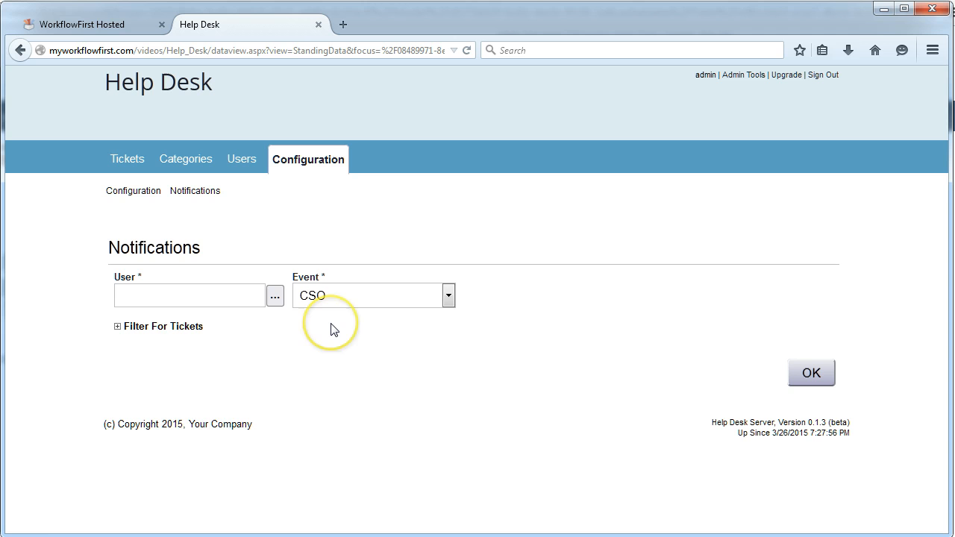
mouse_move(168, 330)
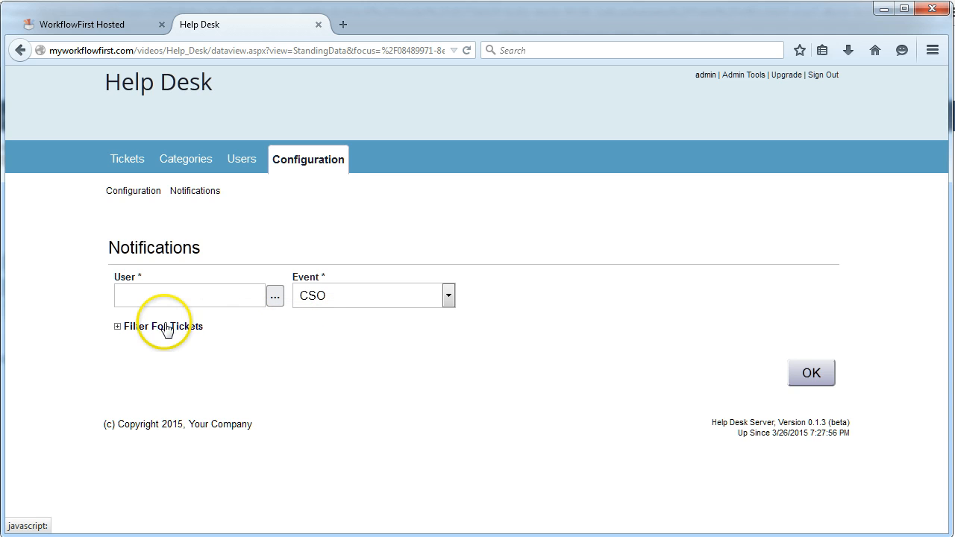
mouse_move(138, 336)
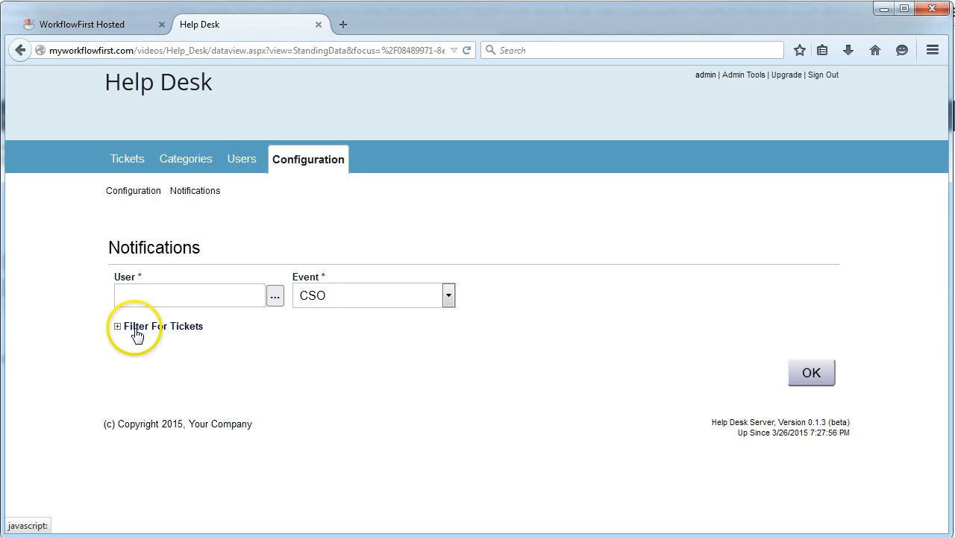
click(116, 327)
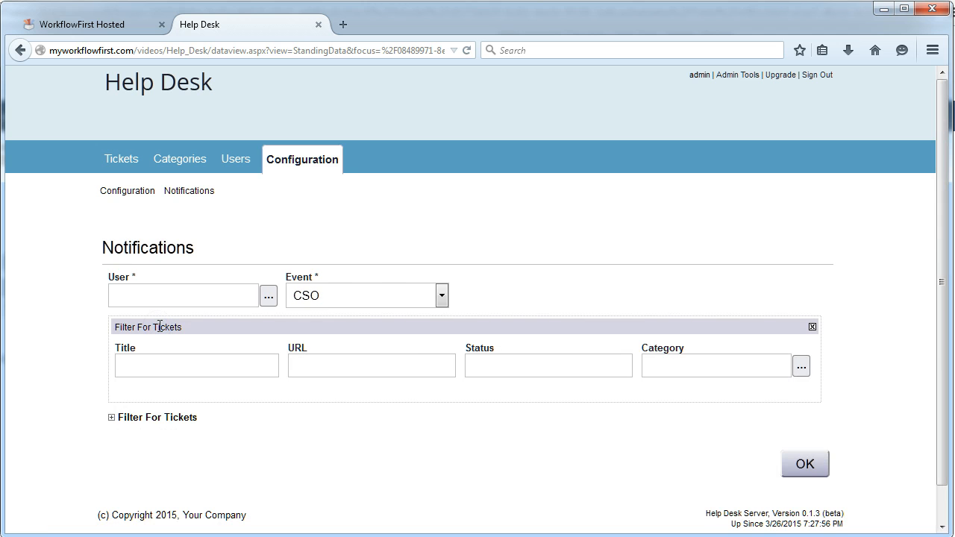
click(801, 366)
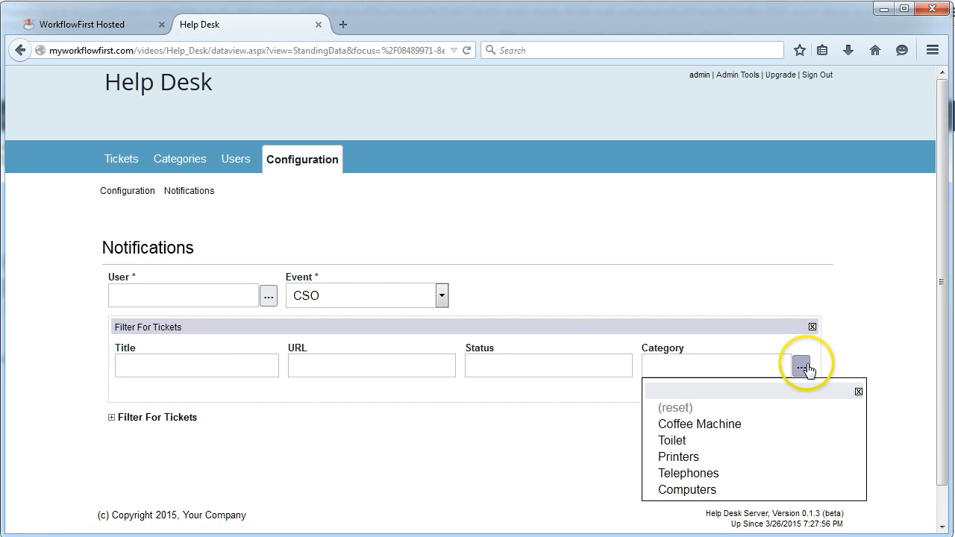
click(688, 473)
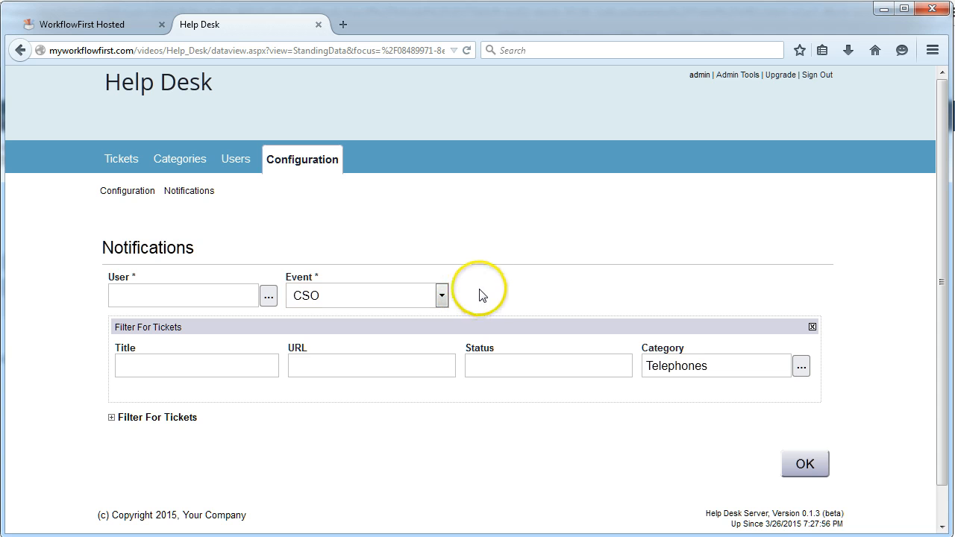
mouse_move(481, 295)
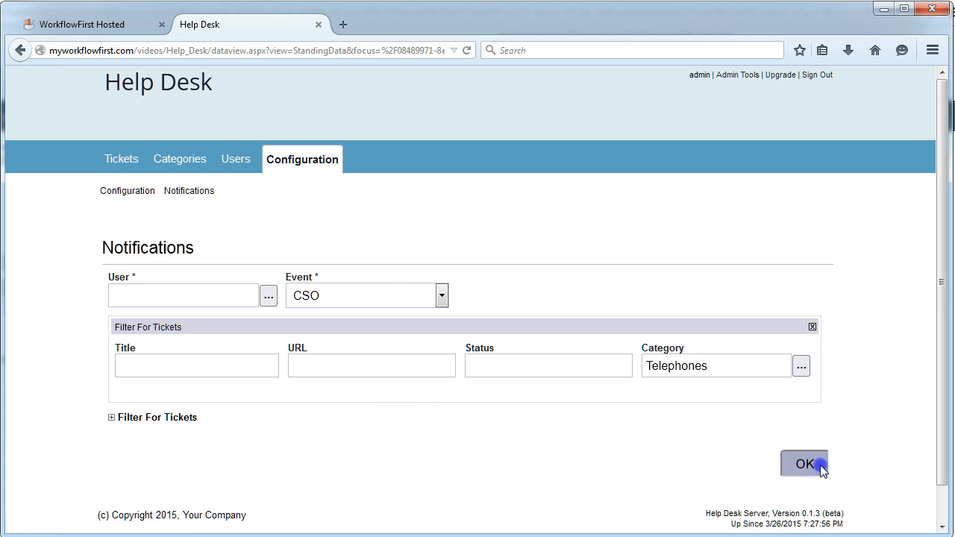
click(804, 463)
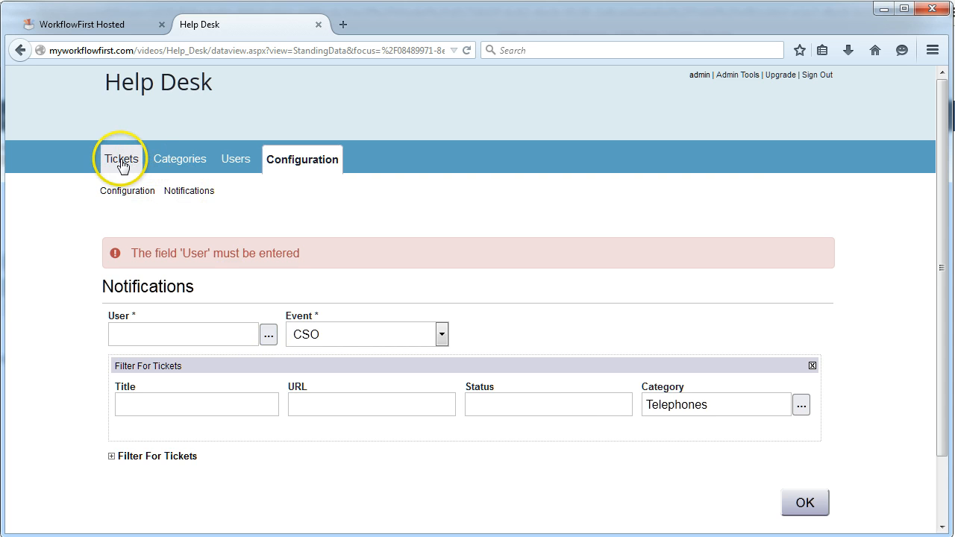
Step: Go back to the Help Desk Tickets list via the Tickets tab
click(121, 159)
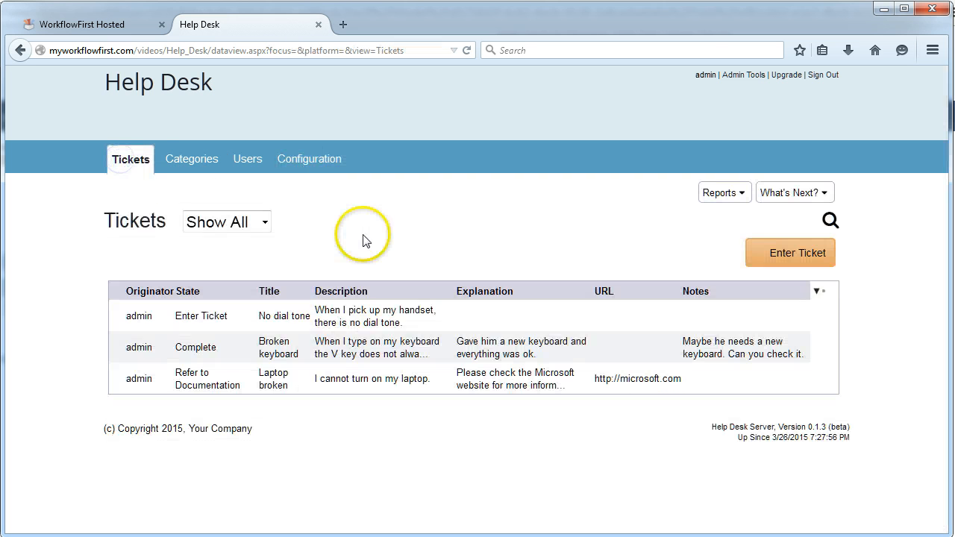
mouse_move(432, 258)
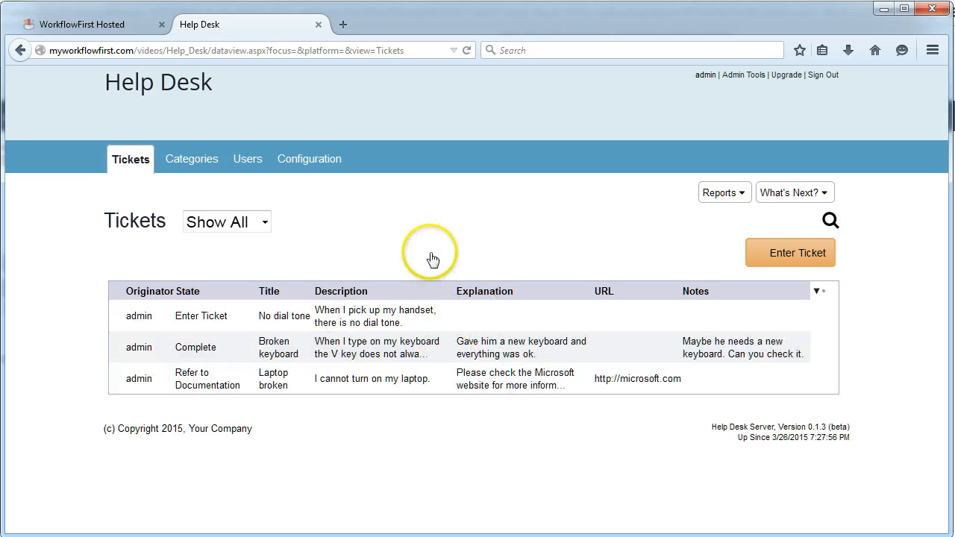
mouse_move(434, 260)
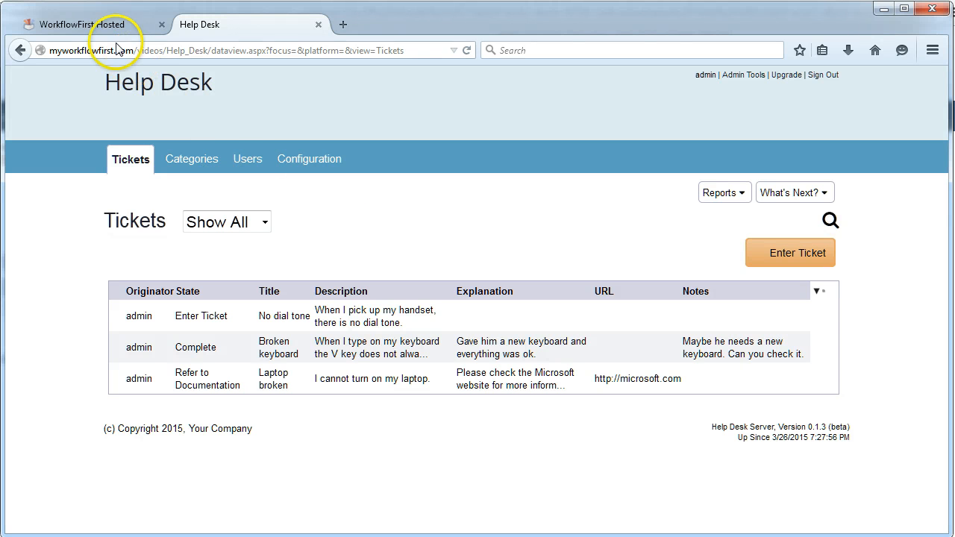
mouse_move(90, 24)
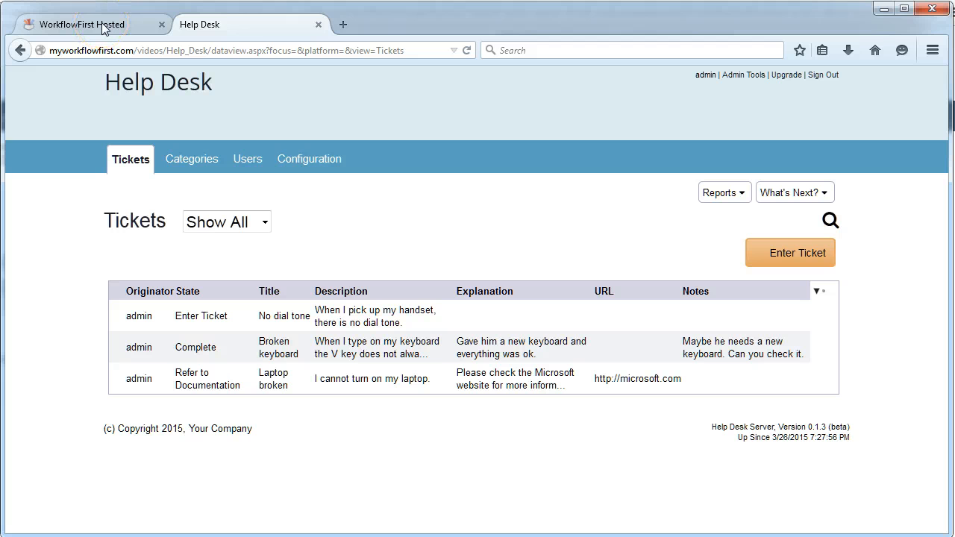
Step: Return to the designer and open the Help Desk application overview
click(82, 24)
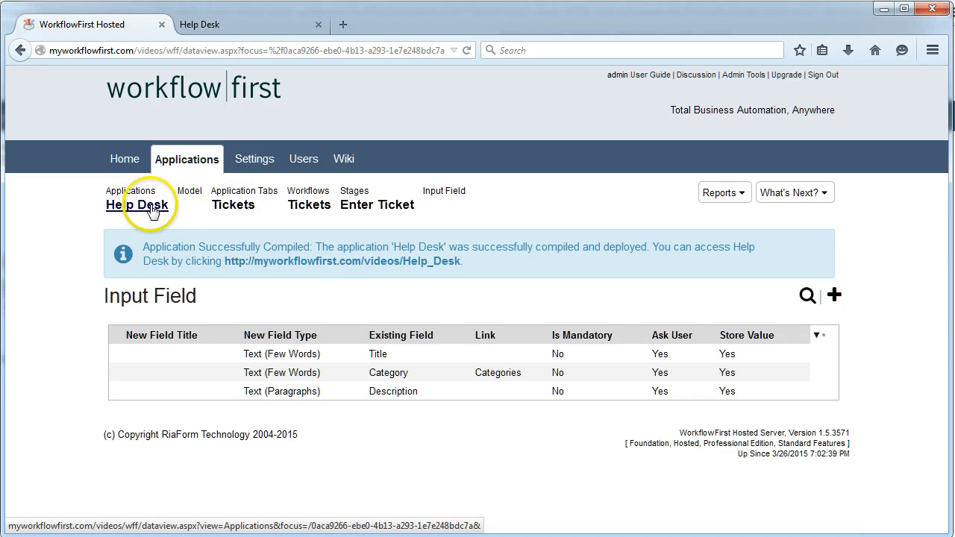
click(138, 204)
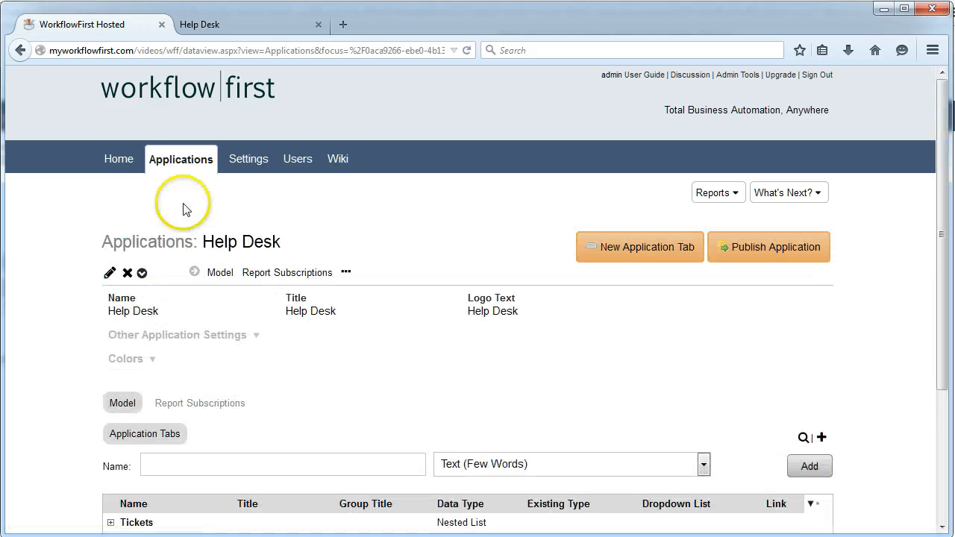
mouse_move(353, 234)
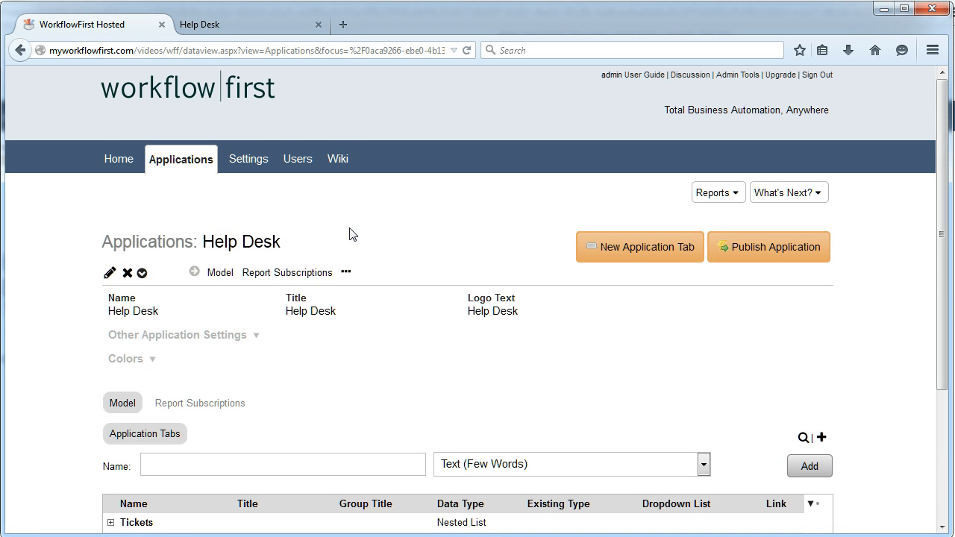